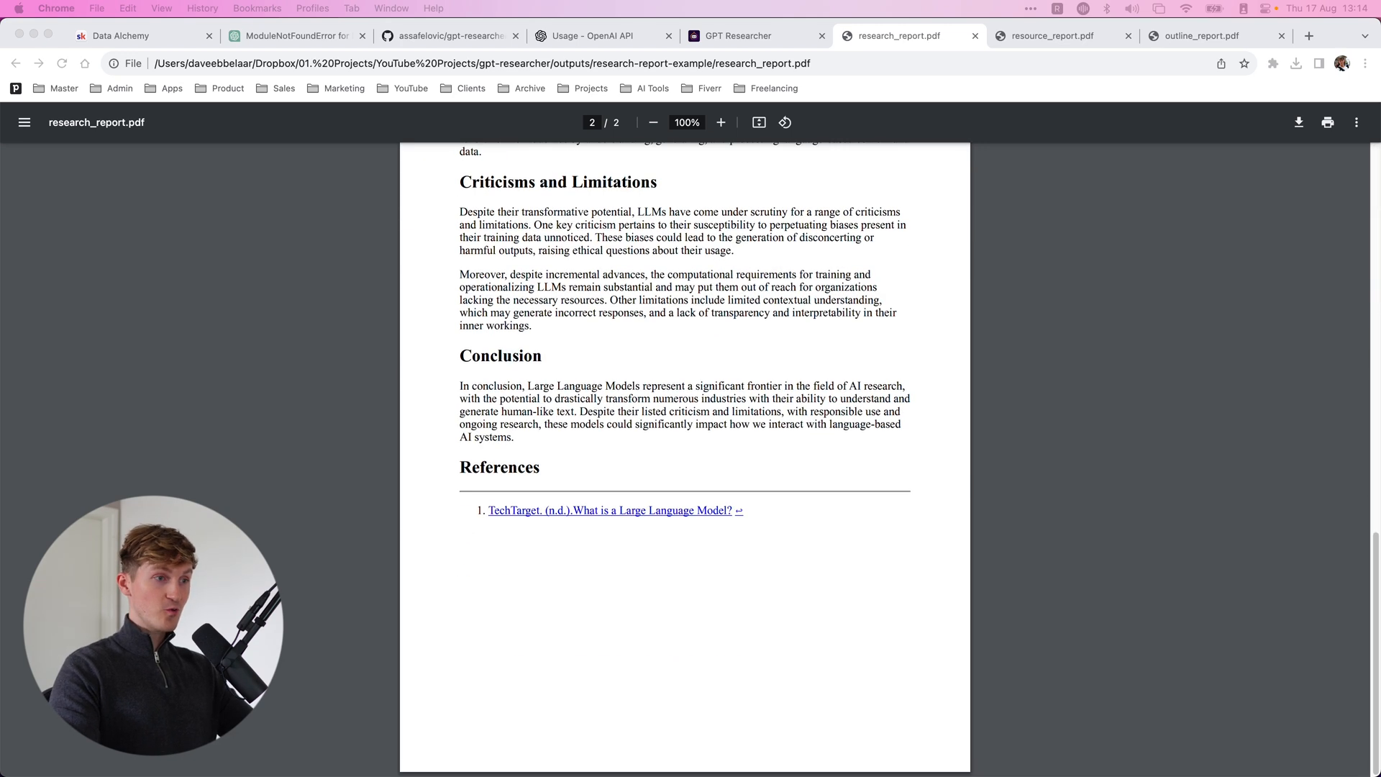
# Step: View the resource report PDF, then switch to the outline report PDF tab
pyautogui.click(1053, 36)
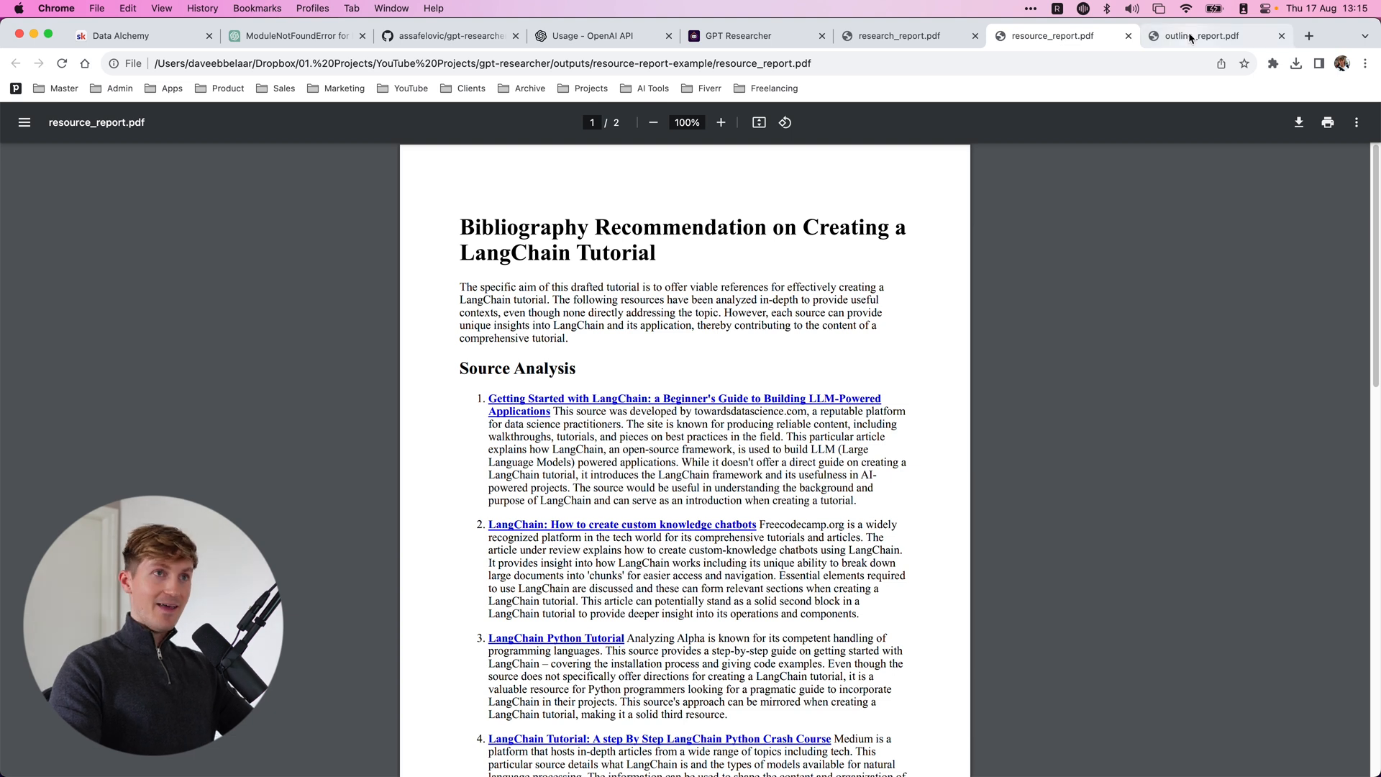
pyautogui.click(1198, 35)
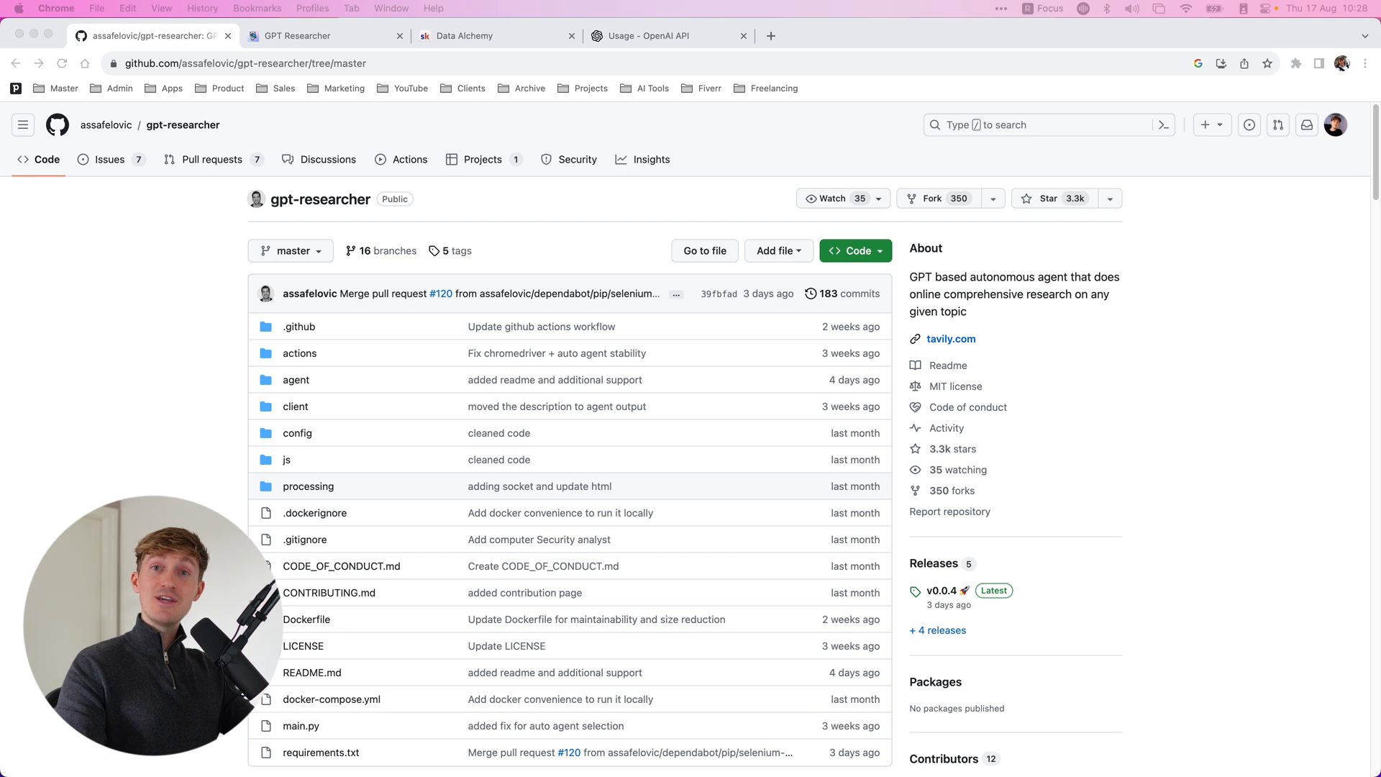
pyautogui.scroll(-3)
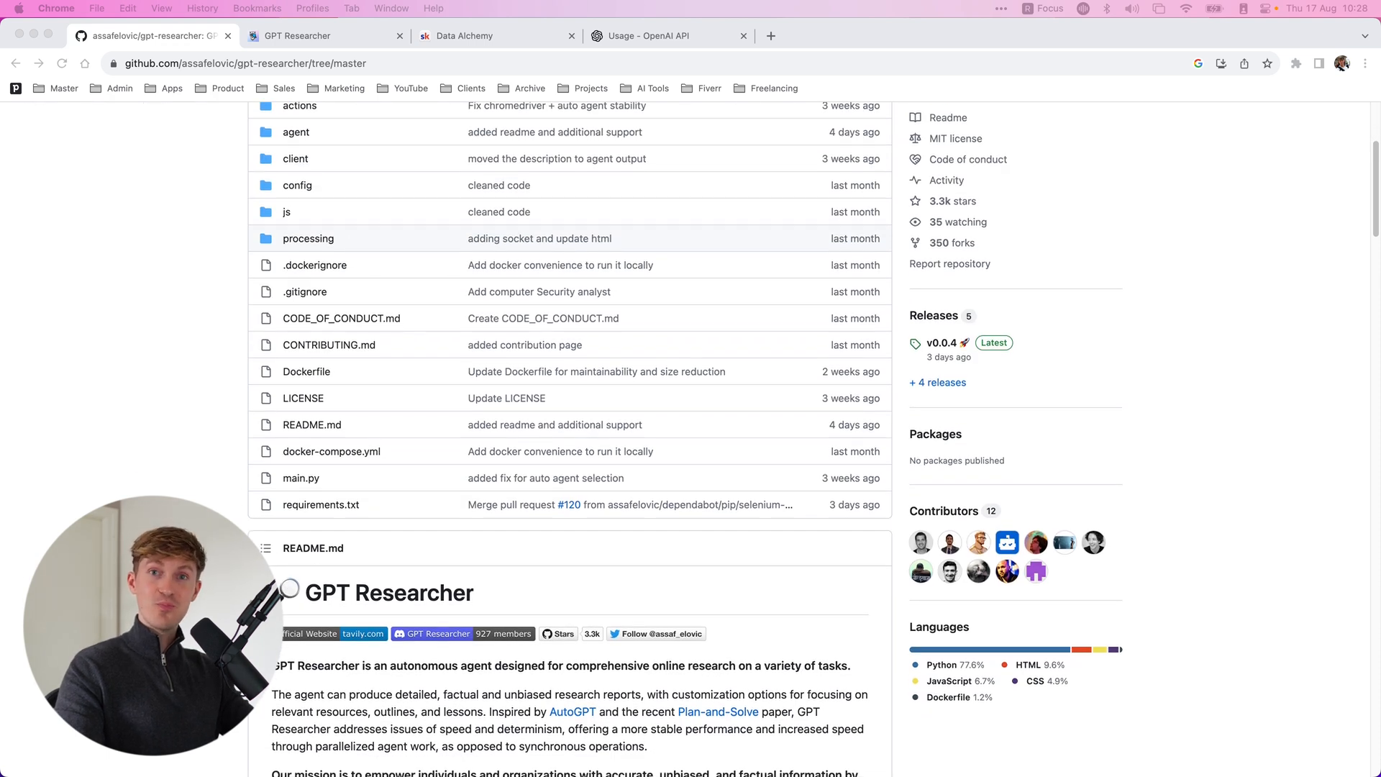
pyautogui.scroll(-3)
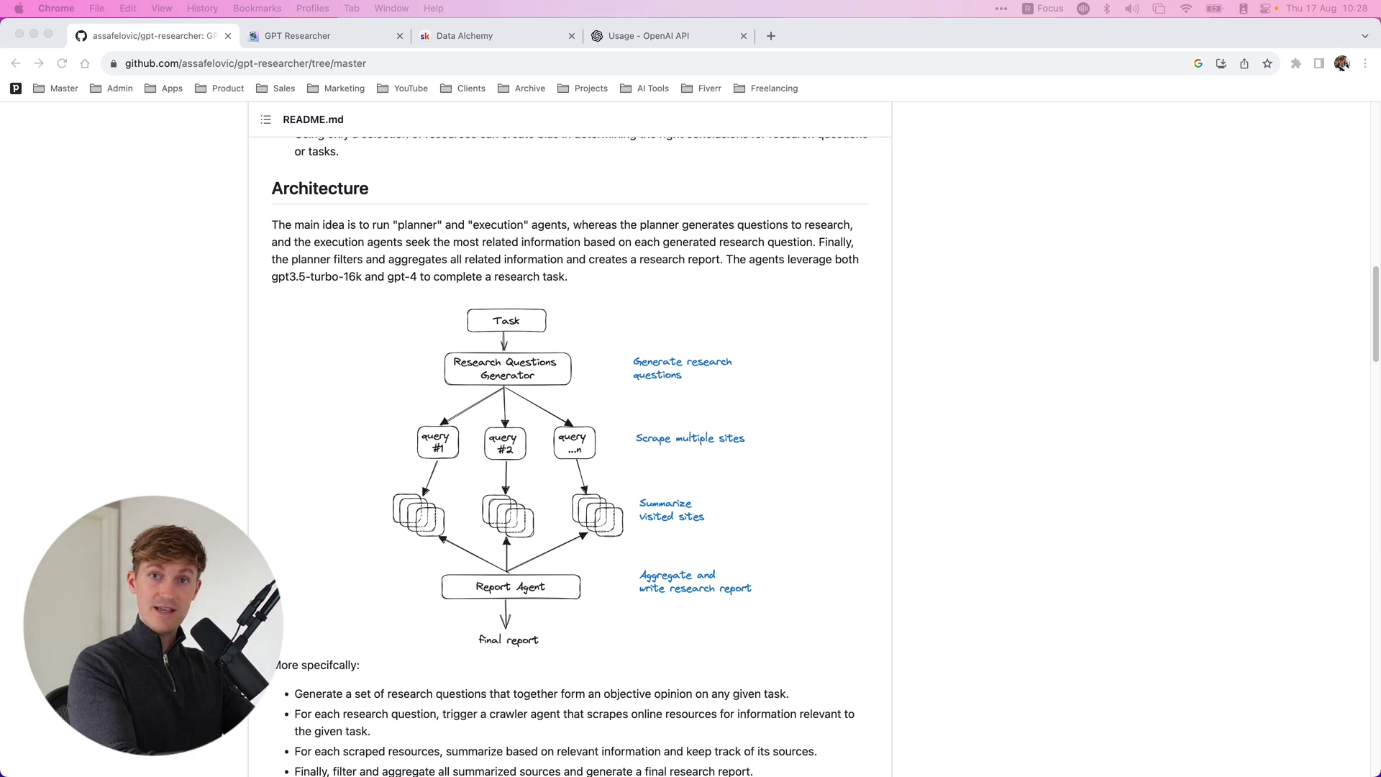
pyautogui.scroll(-3)
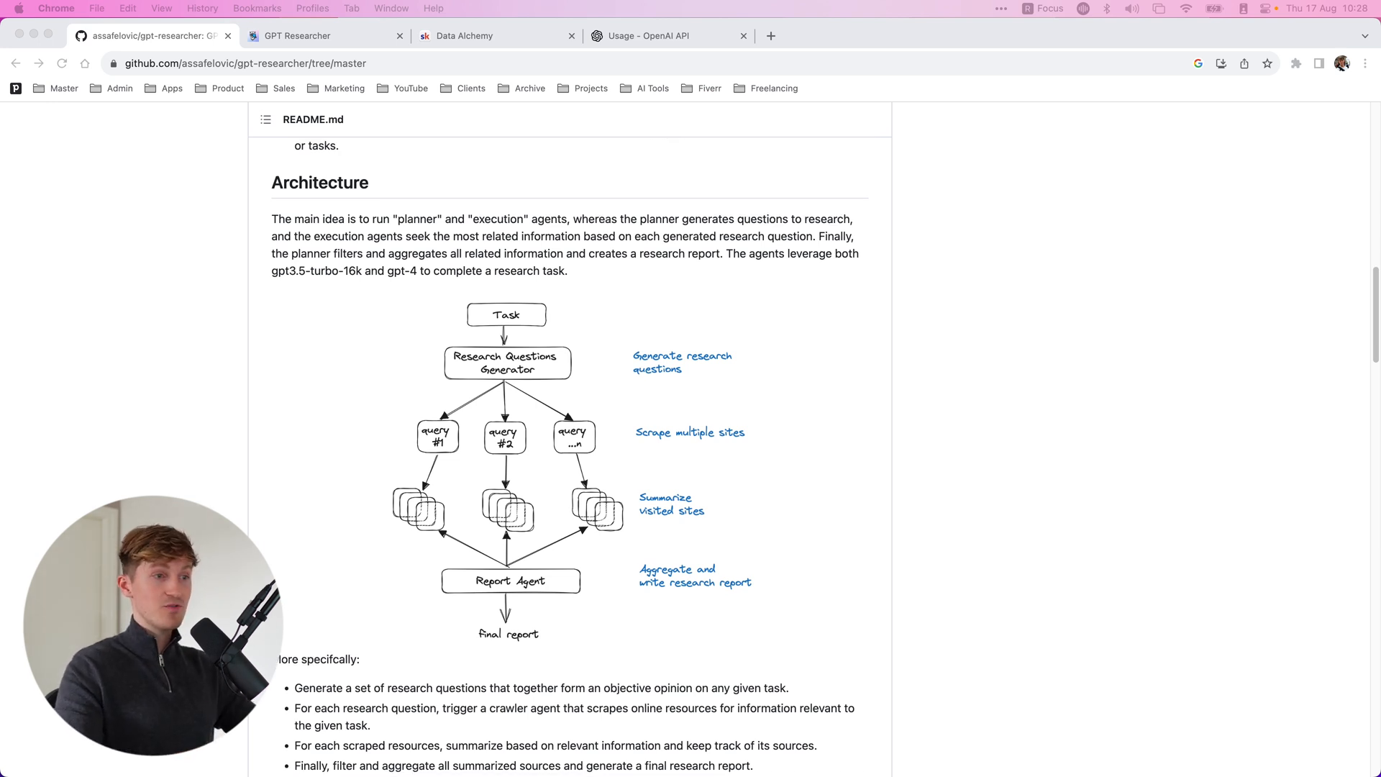
pyautogui.scroll(-3)
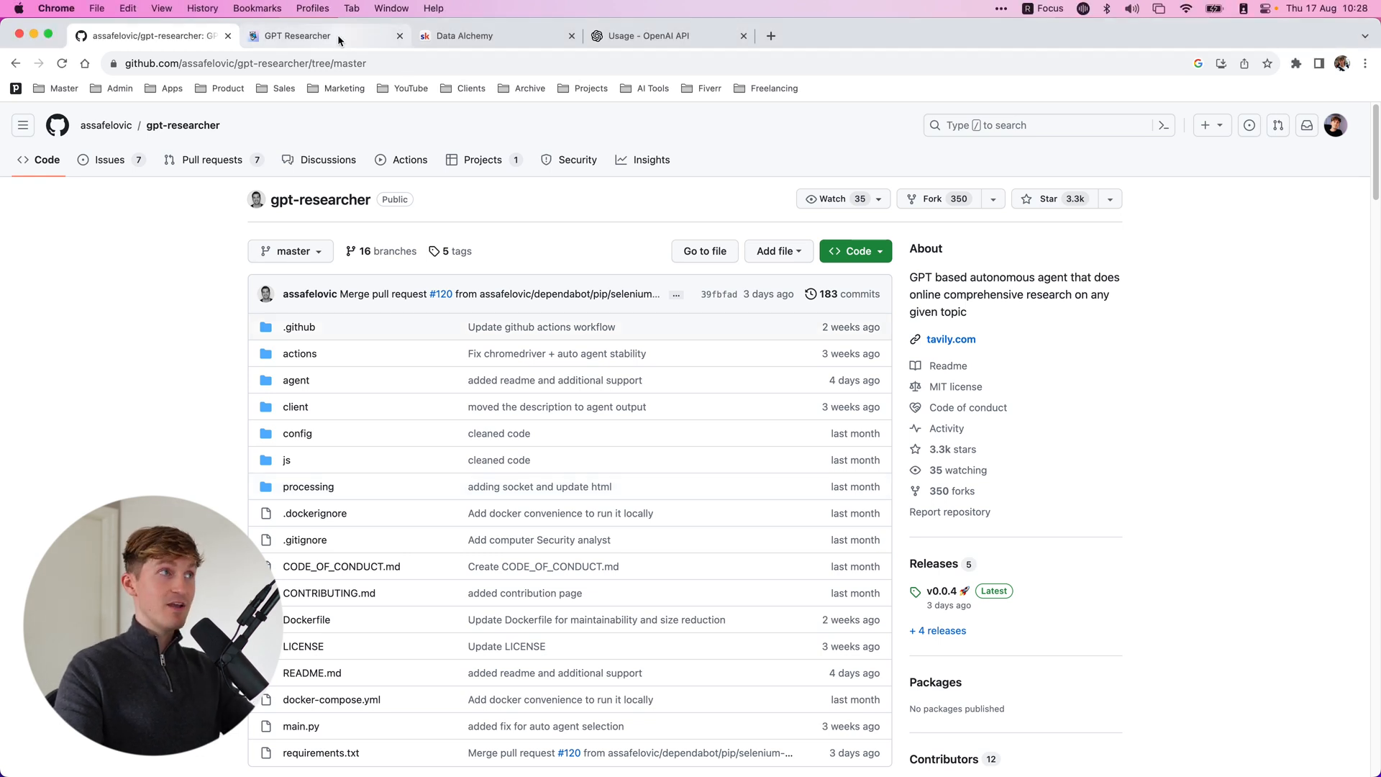
pyautogui.click(295, 36)
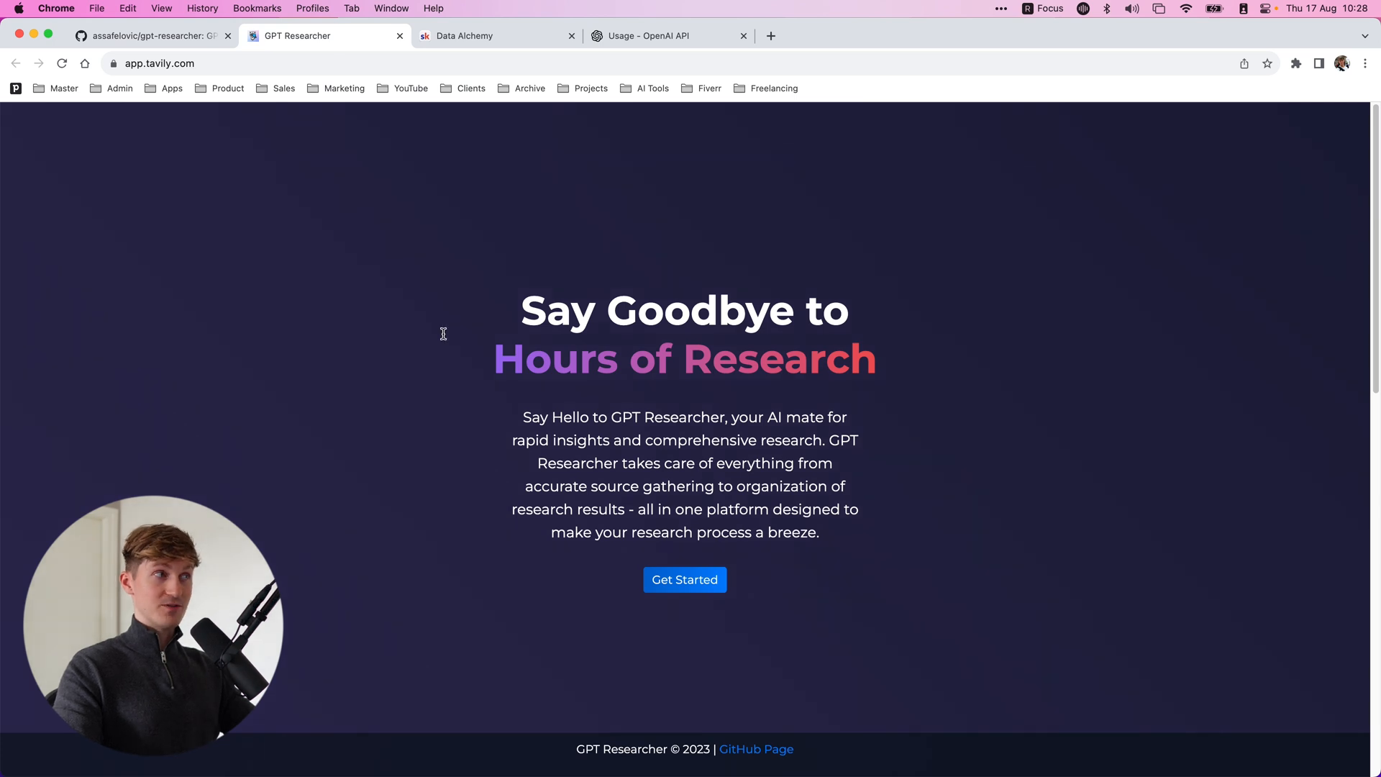
pyautogui.moveTo(270, 173)
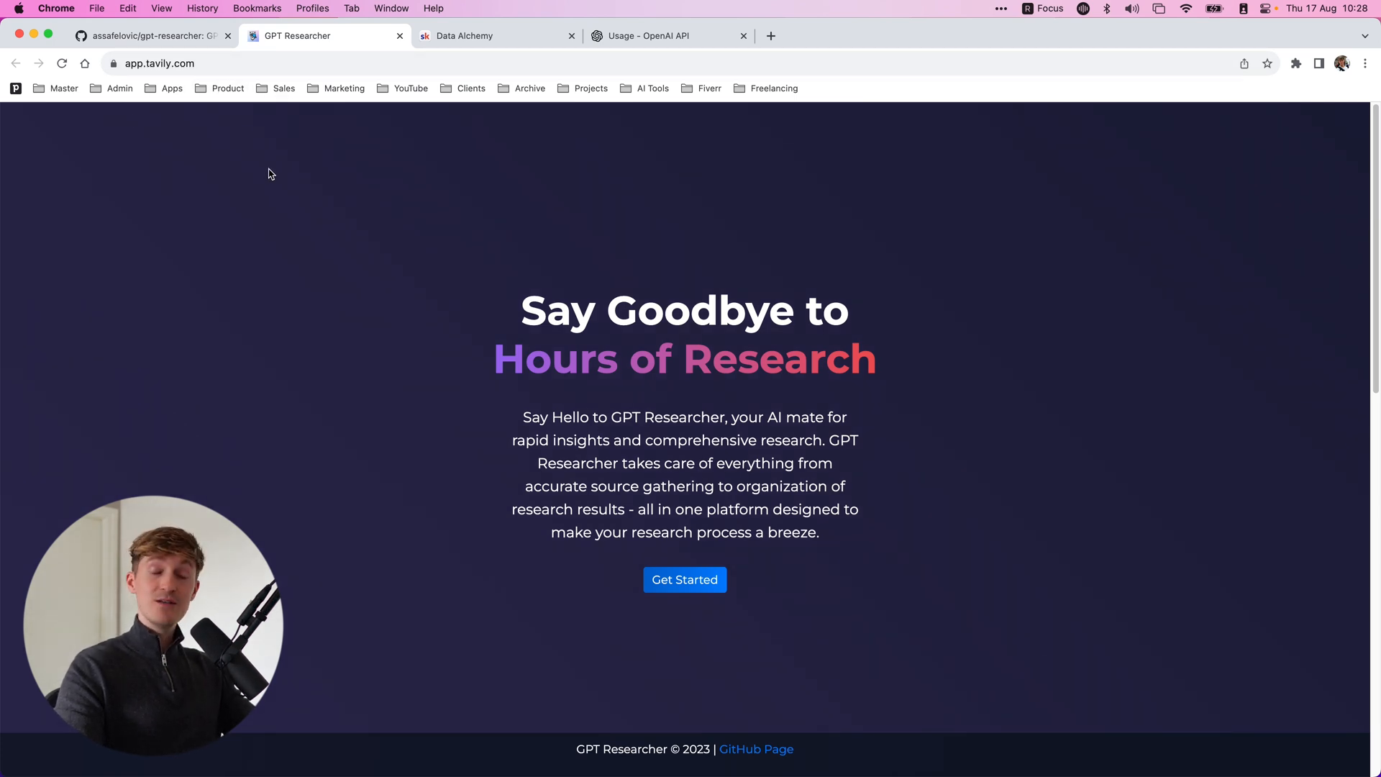
pyautogui.click(684, 580)
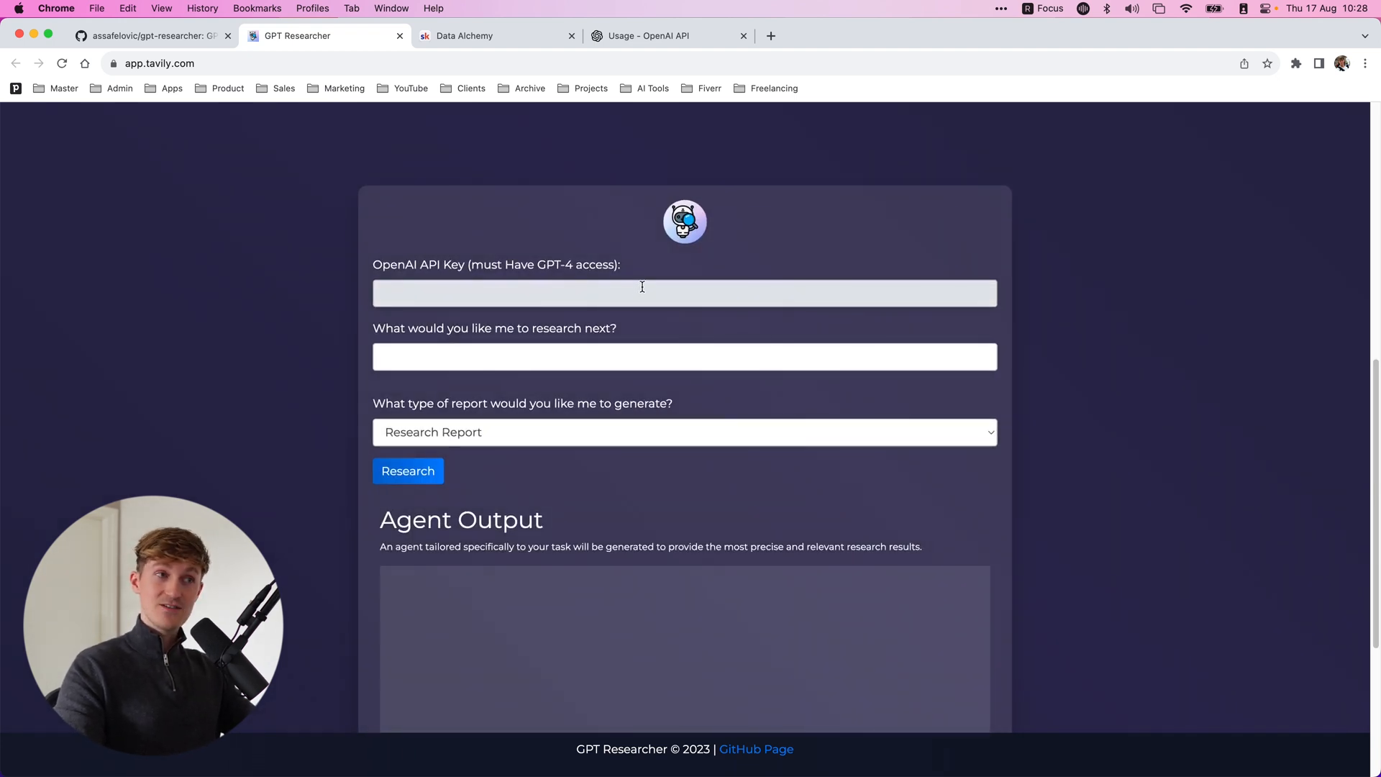
pyautogui.click(408, 470)
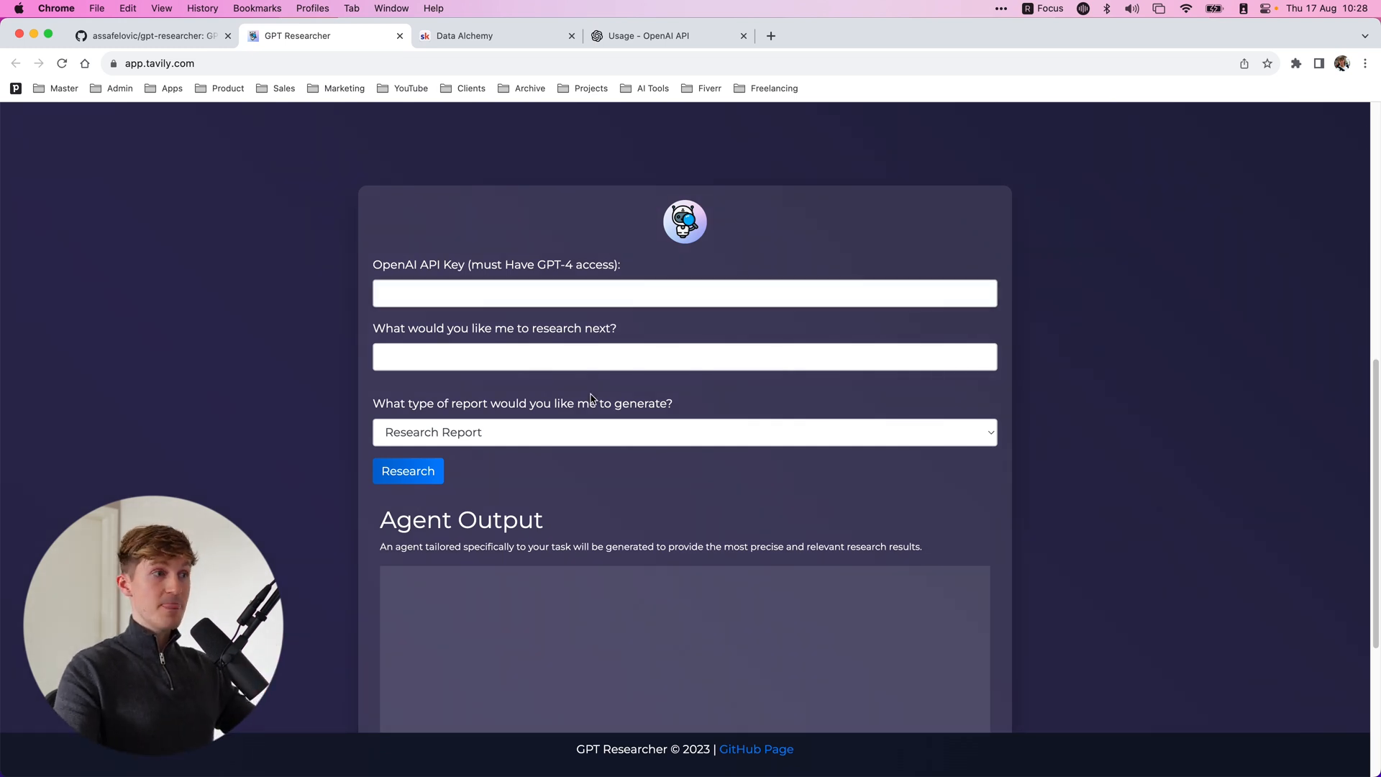
pyautogui.scroll(-3)
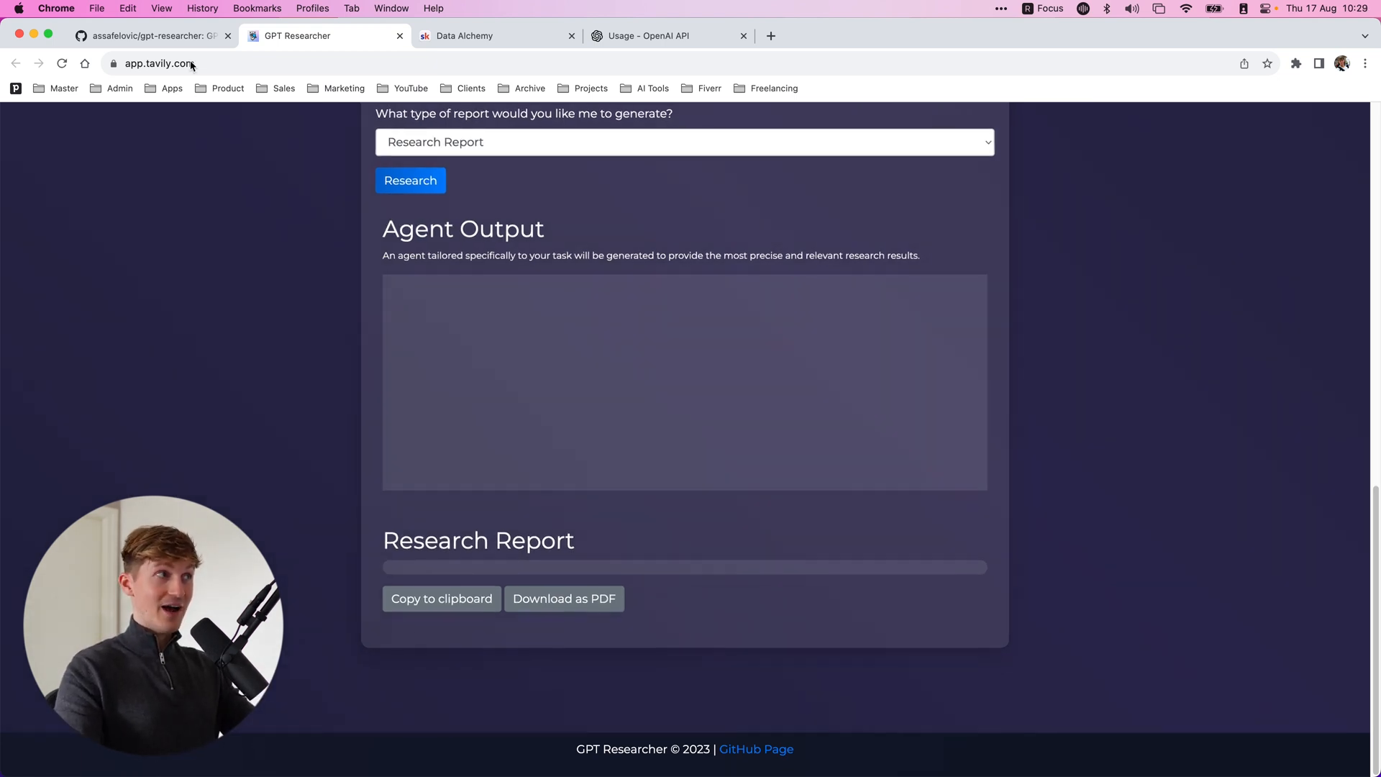
pyautogui.click(149, 36)
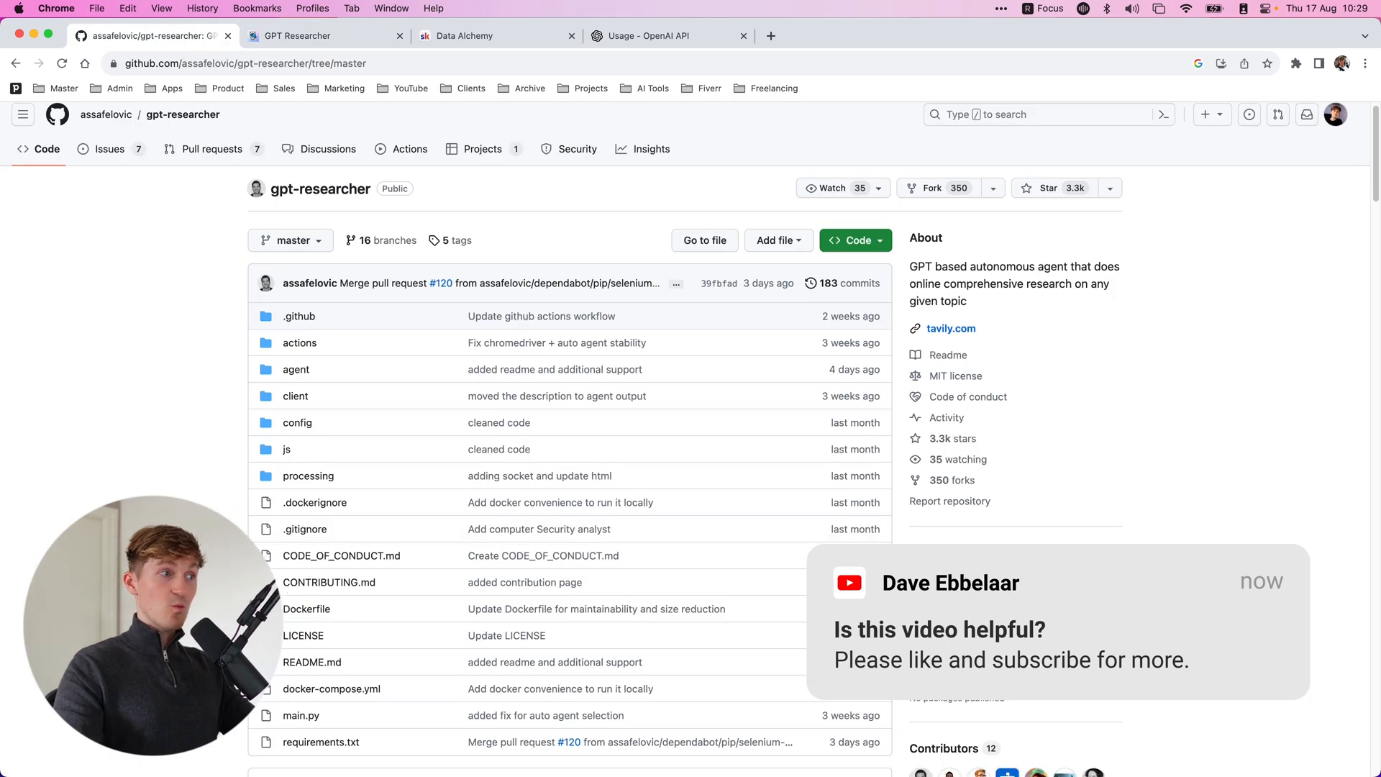
# Step: Read the README Quickstart, browse the GPT Researcher app, then open Data Alchemy
pyautogui.scroll(-3)
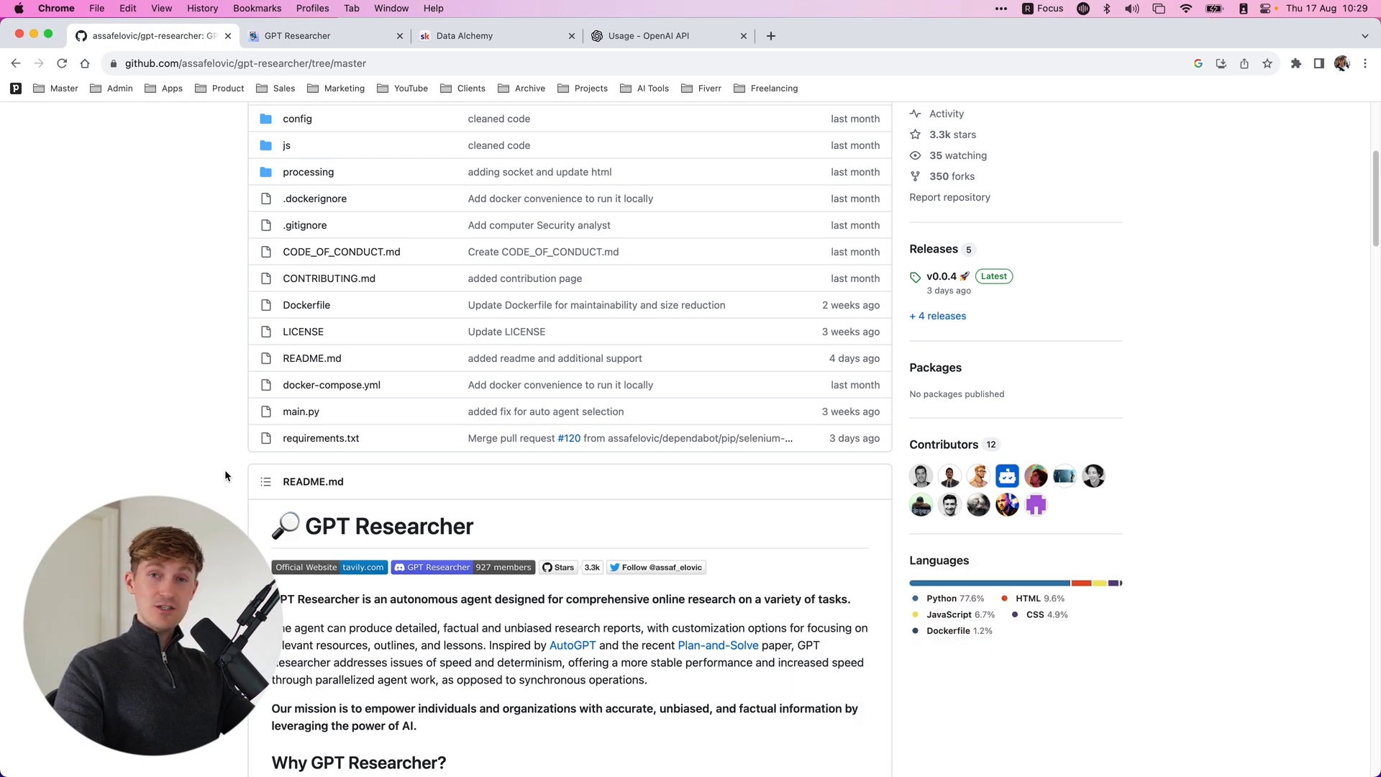
pyautogui.scroll(-3)
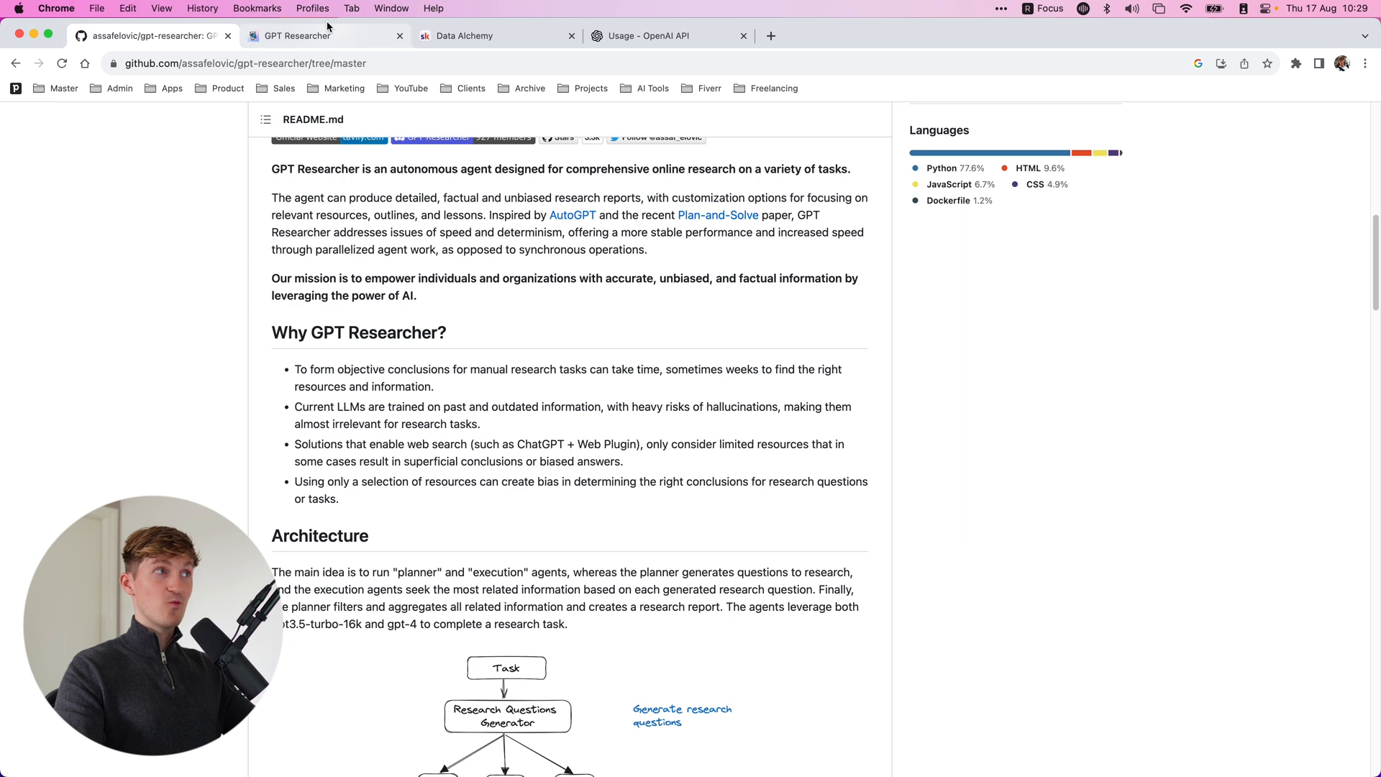
pyautogui.click(299, 35)
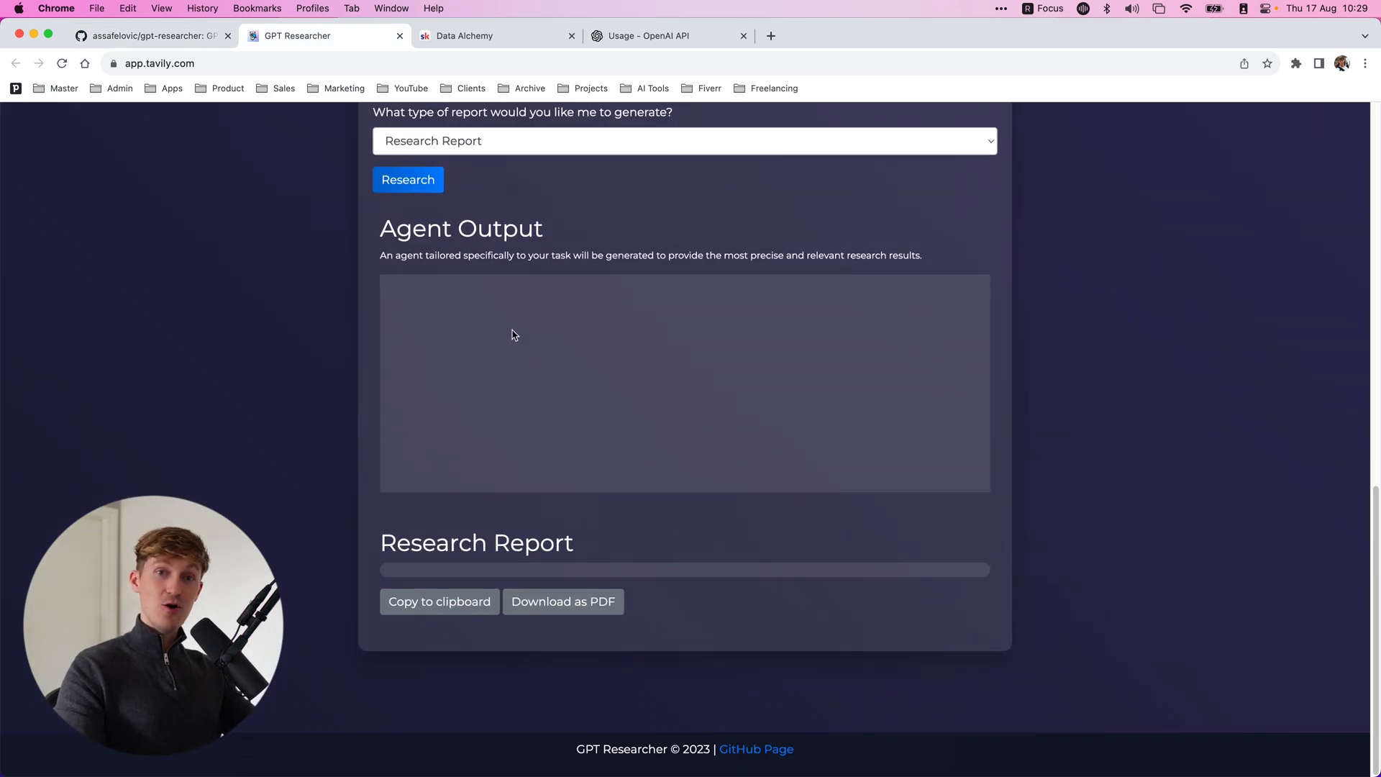
pyautogui.moveTo(549, 397)
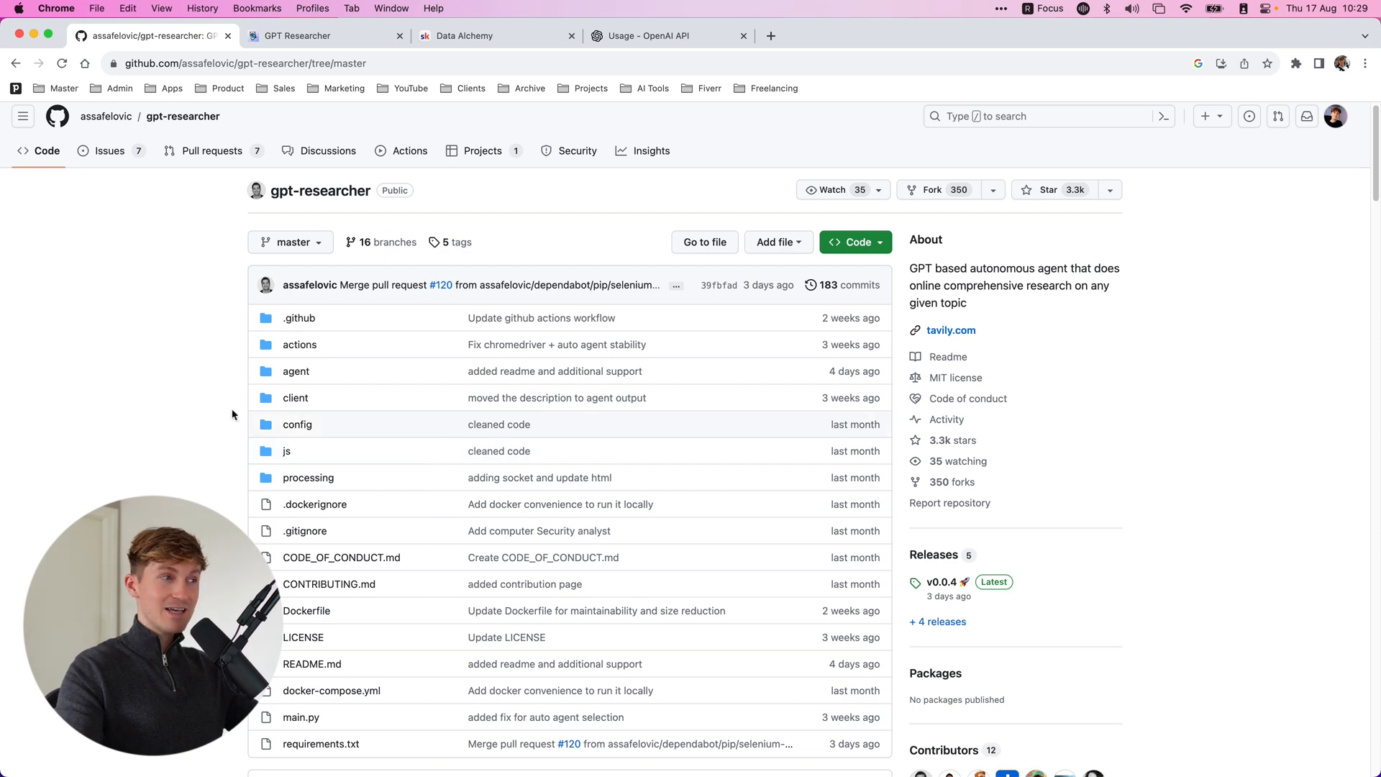
pyautogui.scroll(-3)
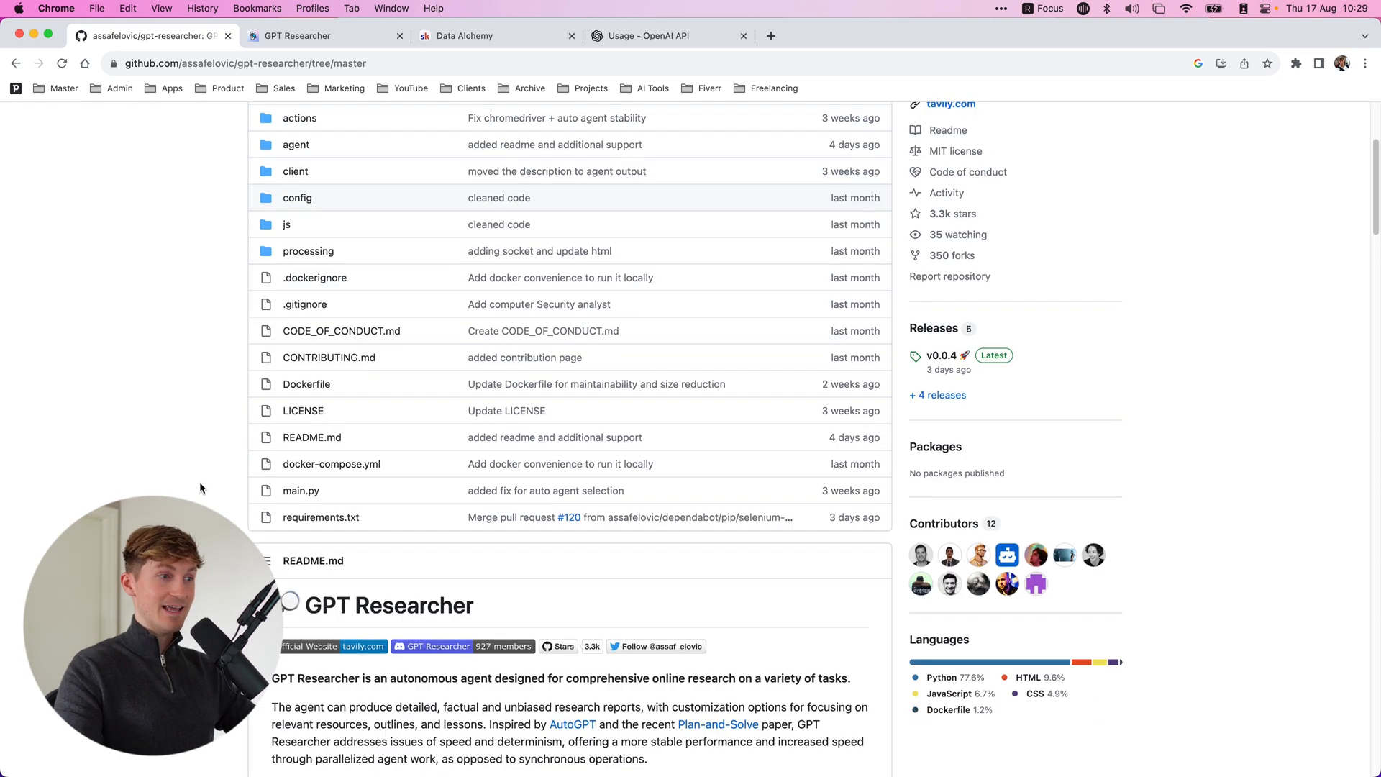
pyautogui.scroll(-3)
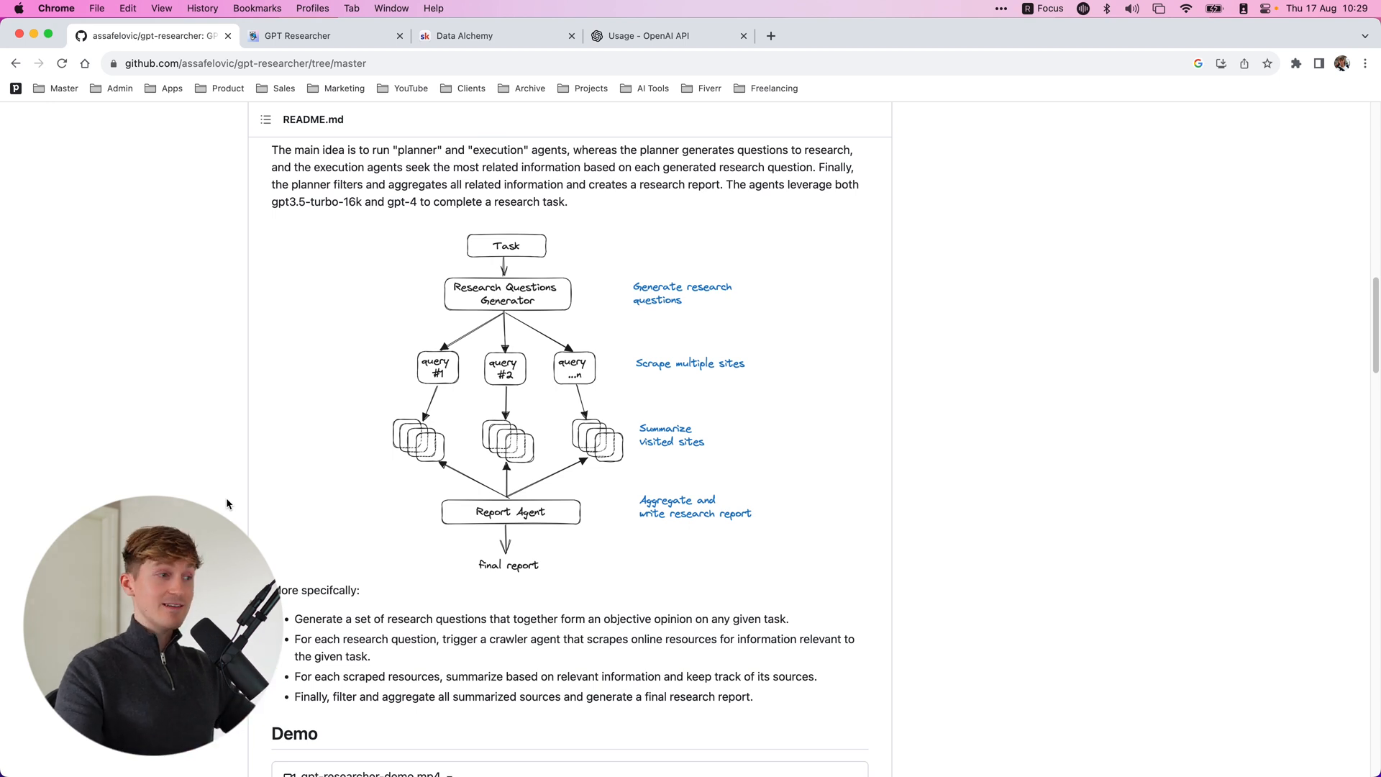
pyautogui.moveTo(261, 476)
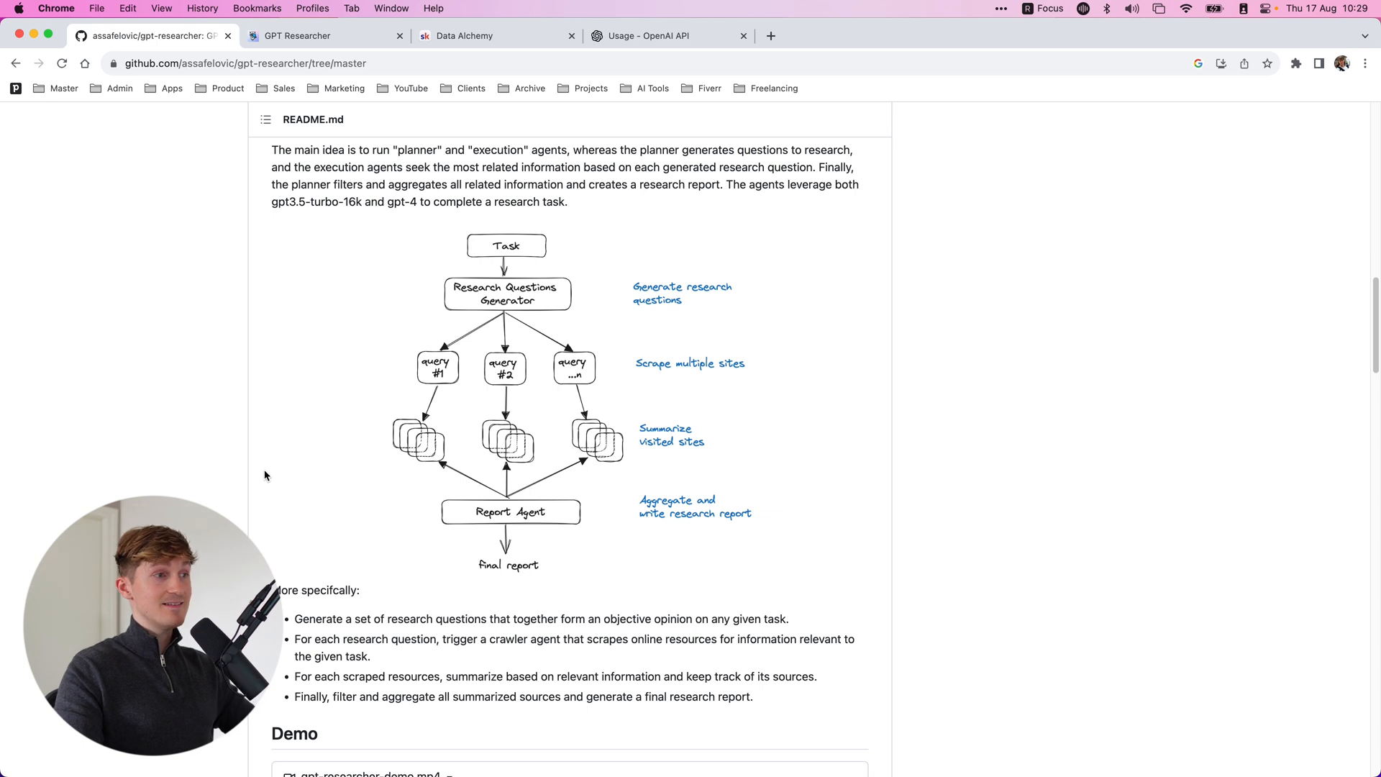
pyautogui.scroll(-3)
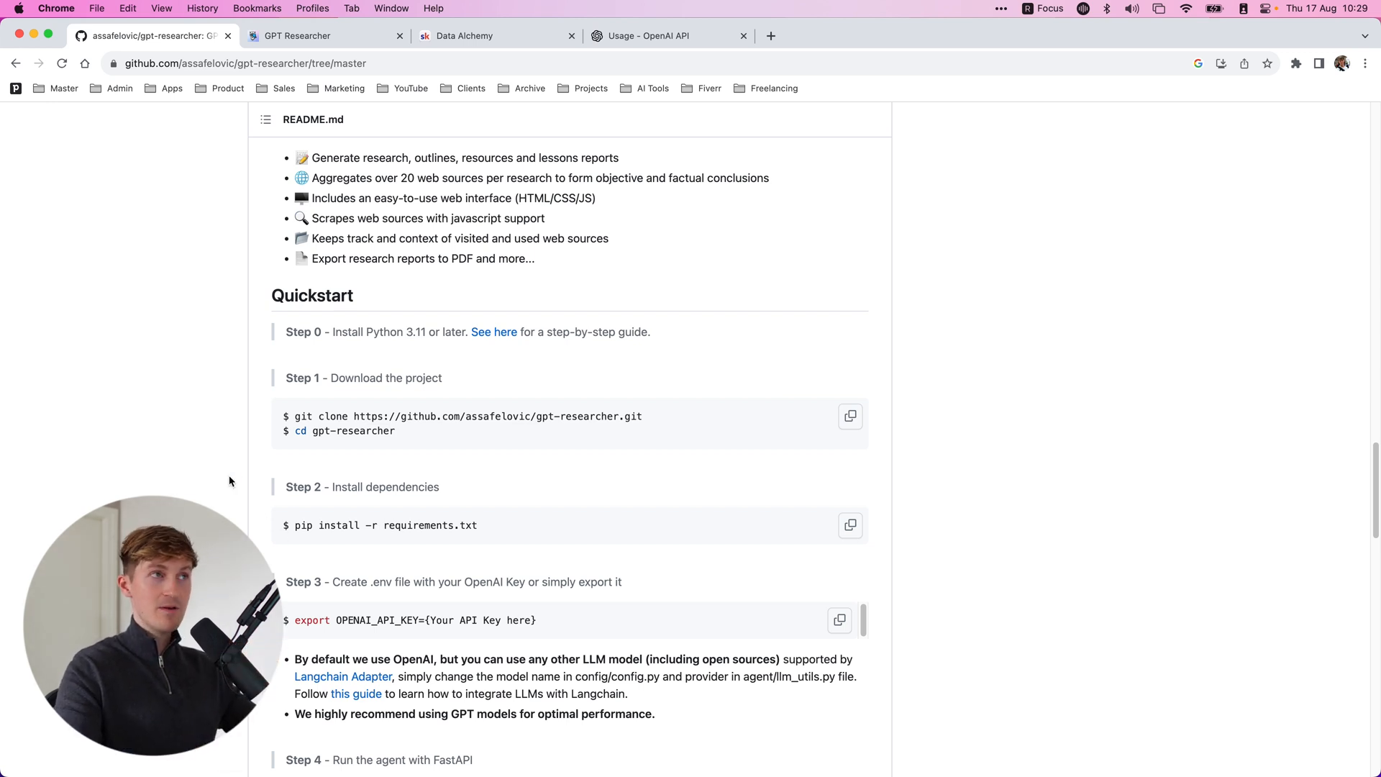
pyautogui.click(489, 35)
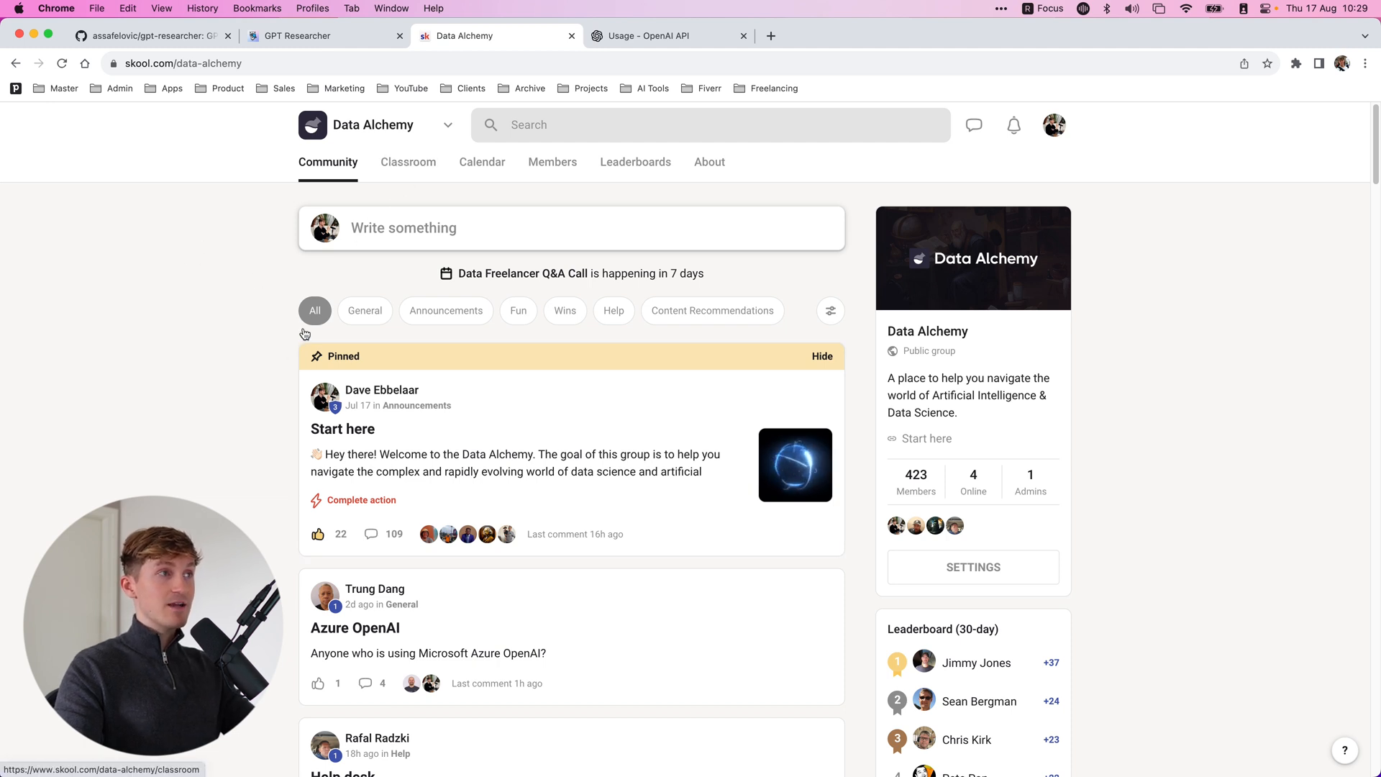
# Step: Open the Data Alchemy Classroom and browse the Alchemy Codex course
pyautogui.click(408, 162)
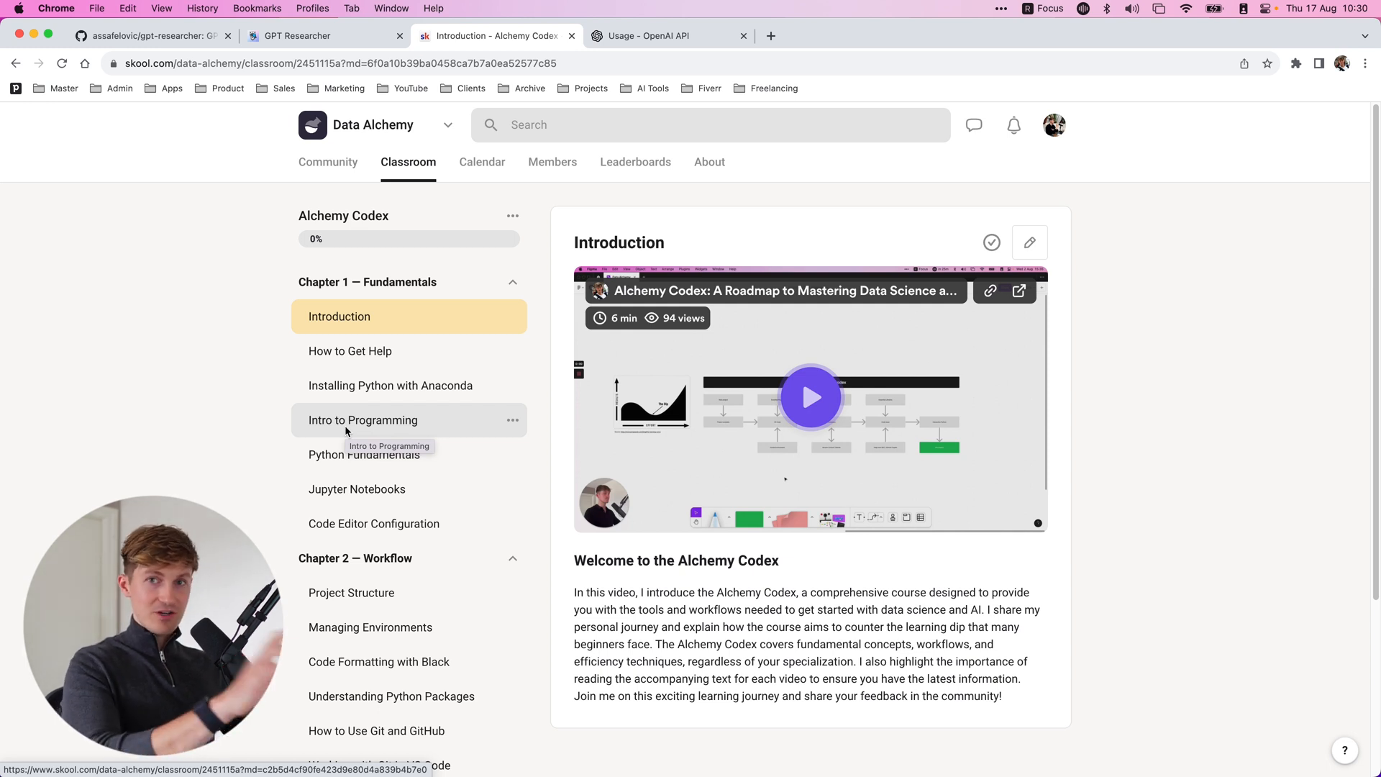
pyautogui.moveTo(458, 474)
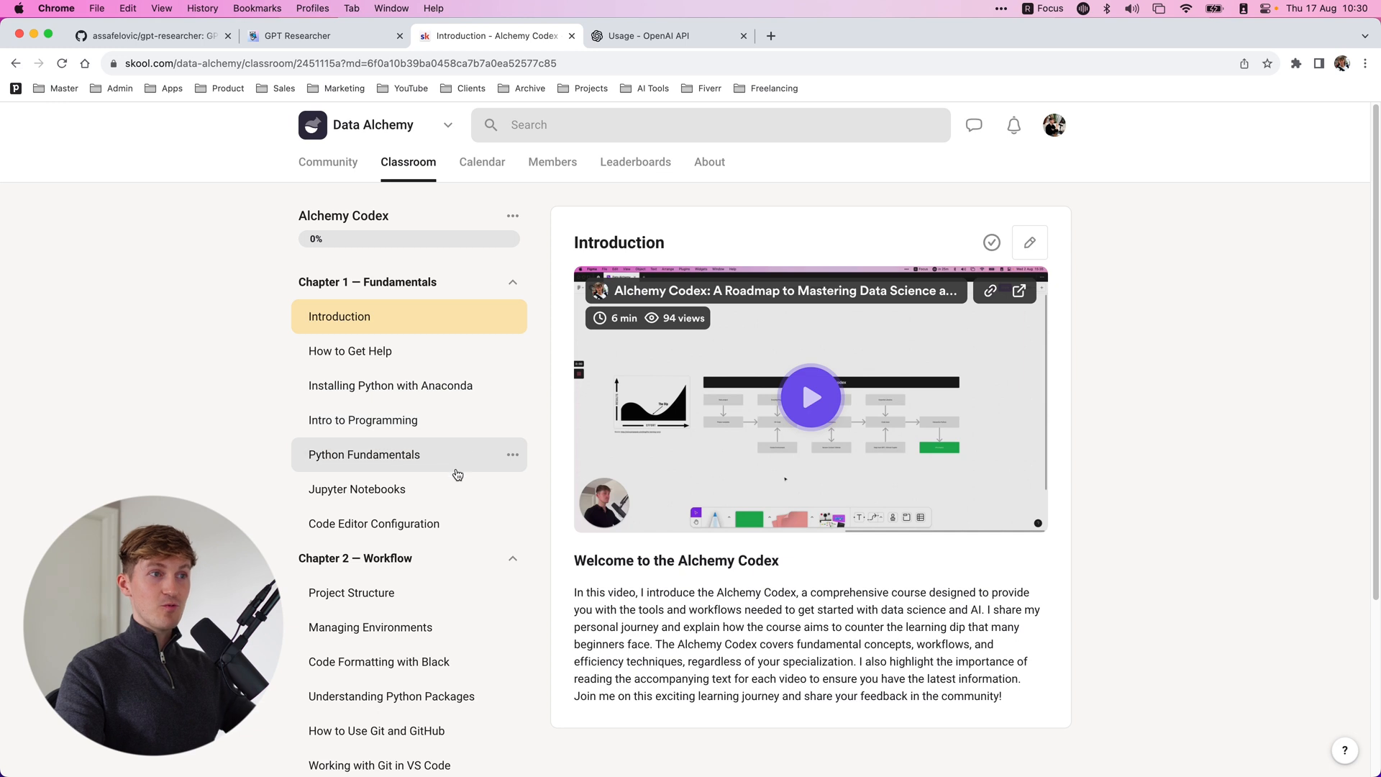
pyautogui.moveTo(350, 256)
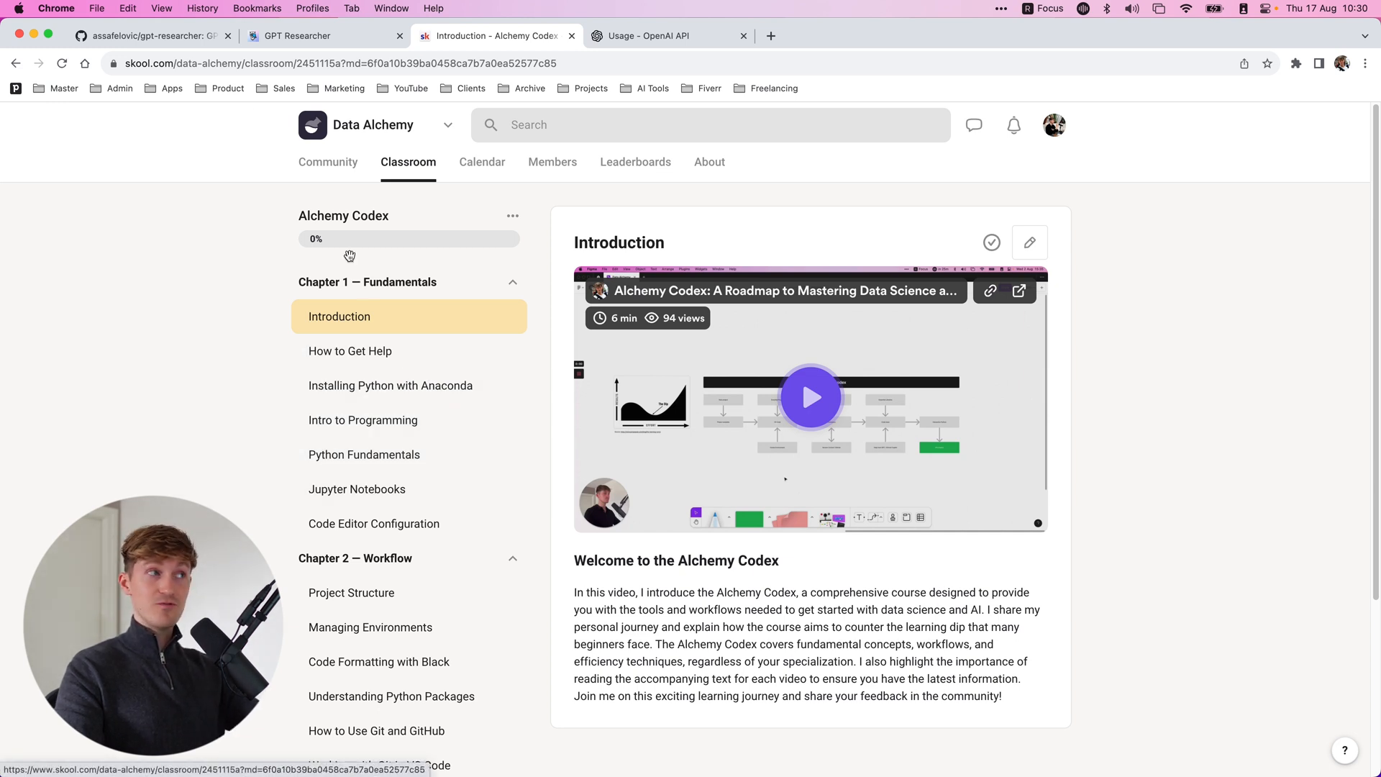
pyautogui.click(149, 35)
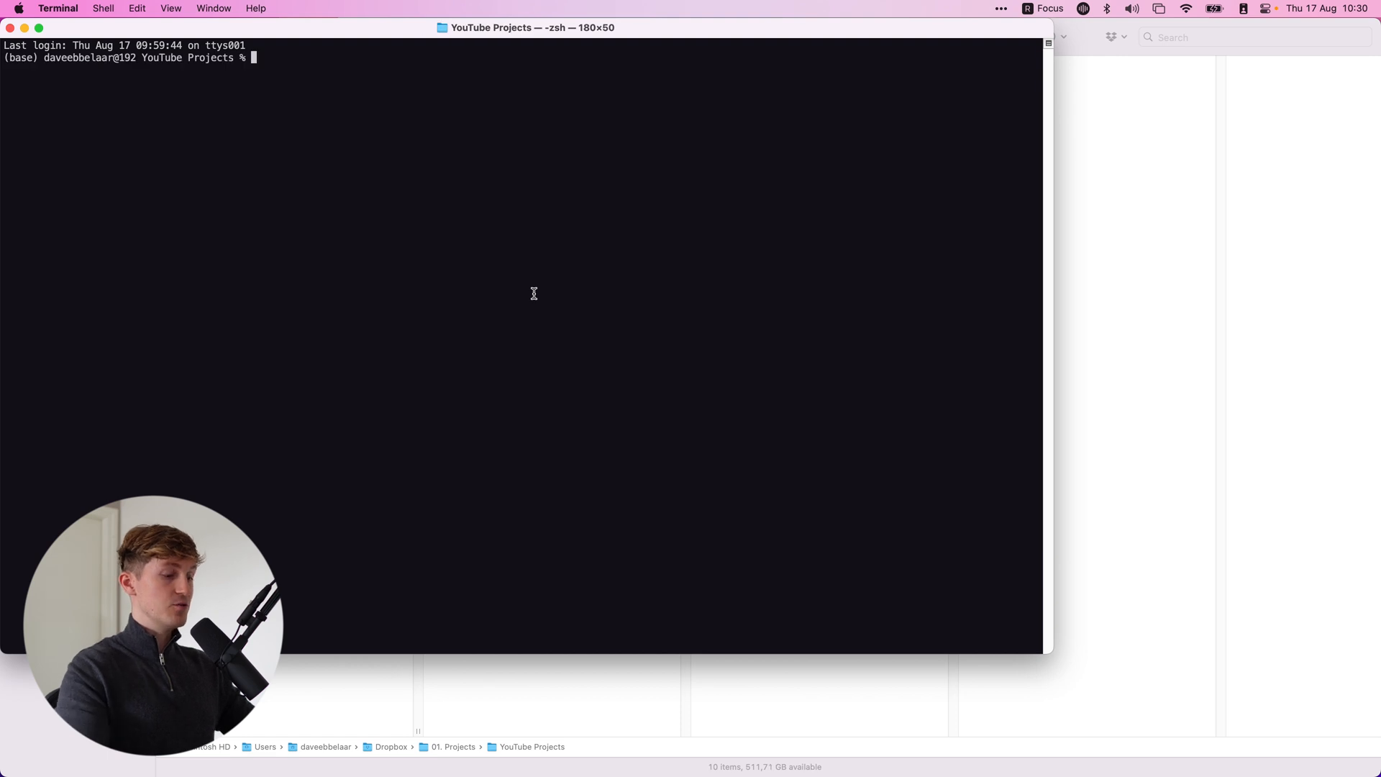
pyautogui.write('git clone https://github.com/assafelovic/gpt-researcher.git')
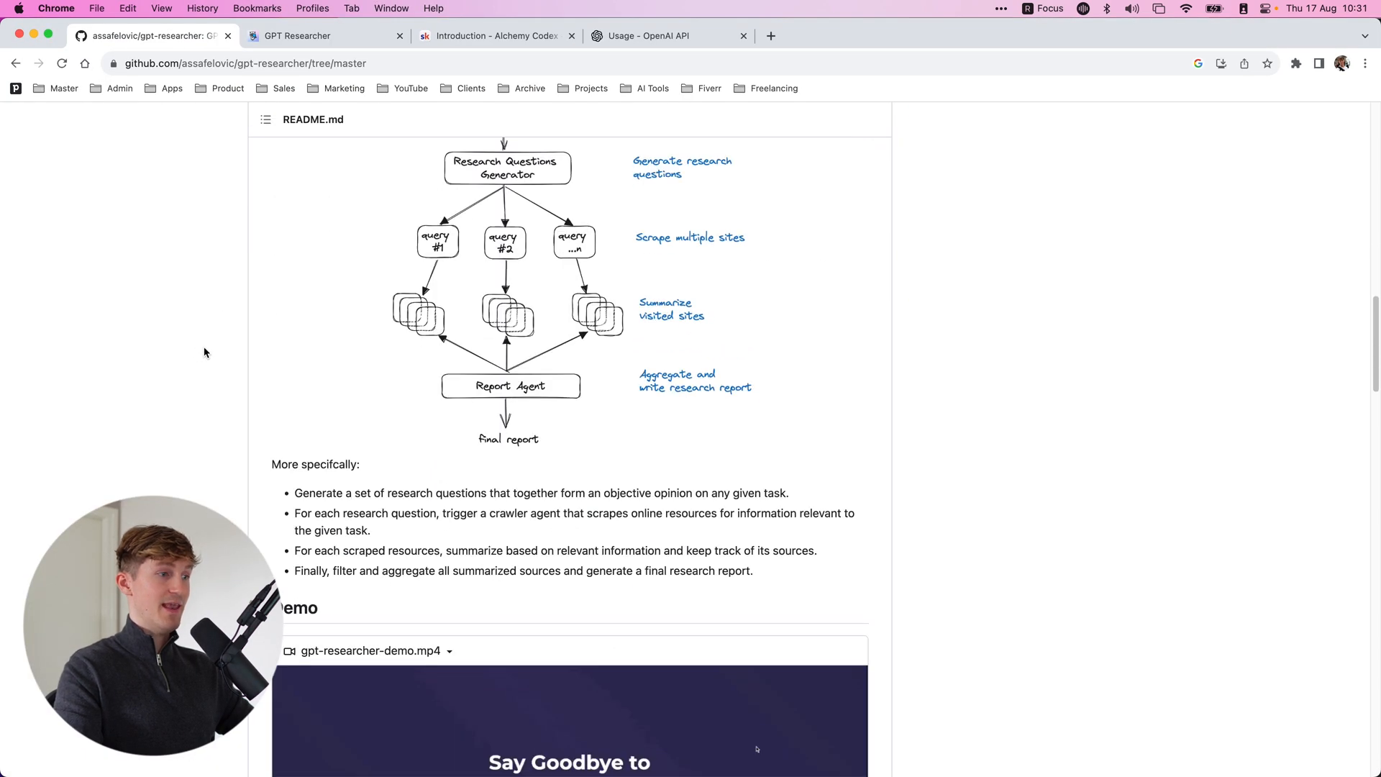
pyautogui.scroll(-3)
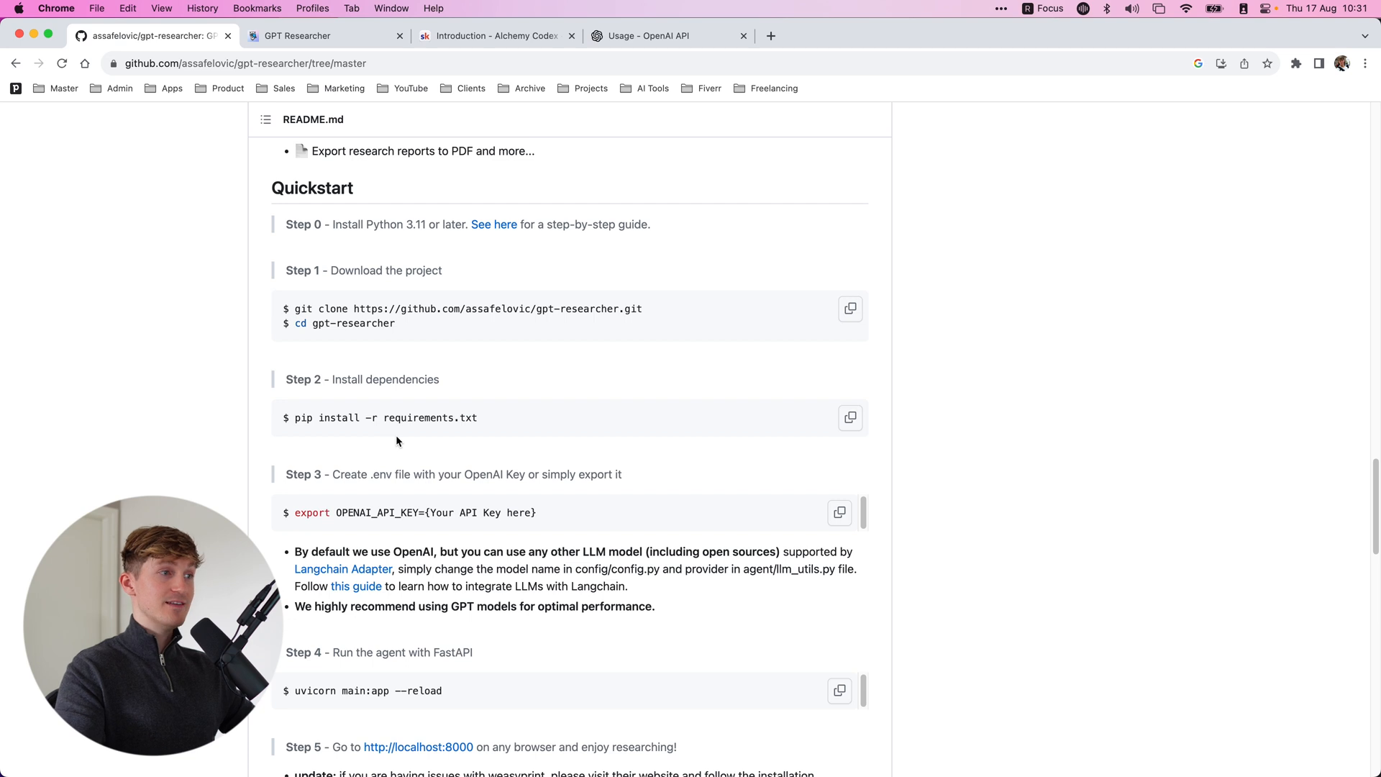
pyautogui.moveTo(479, 422)
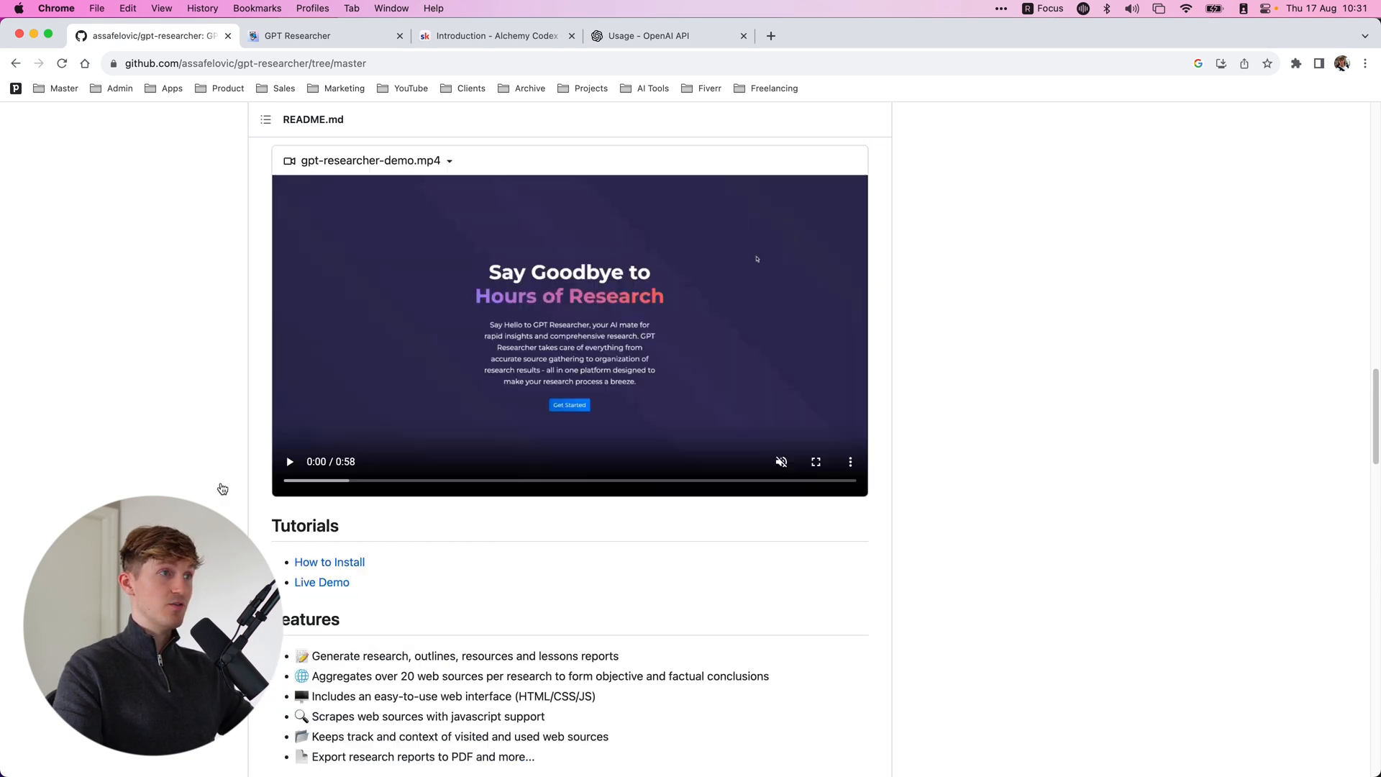
pyautogui.scroll(-3)
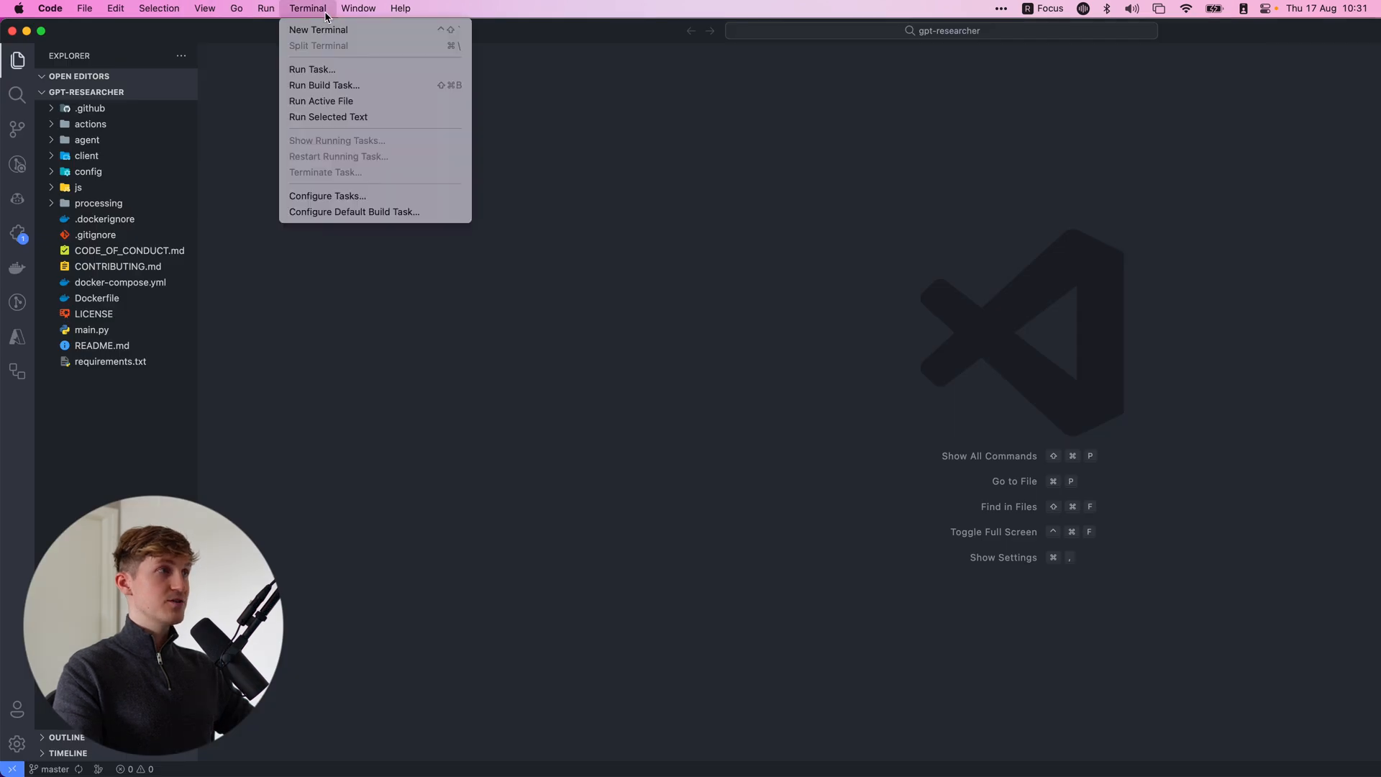
# Step: Activate the gpt-researcher conda environment in a new terminal and view requirements.txt
pyautogui.click(318, 29)
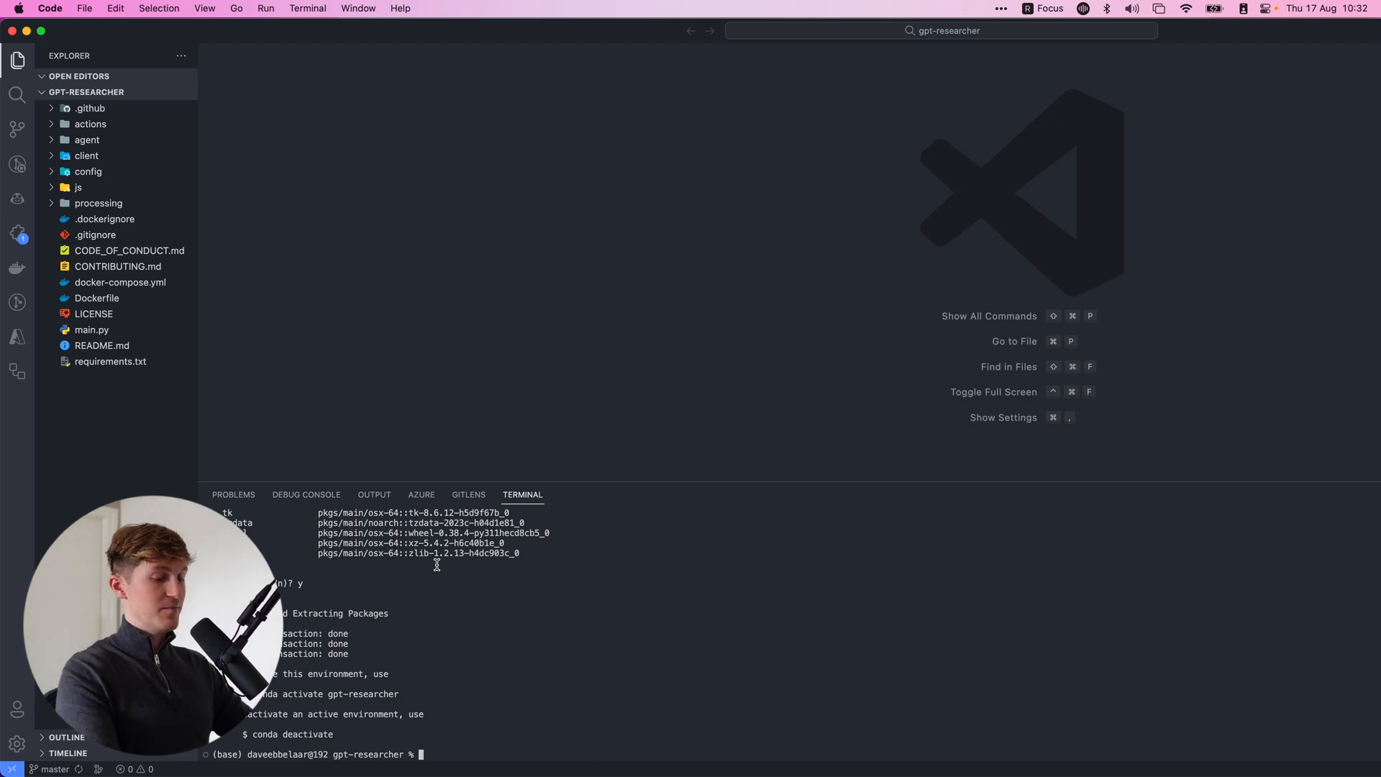
pyautogui.write('conda activate gpt-researcher')
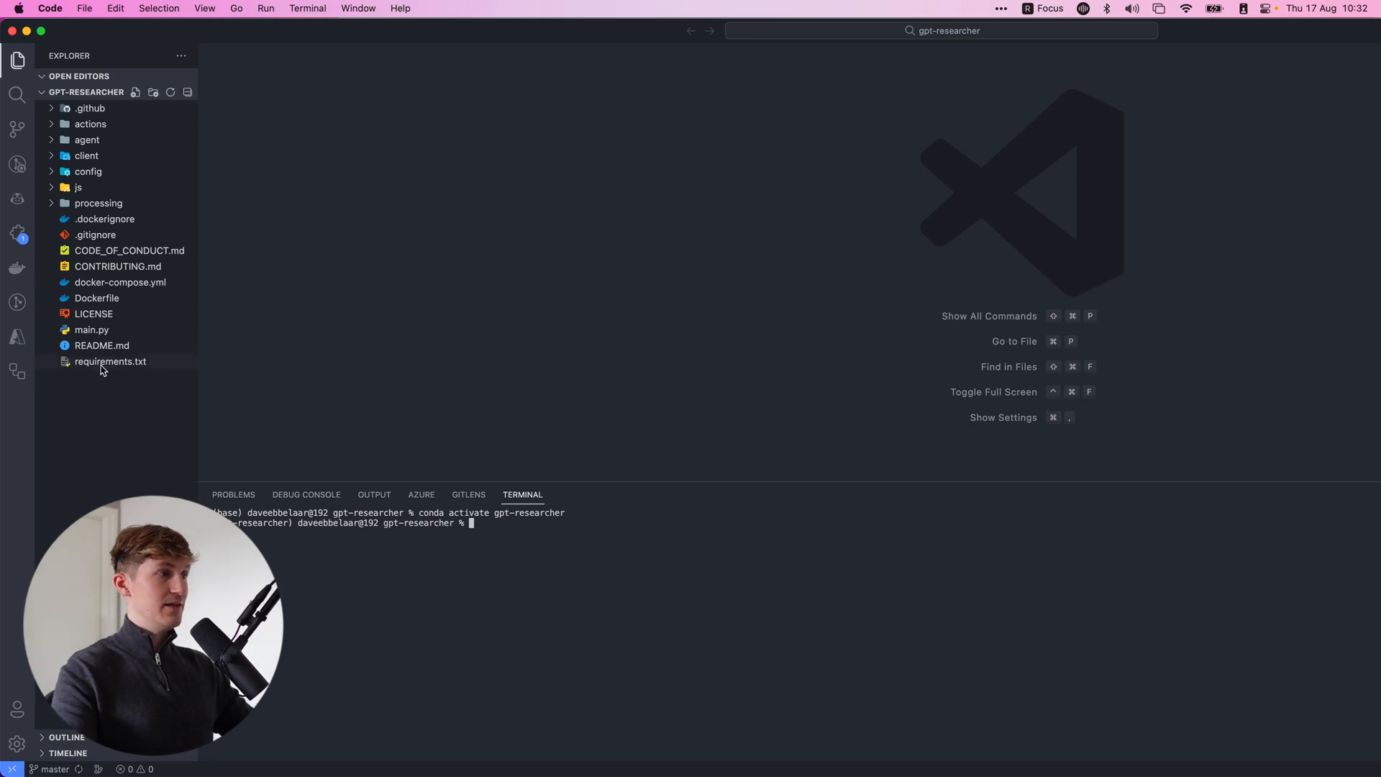
pyautogui.click(110, 361)
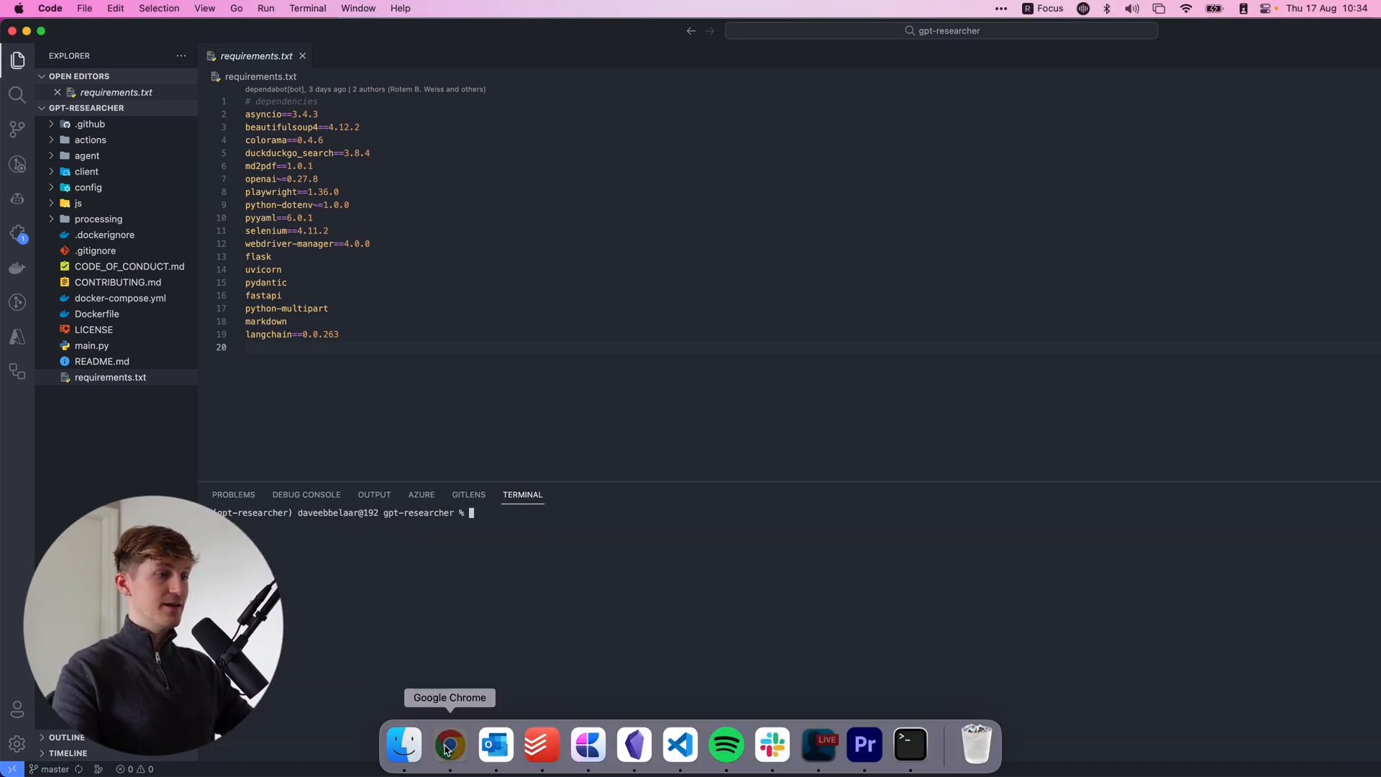
# Step: Export OPENAI_API_KEY in the terminal and run uvicorn main:app --reload
pyautogui.click(448, 745)
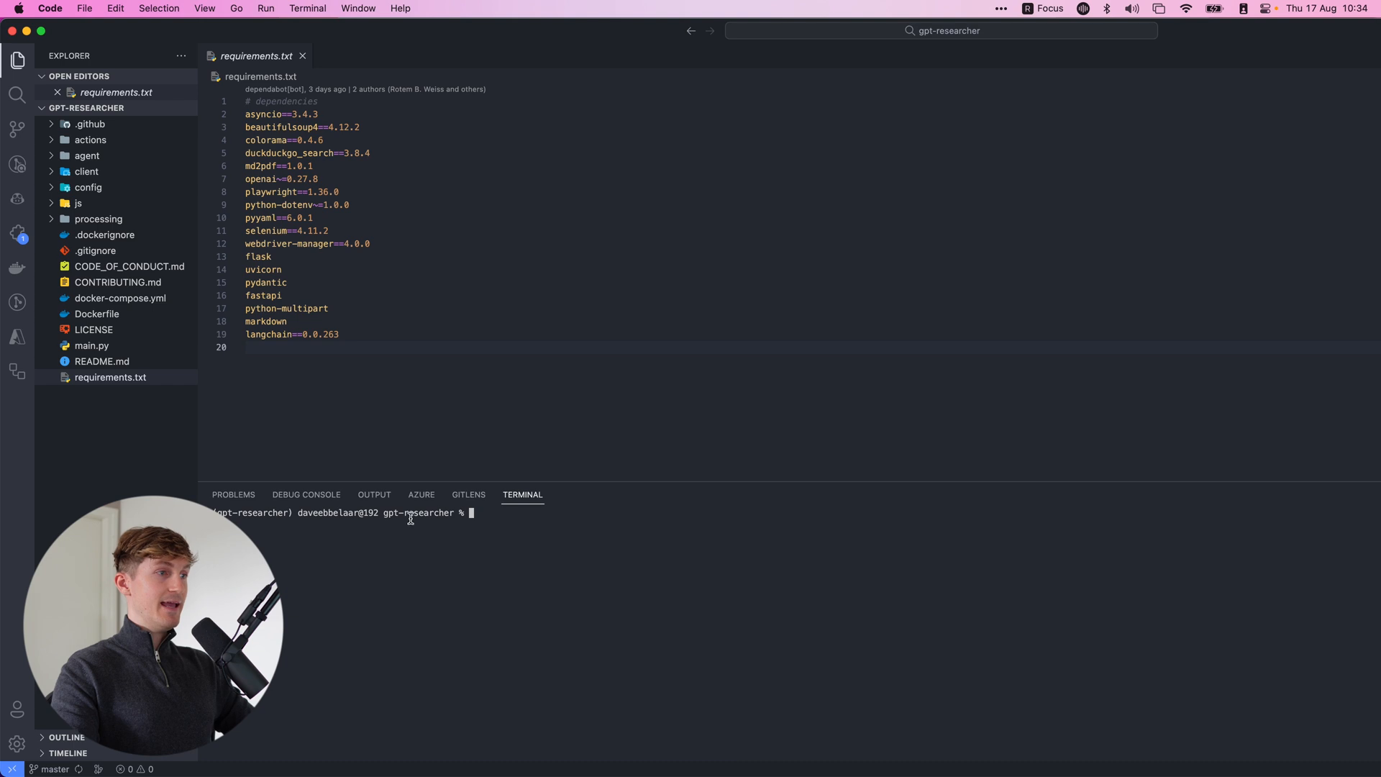
pyautogui.write('export OPENAI_API_KEY=')
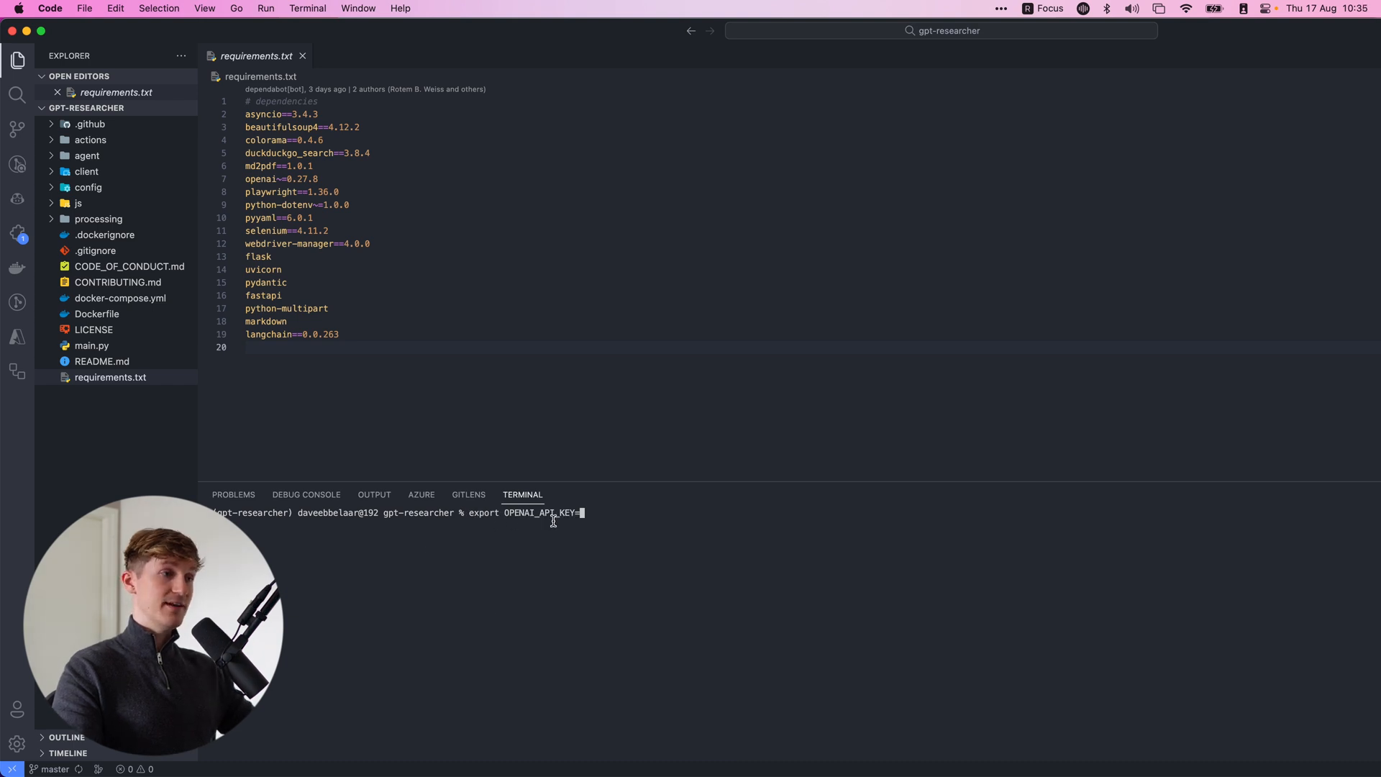
pyautogui.write('1')
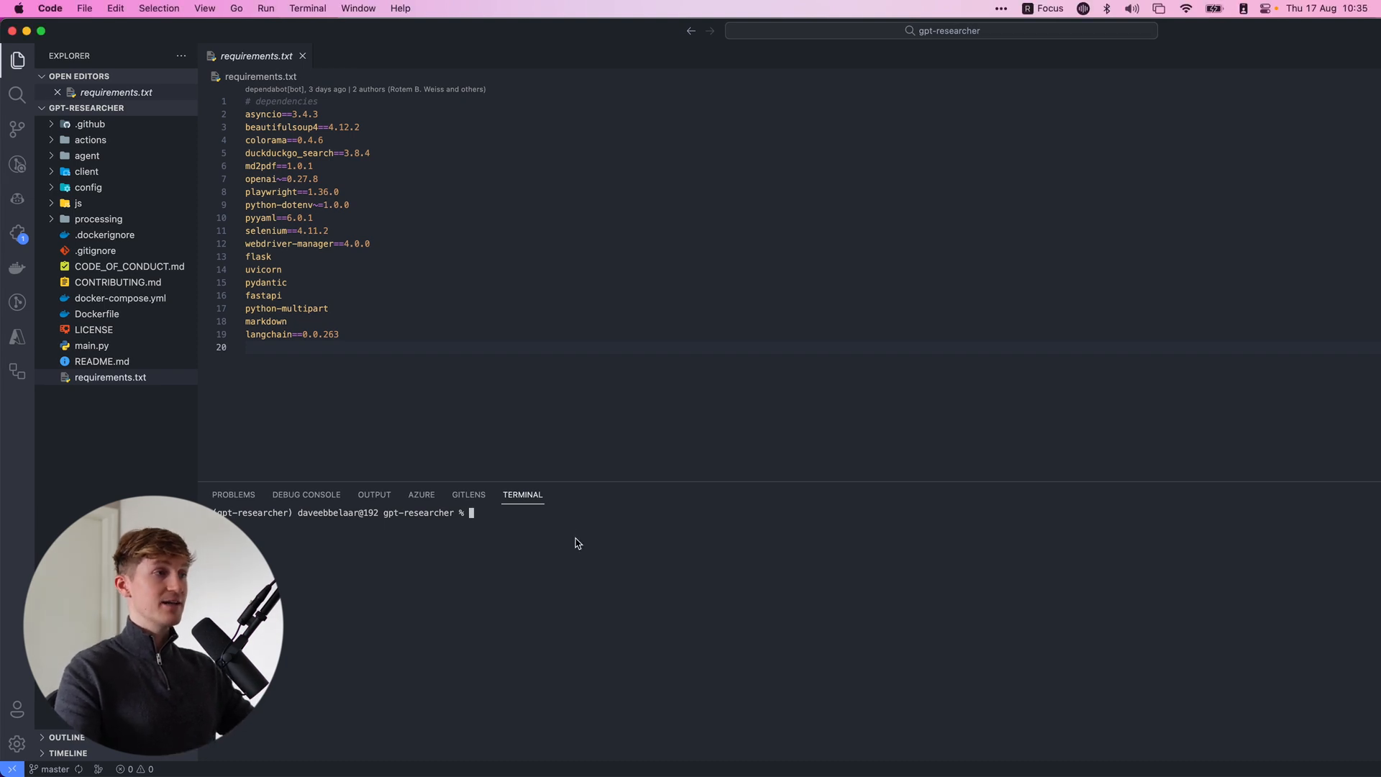
pyautogui.moveTo(540, 538)
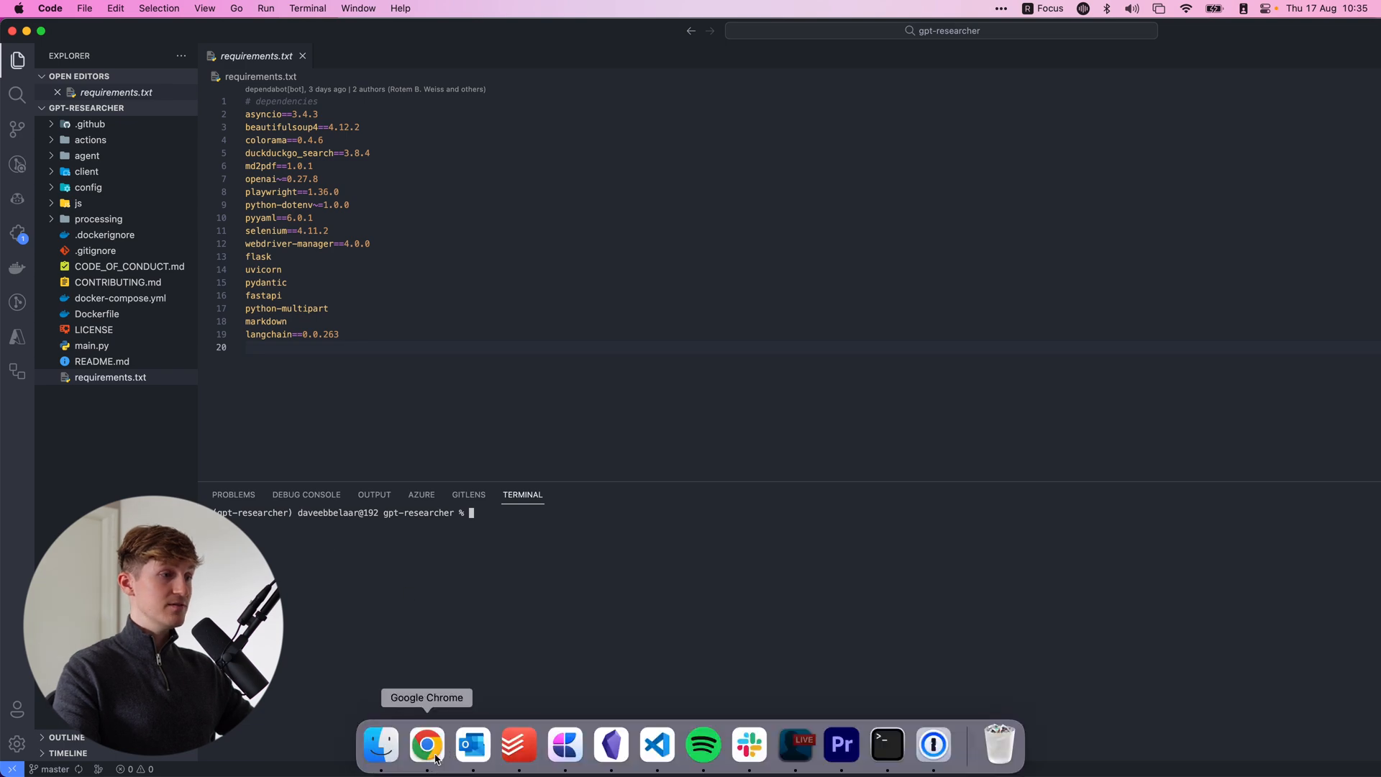
pyautogui.click(427, 745)
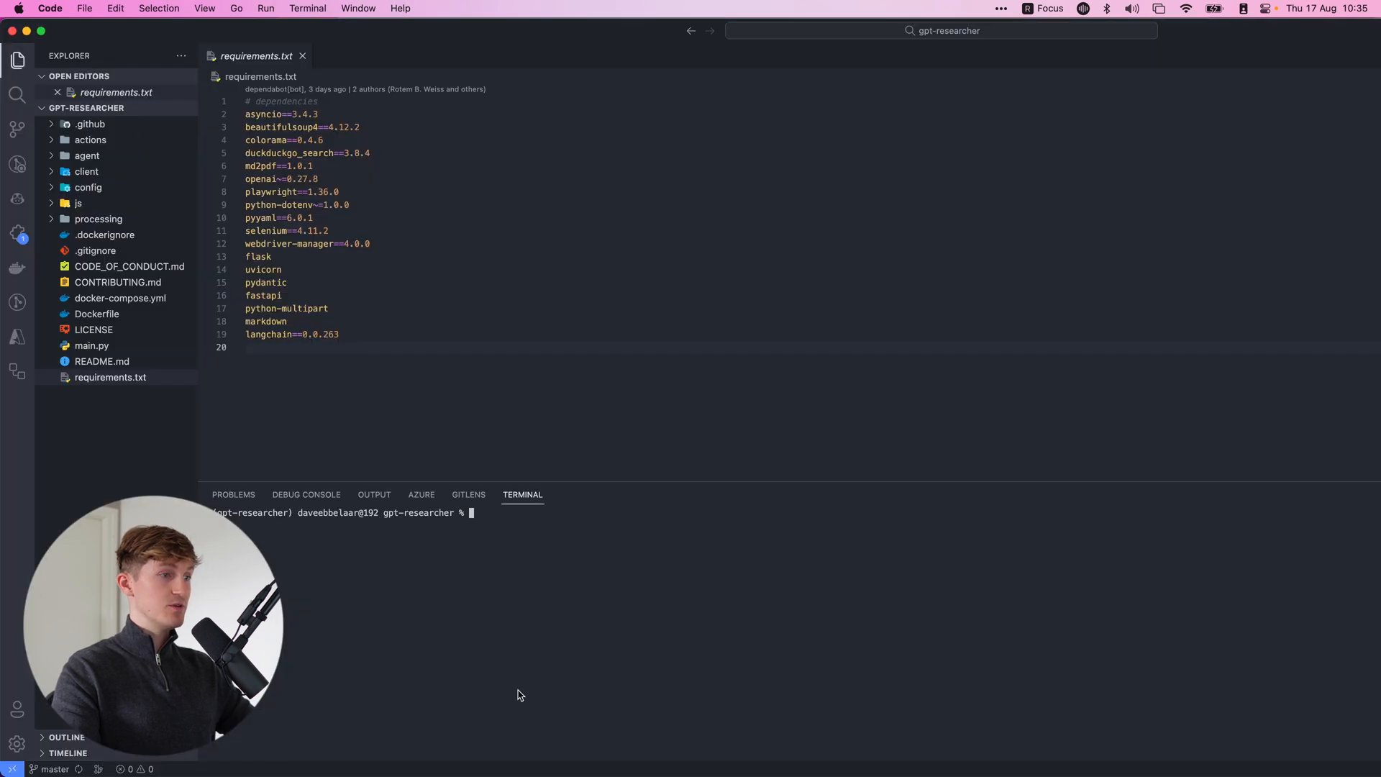
pyautogui.write('uvicorn main:app --reload')
pyautogui.click(795, 347)
pyautogui.write('httpcore==0.15')
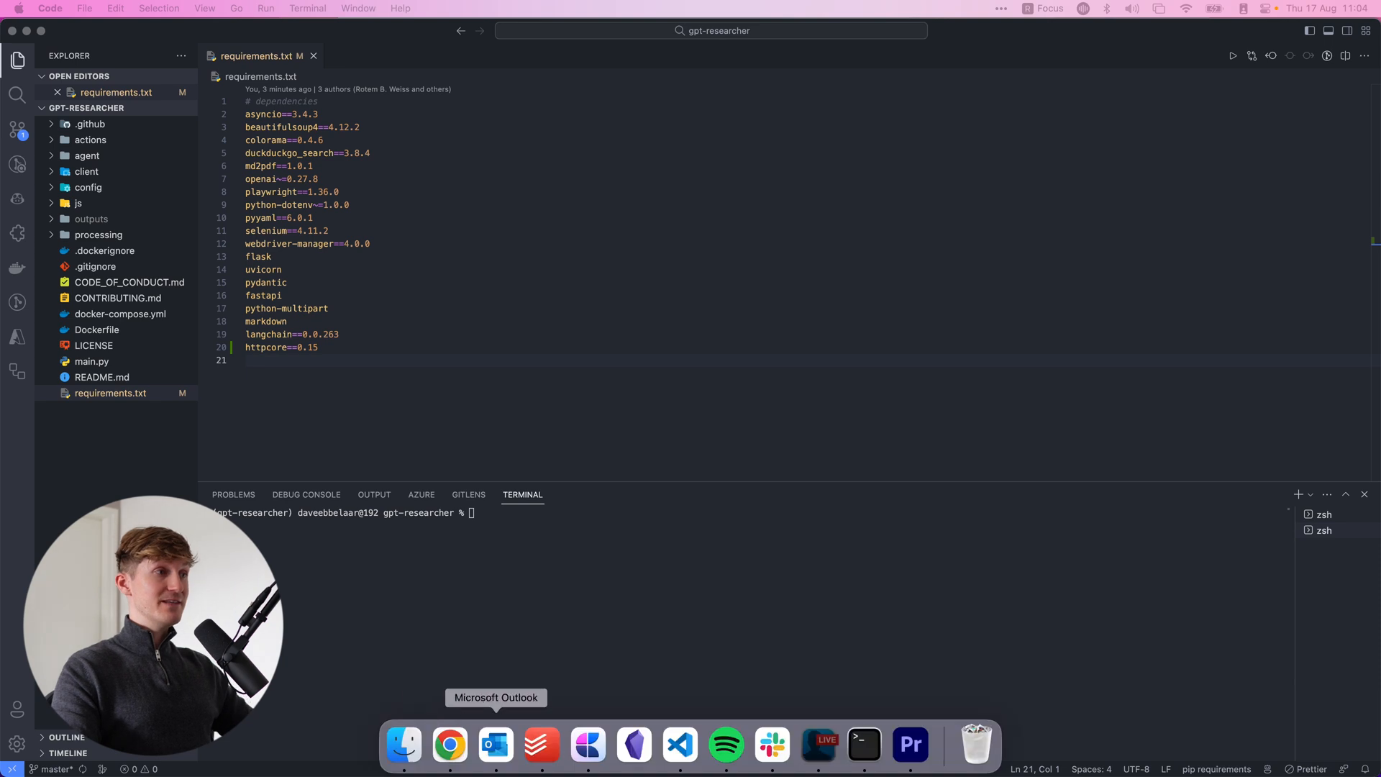
# Step: Switch from VS Code to Chrome after adding httpcore==0.15
pyautogui.click(448, 745)
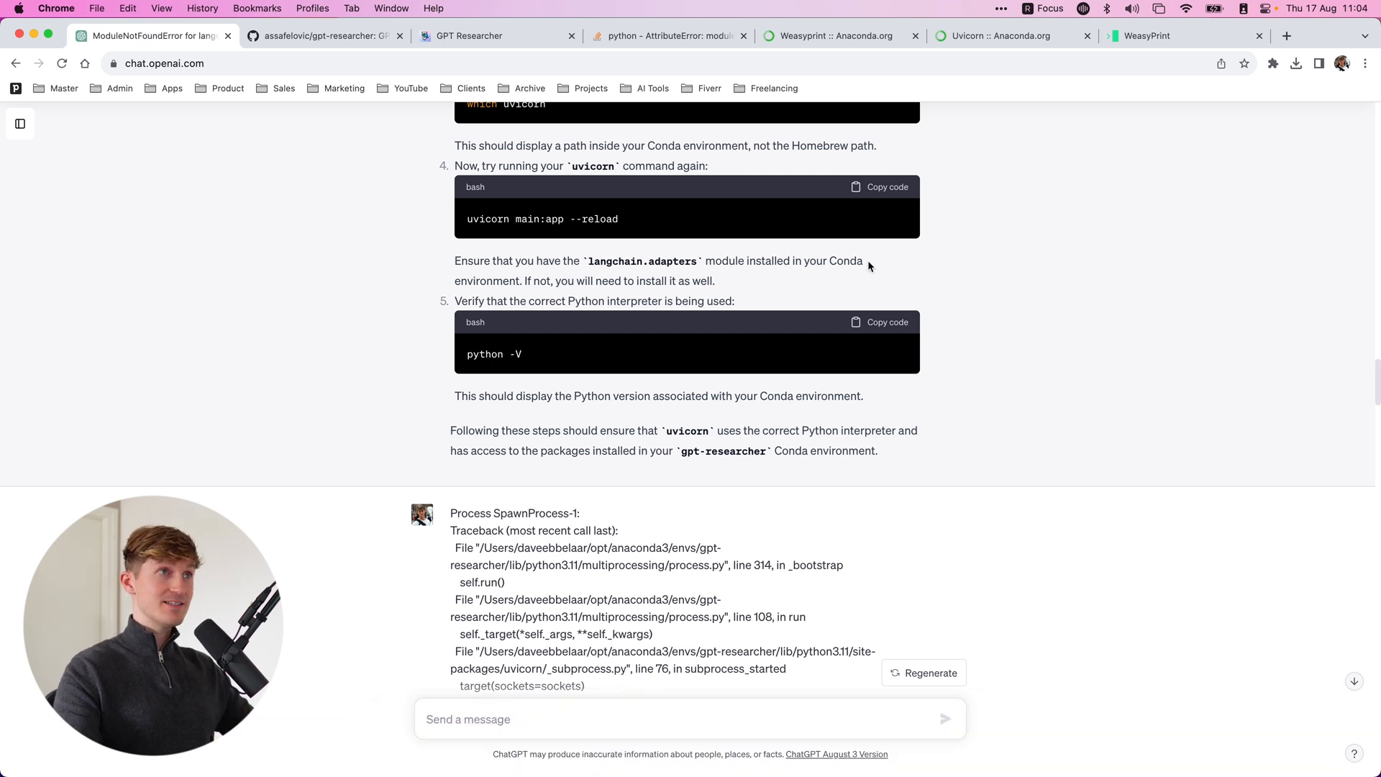
# Step: Check the Uvicorn conda package page and the Stack Overflow h11 error answer
pyautogui.click(1000, 35)
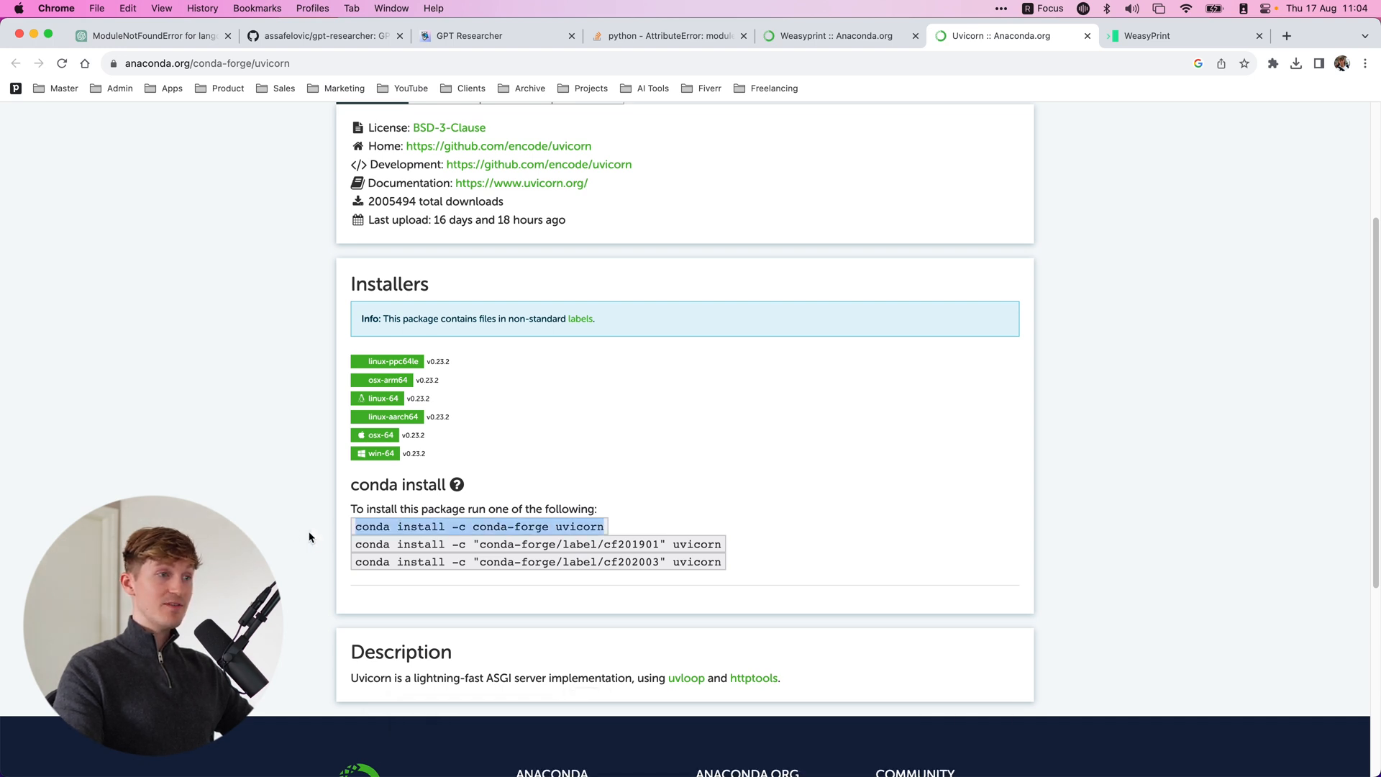
pyautogui.click(667, 36)
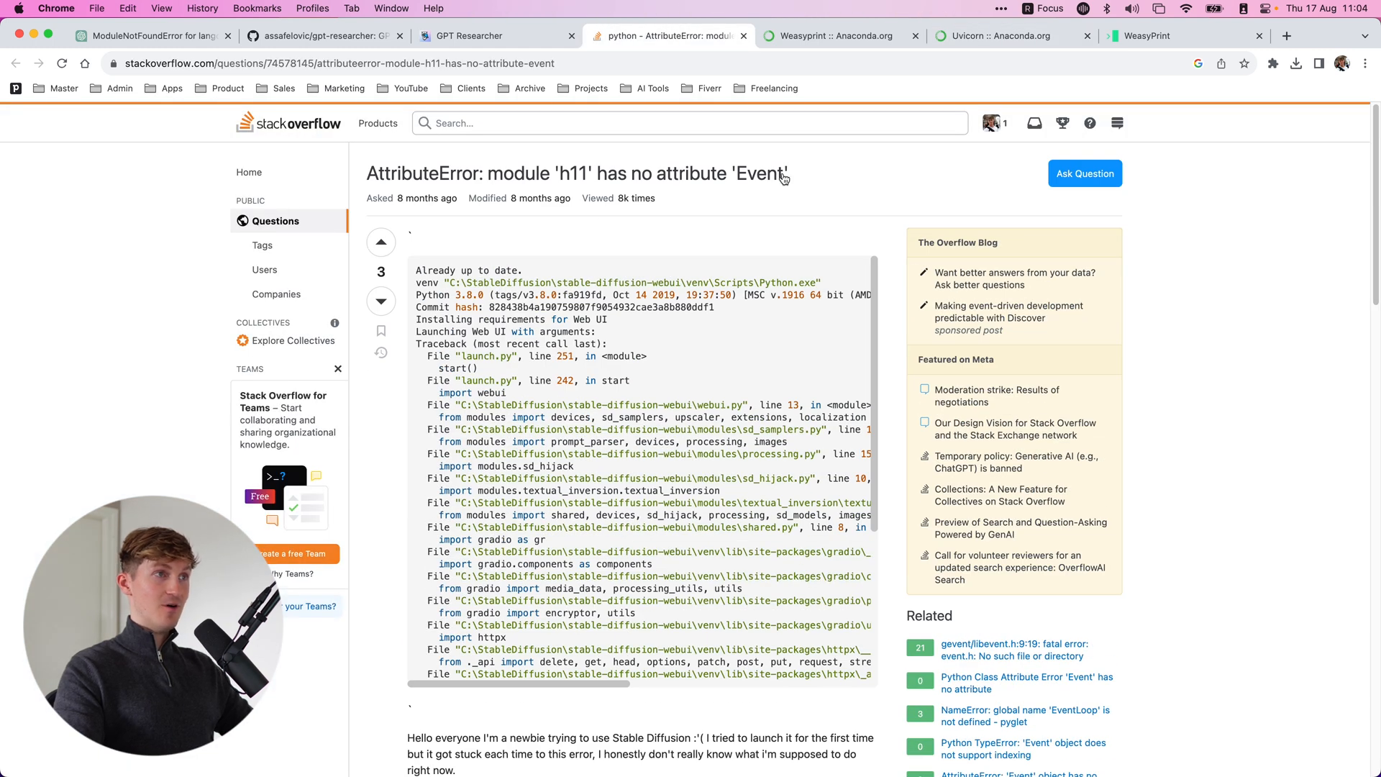
pyautogui.scroll(-3)
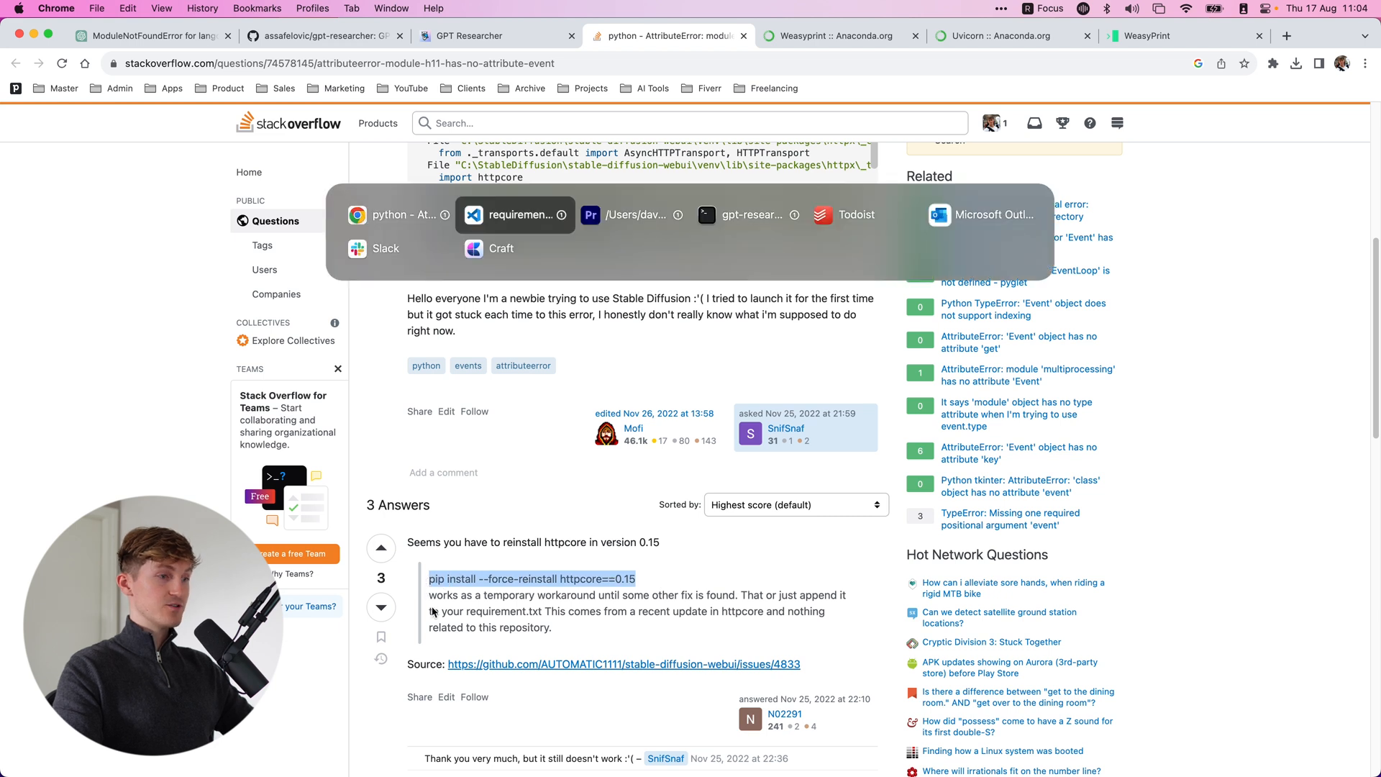
pyautogui.click(515, 215)
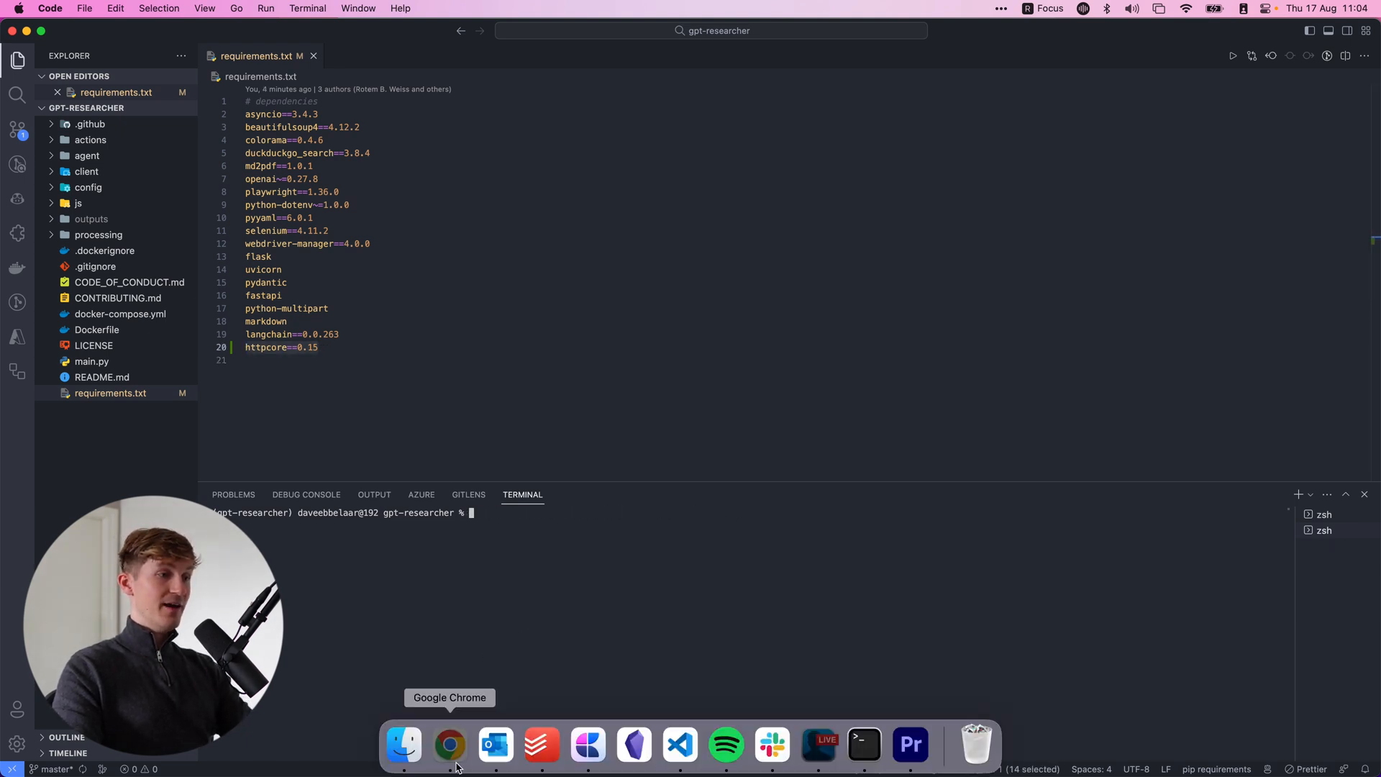
# Step: Follow the README's WeasyPrint link and read the macOS Homebrew install instructions
pyautogui.click(449, 744)
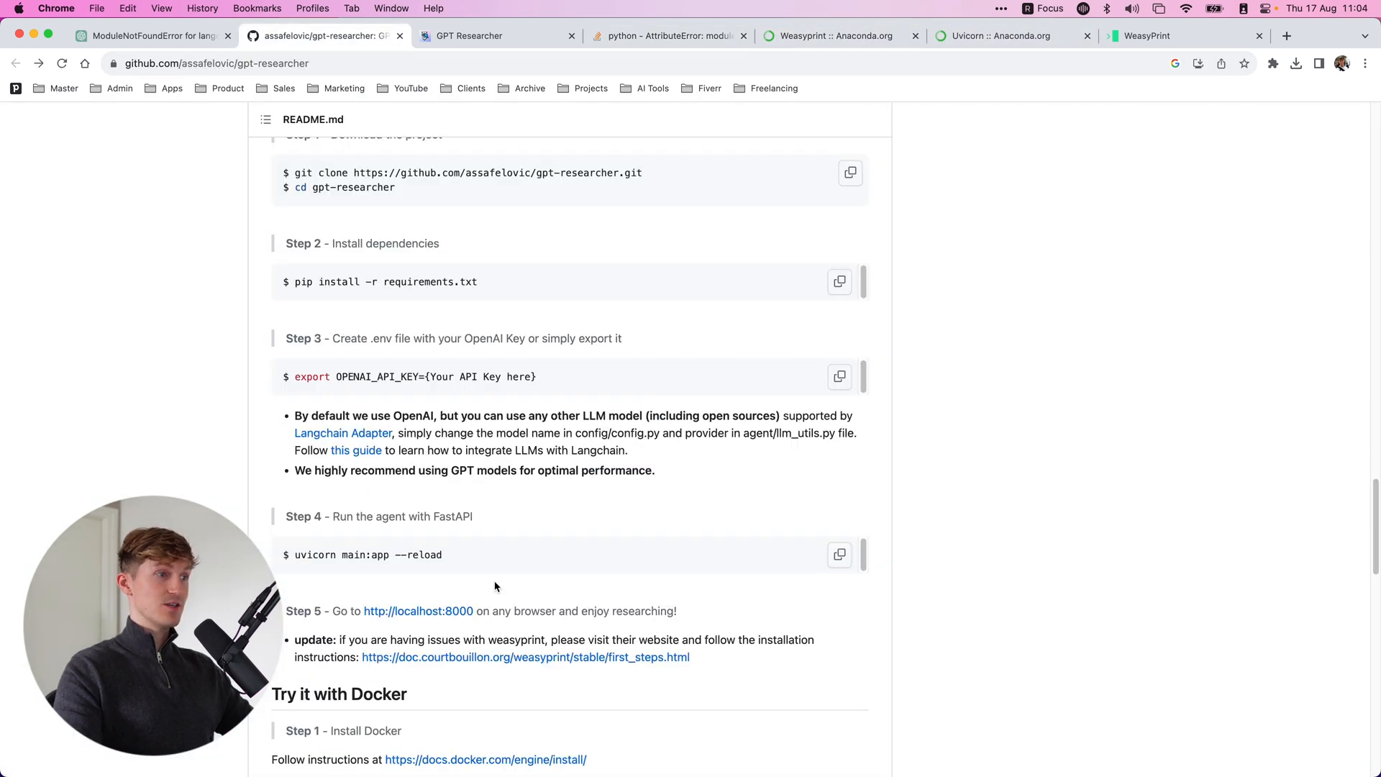
pyautogui.scroll(-3)
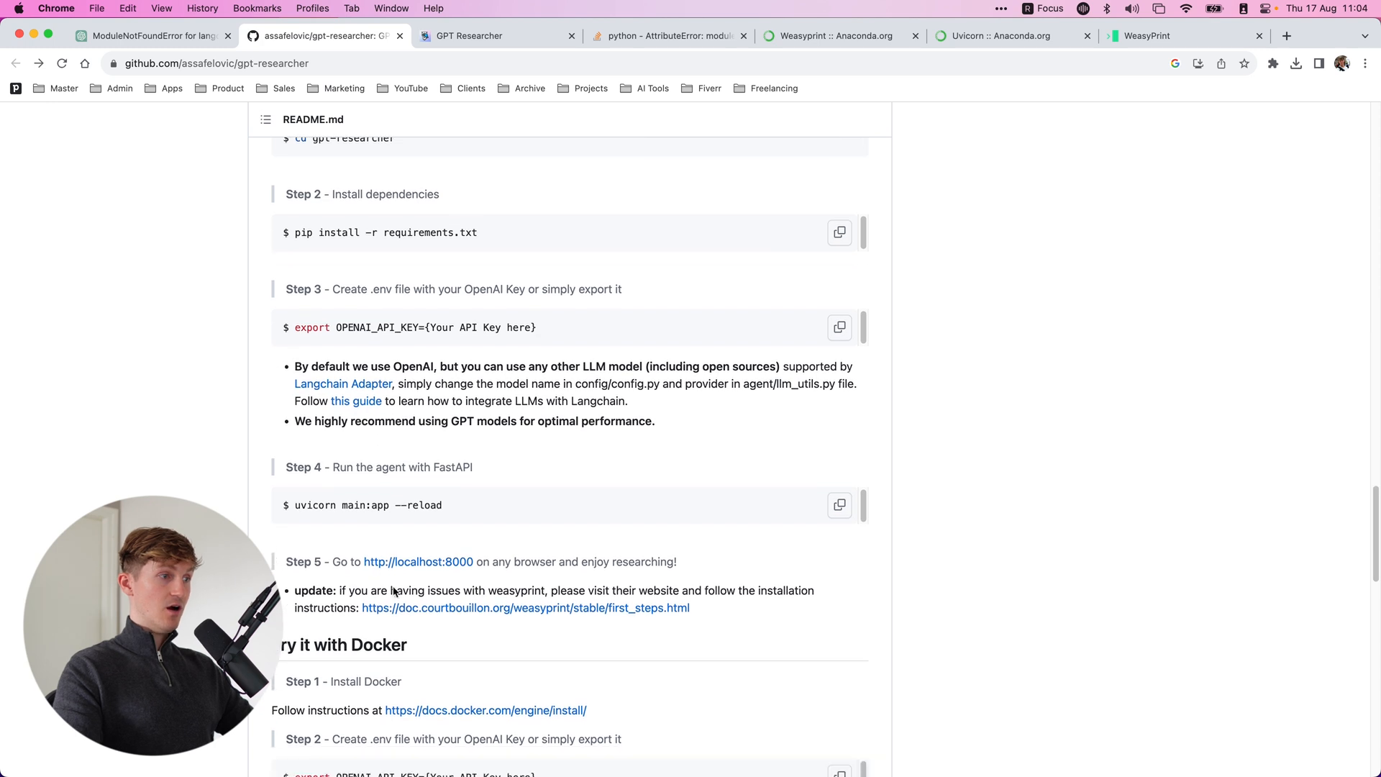
pyautogui.moveTo(566, 625)
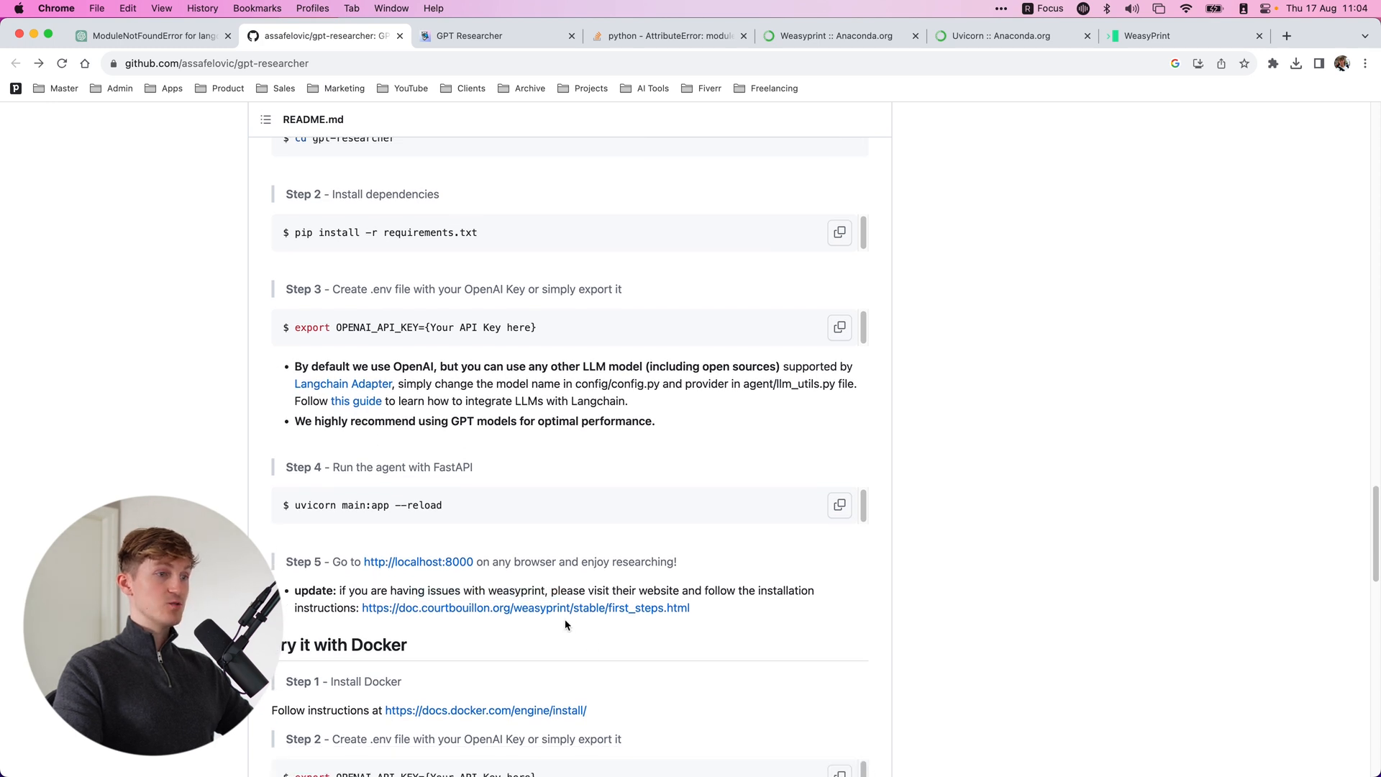
pyautogui.click(525, 608)
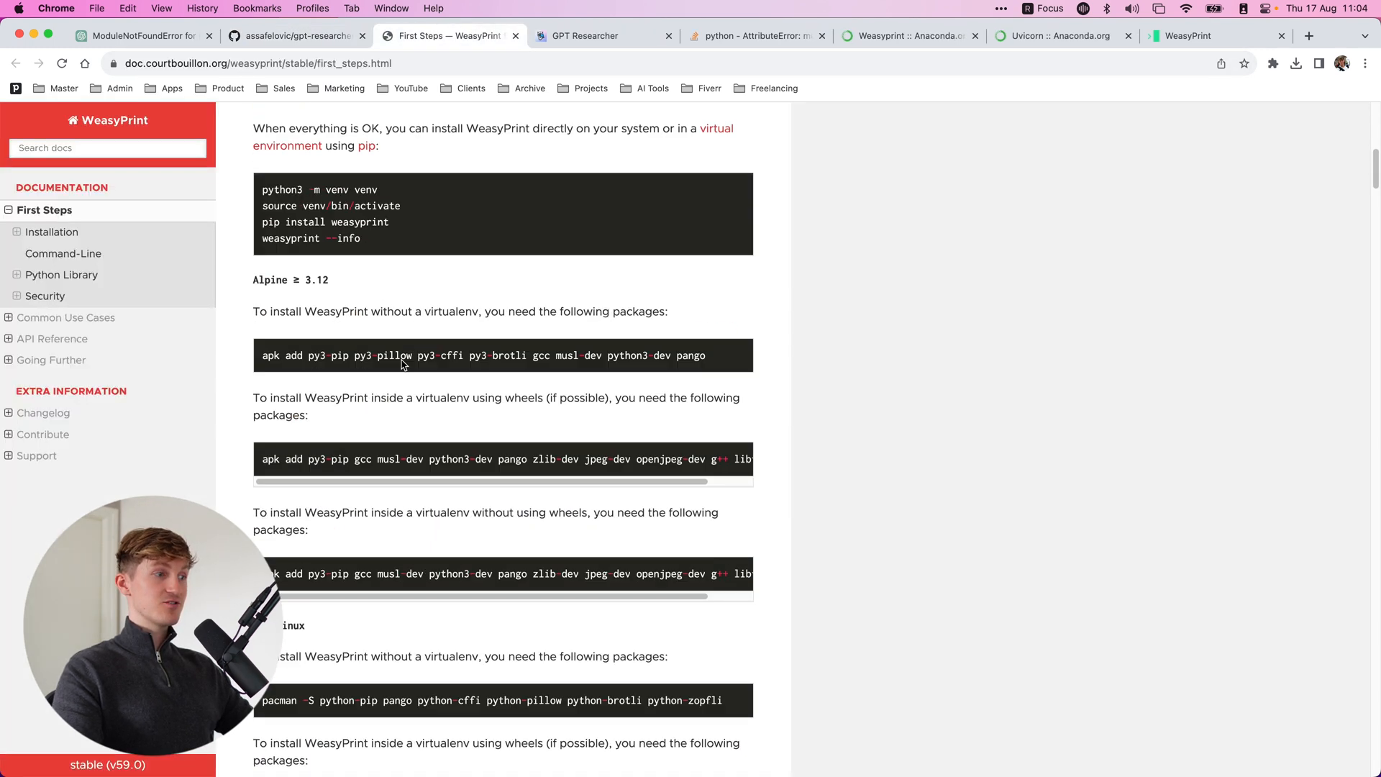
pyautogui.scroll(-3)
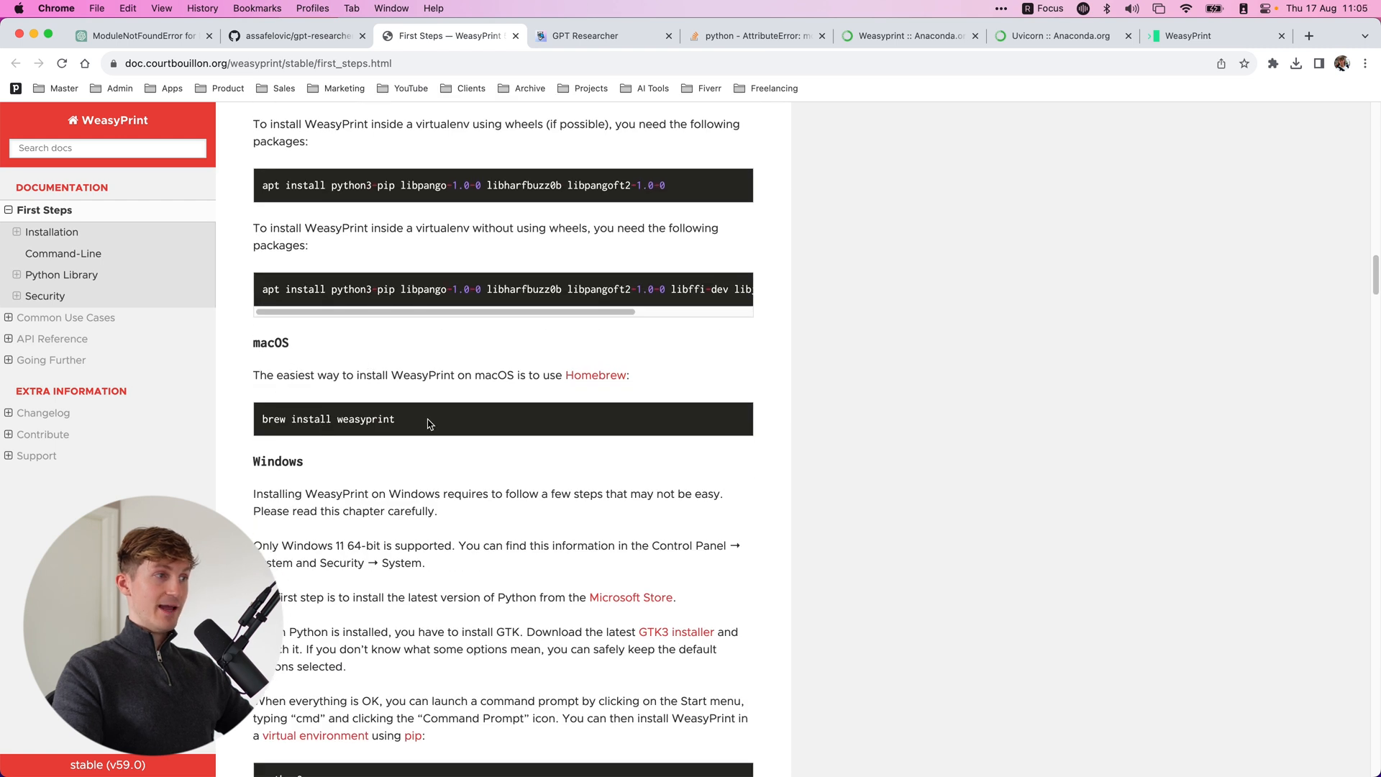
pyautogui.moveTo(1025, 107)
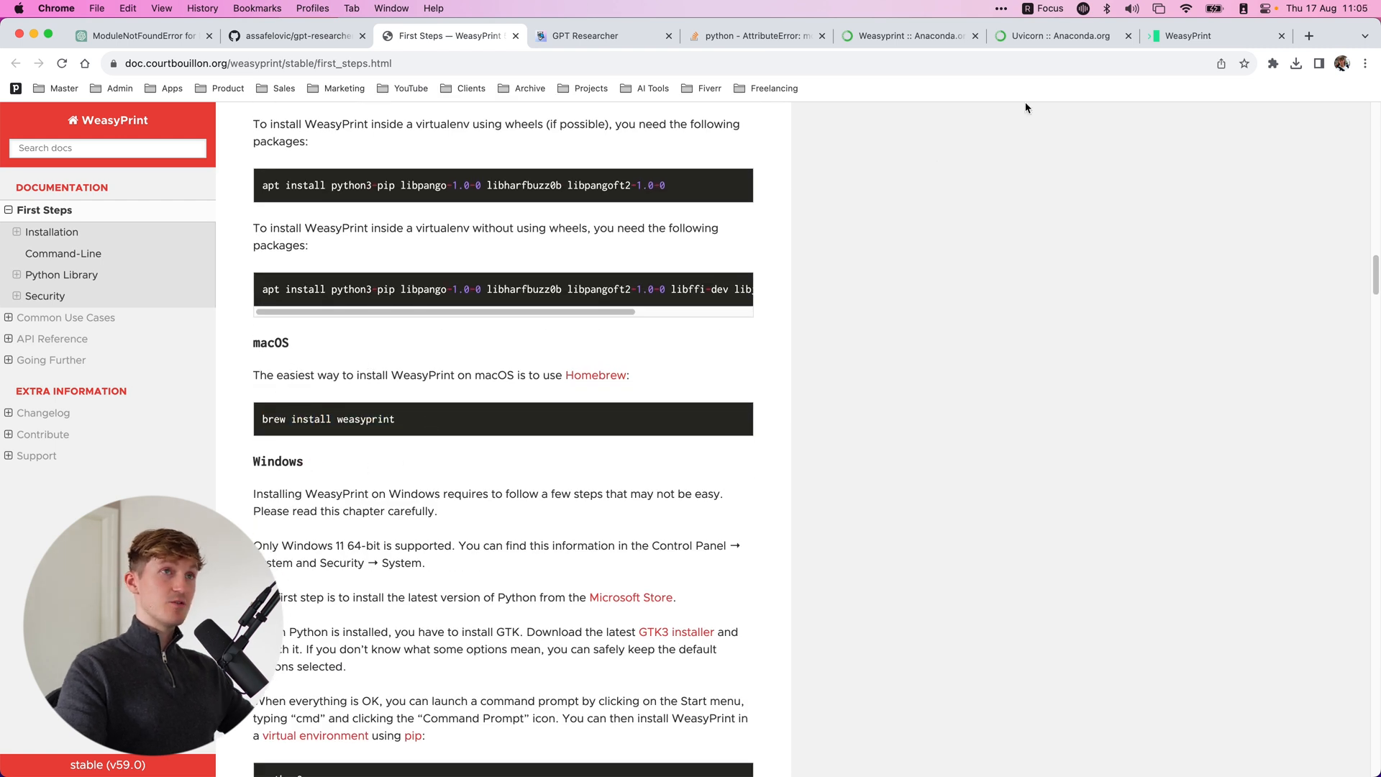
pyautogui.click(907, 36)
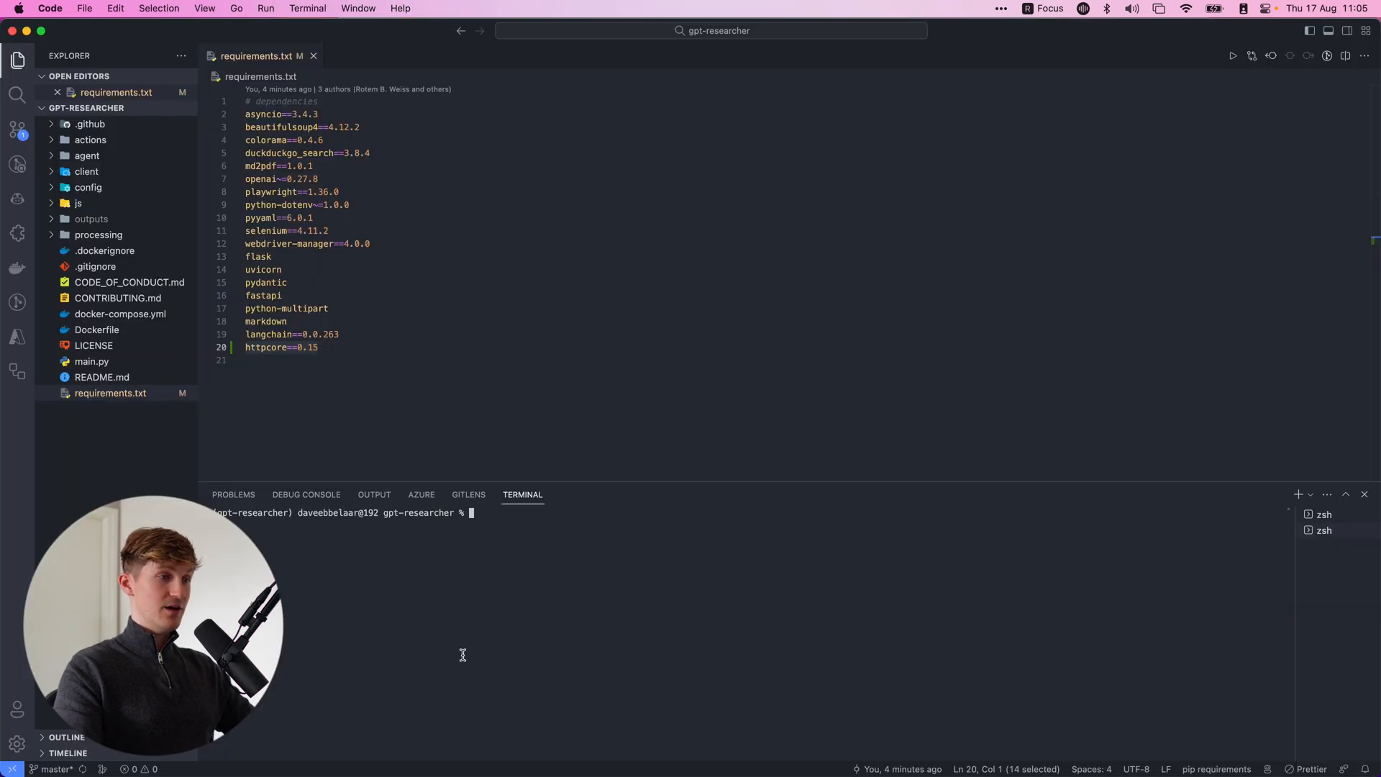
# Step: Start a conda-forge WeasyPrint install, then bring up app.tavily.com in Chrome
pyautogui.write('conda install -c conda-forge weas')
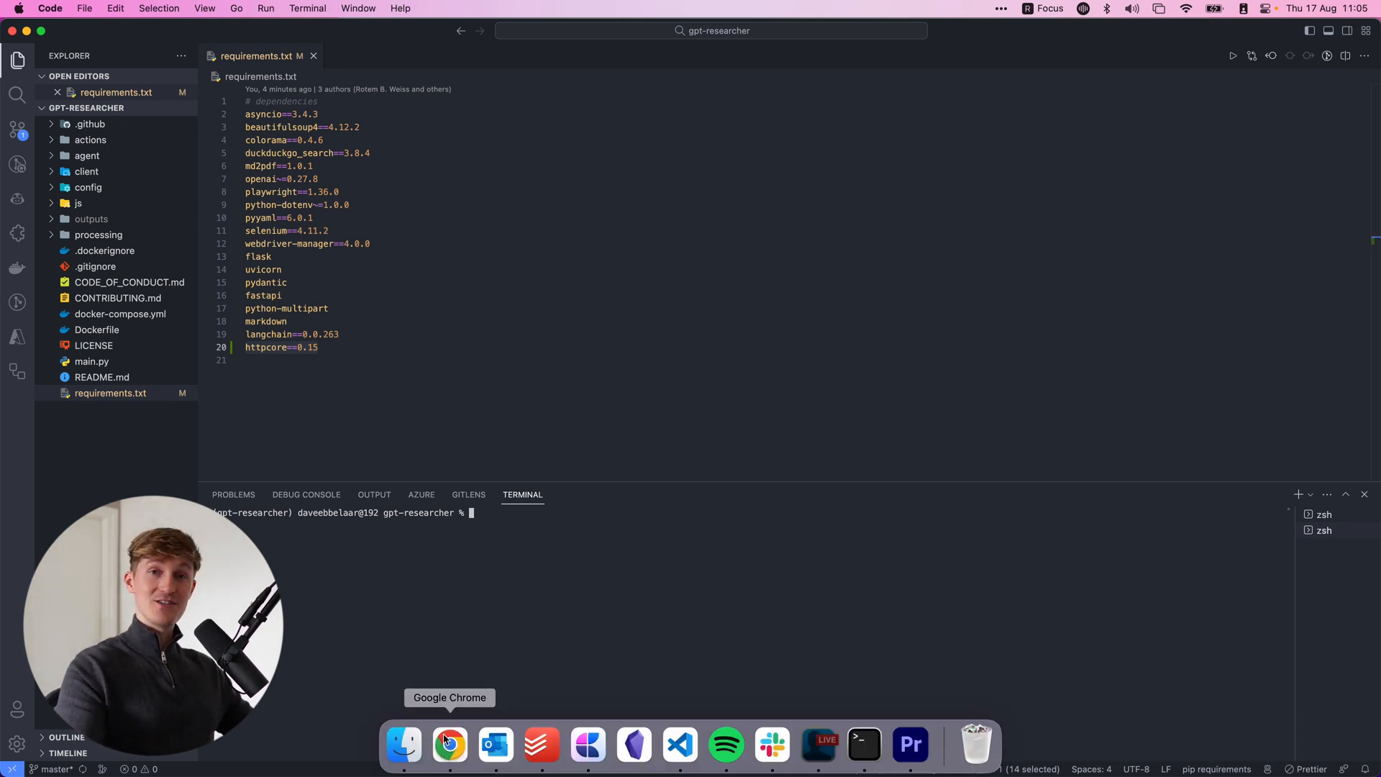
pyautogui.click(448, 744)
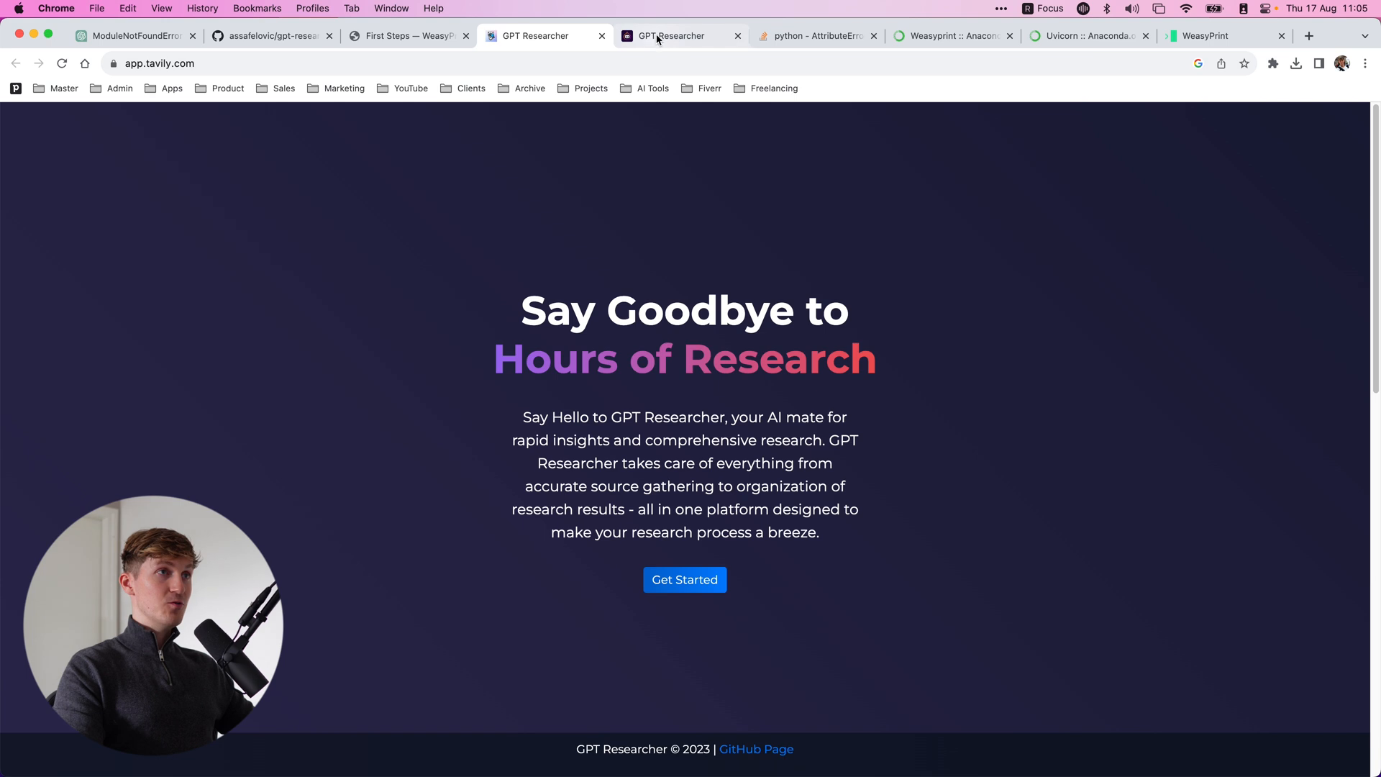
# Step: Switch Chrome tabs to the local GPT Researcher form at 127.0.0.1:8000
pyautogui.click(671, 36)
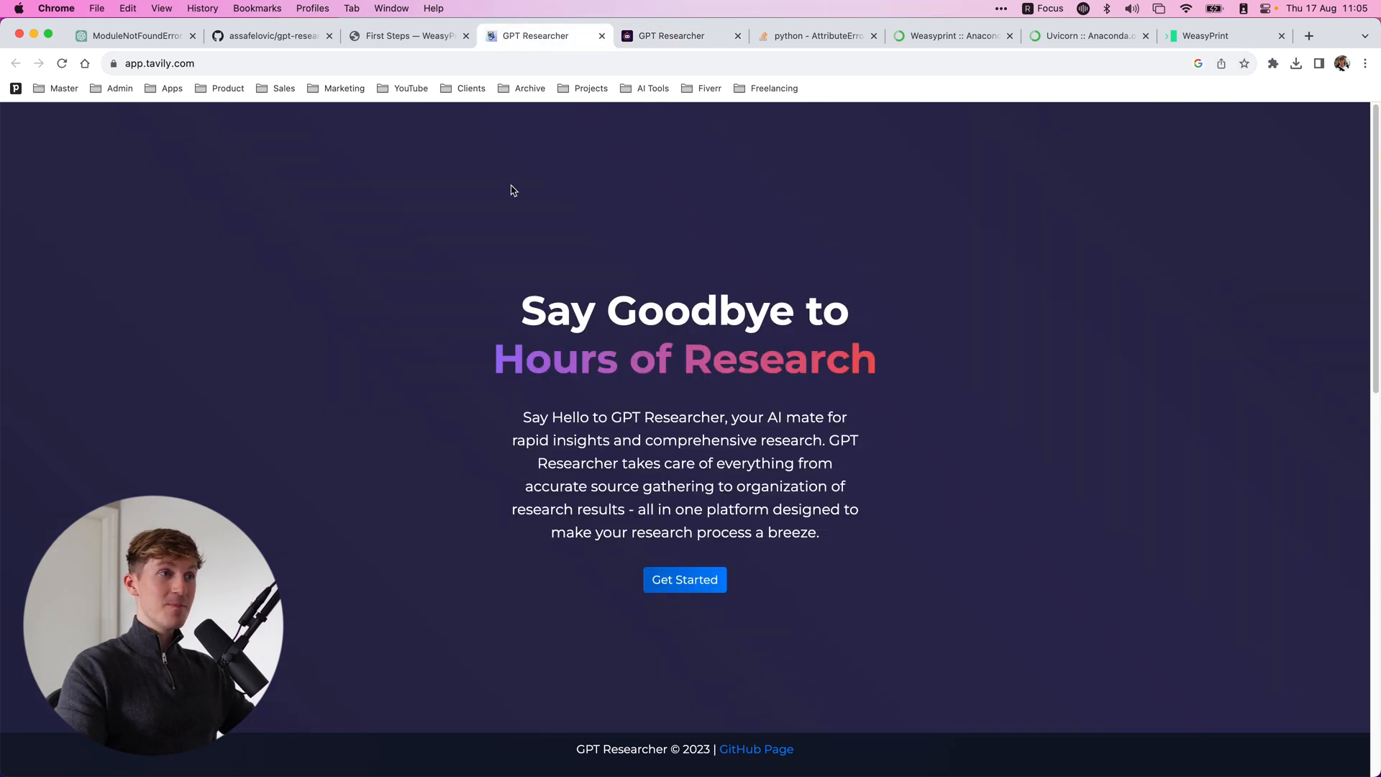
pyautogui.click(678, 36)
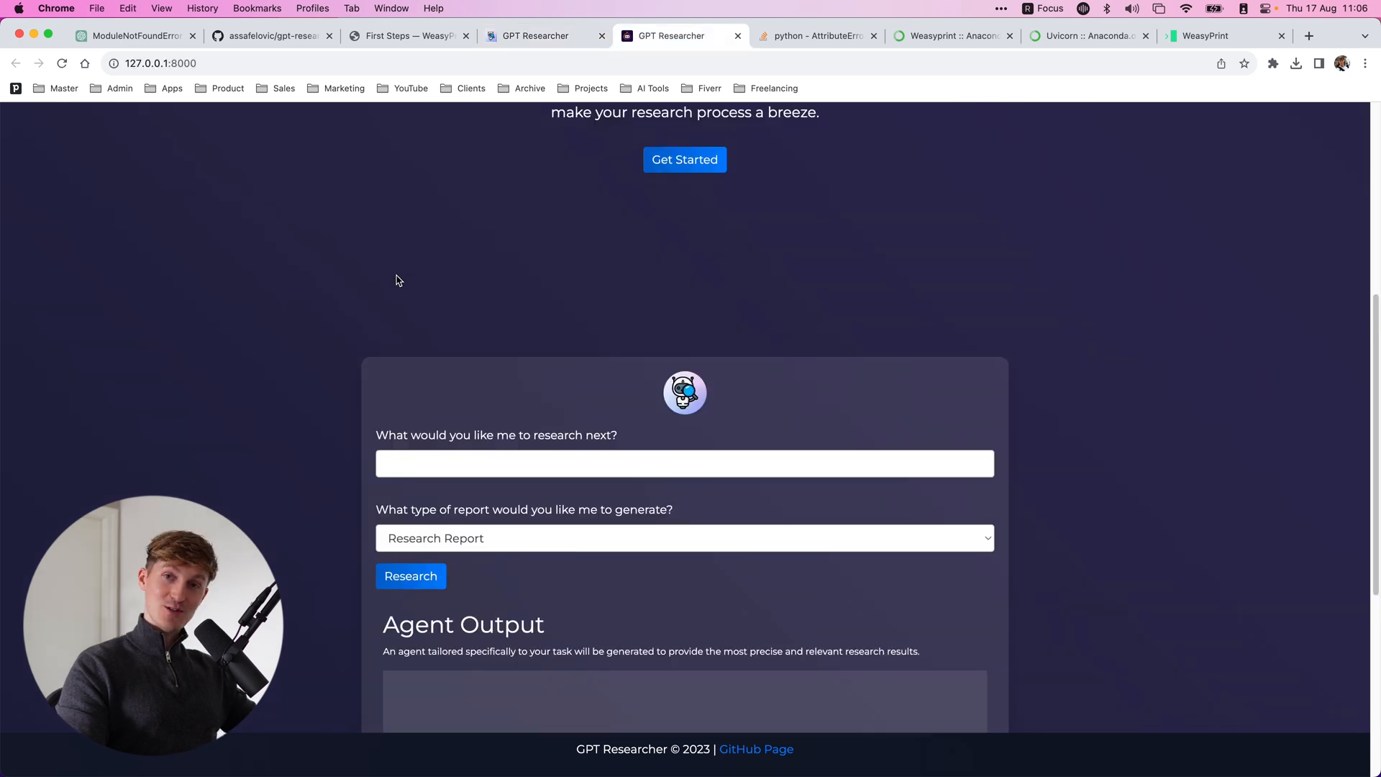
pyautogui.moveTo(679, 744)
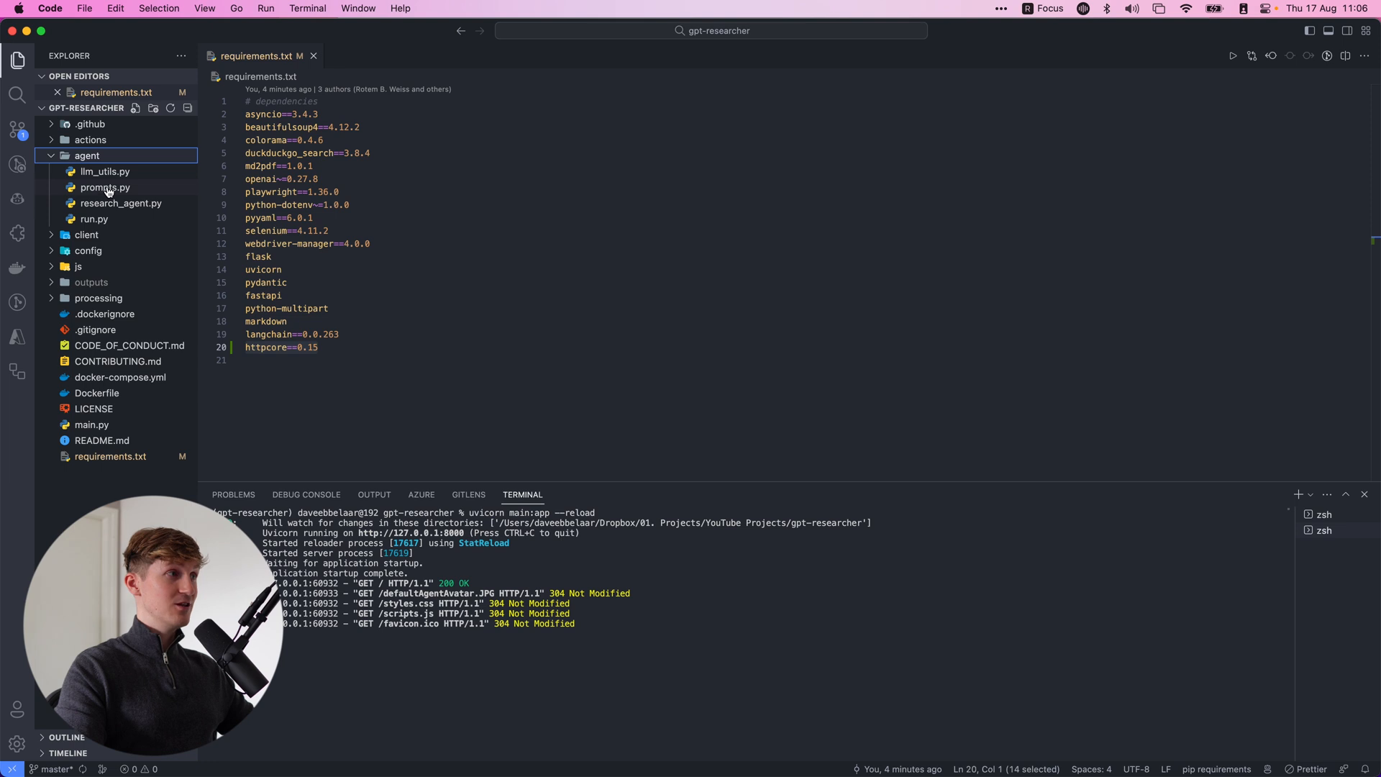
# Step: Open prompts.py from the agent folder in the VS Code Explorer
pyautogui.doubleClick(121, 204)
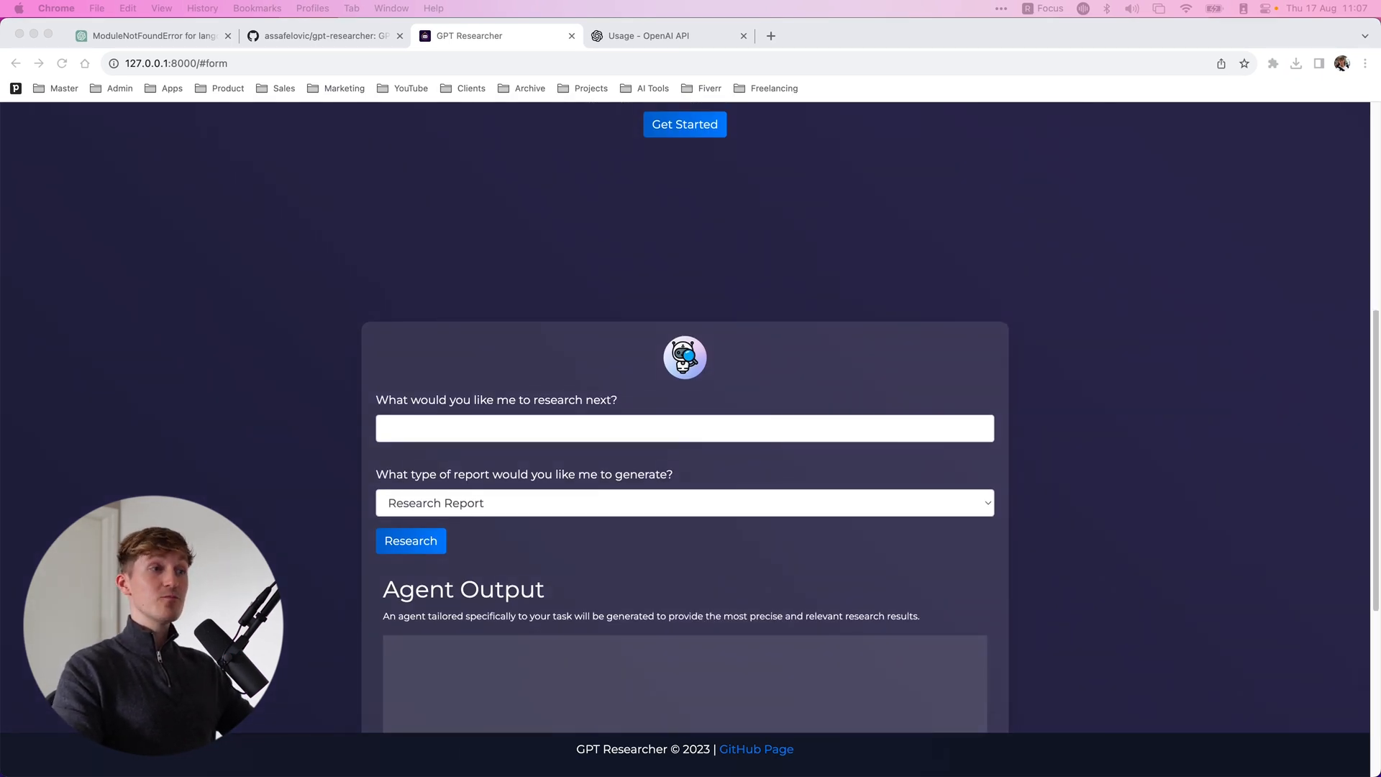
# Step: Start a Research Report on 'What is a large language model?'
pyautogui.click(684, 502)
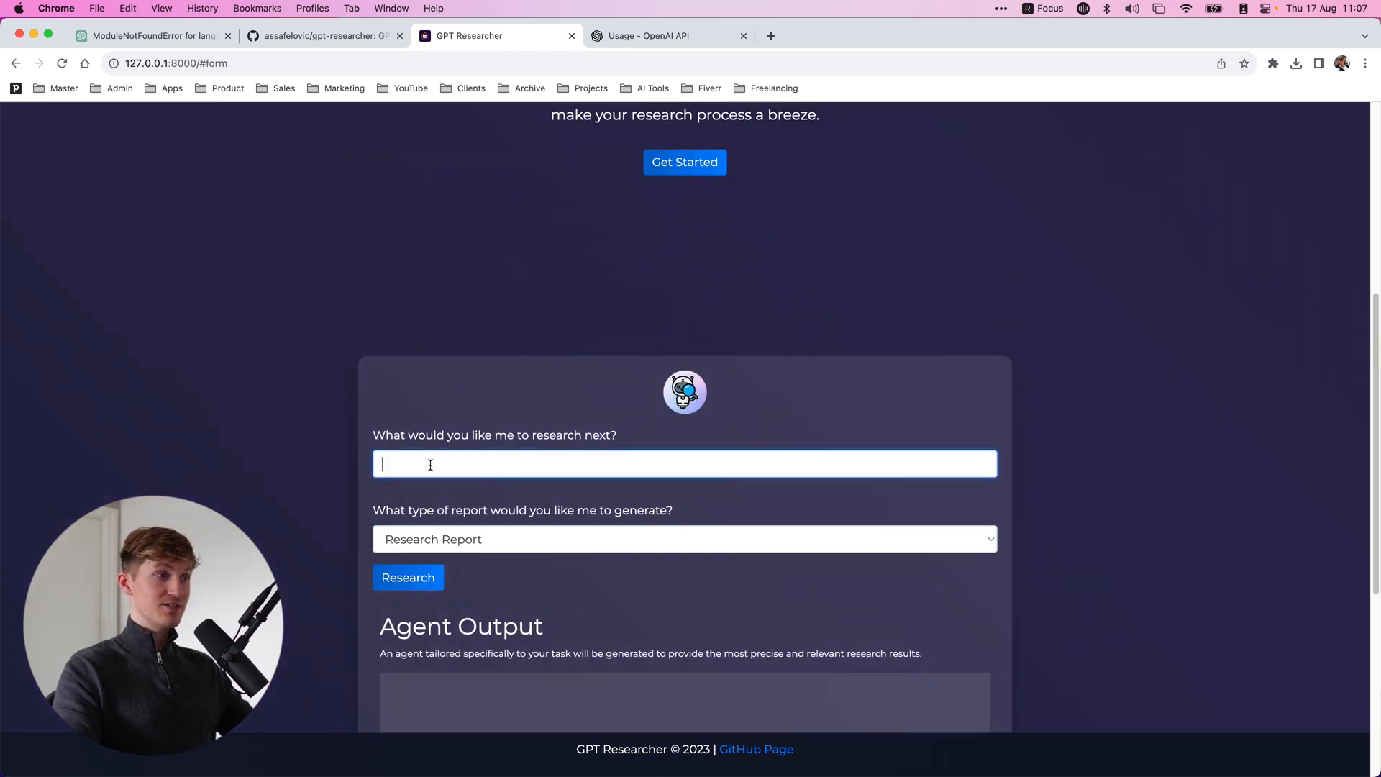
pyautogui.moveTo(405, 448)
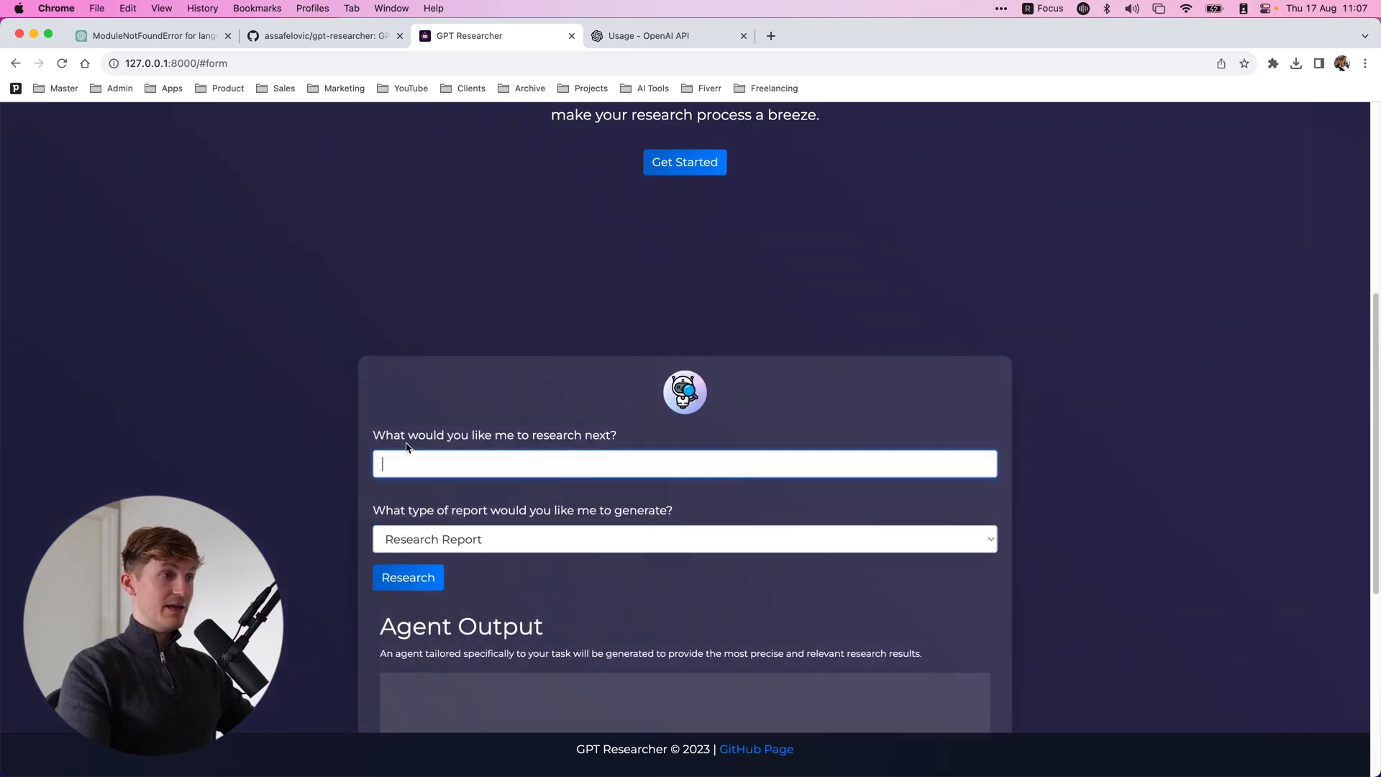
pyautogui.write('What is a large language model?')
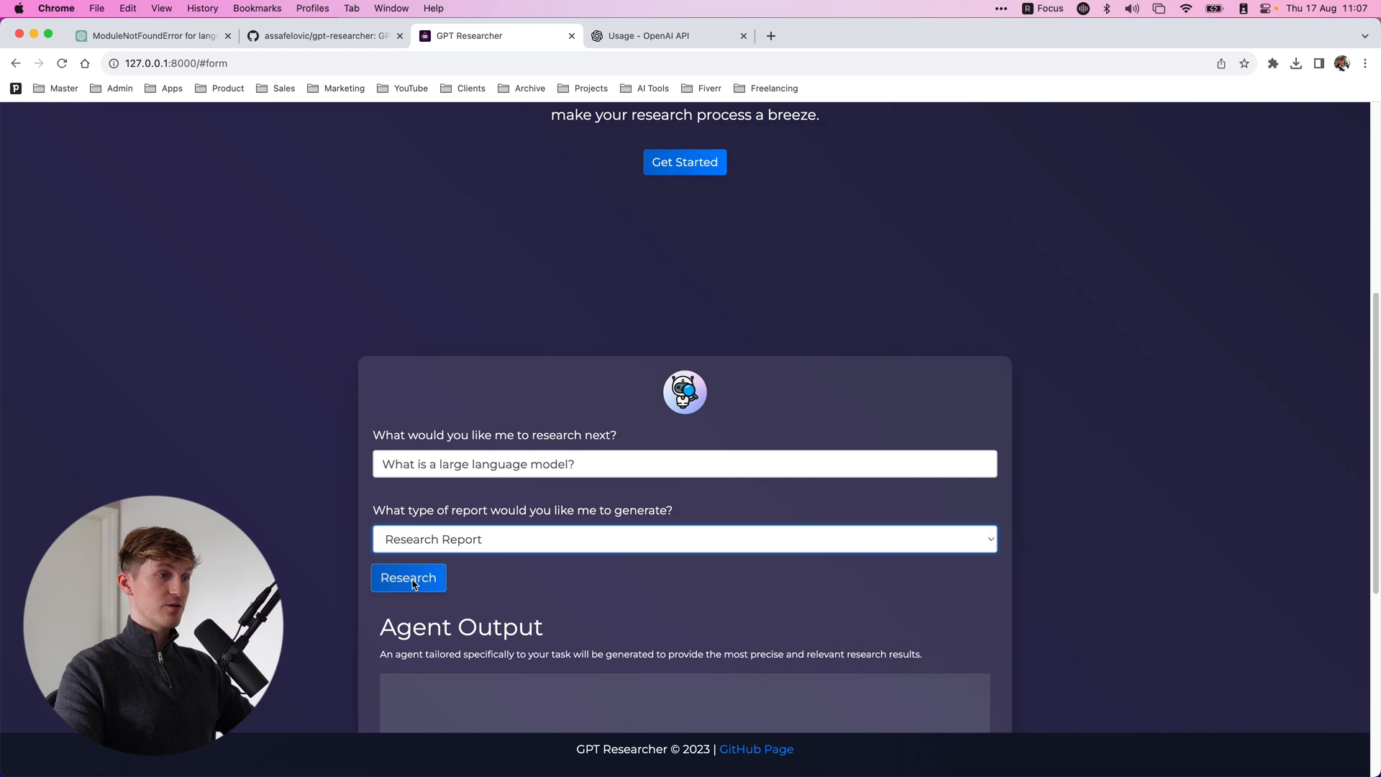
pyautogui.click(408, 578)
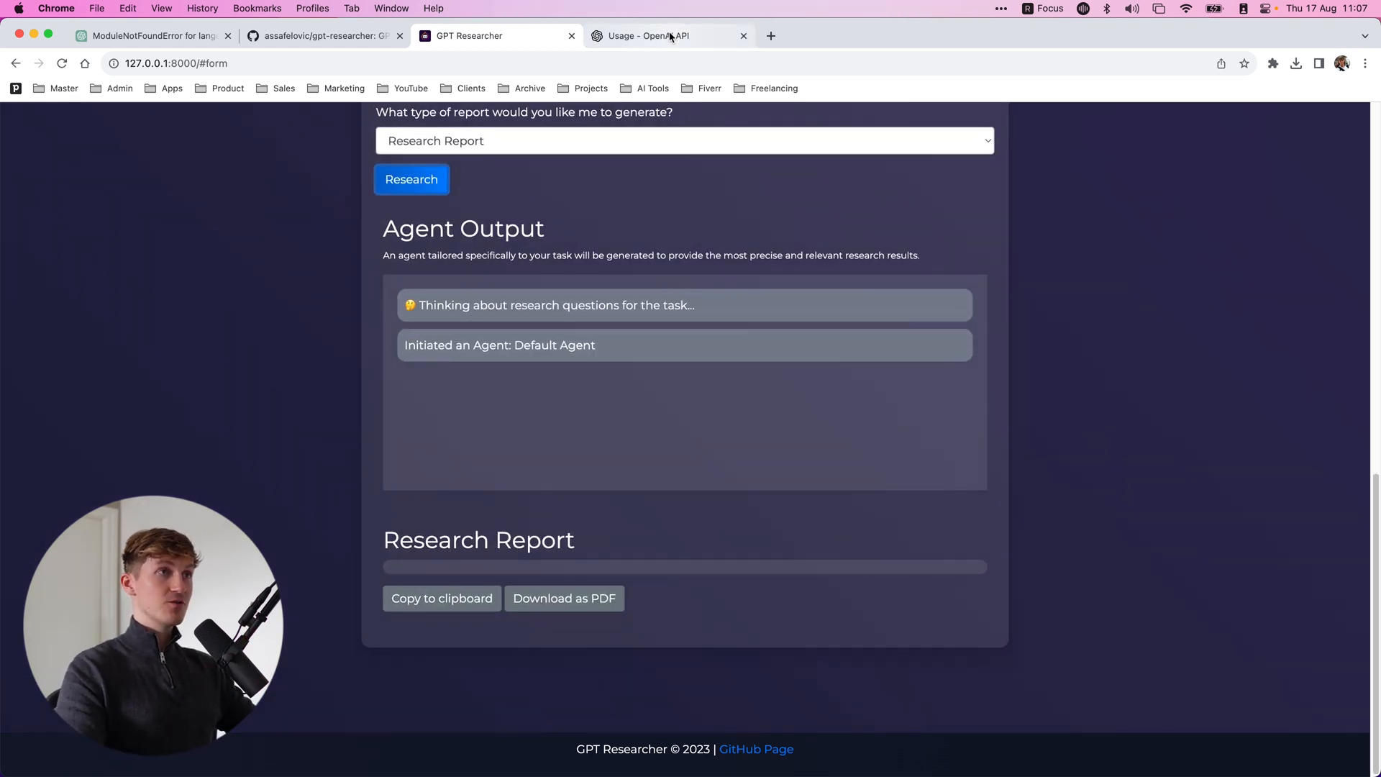
# Step: Check the OpenAI API usage page while the research runs
pyautogui.click(669, 35)
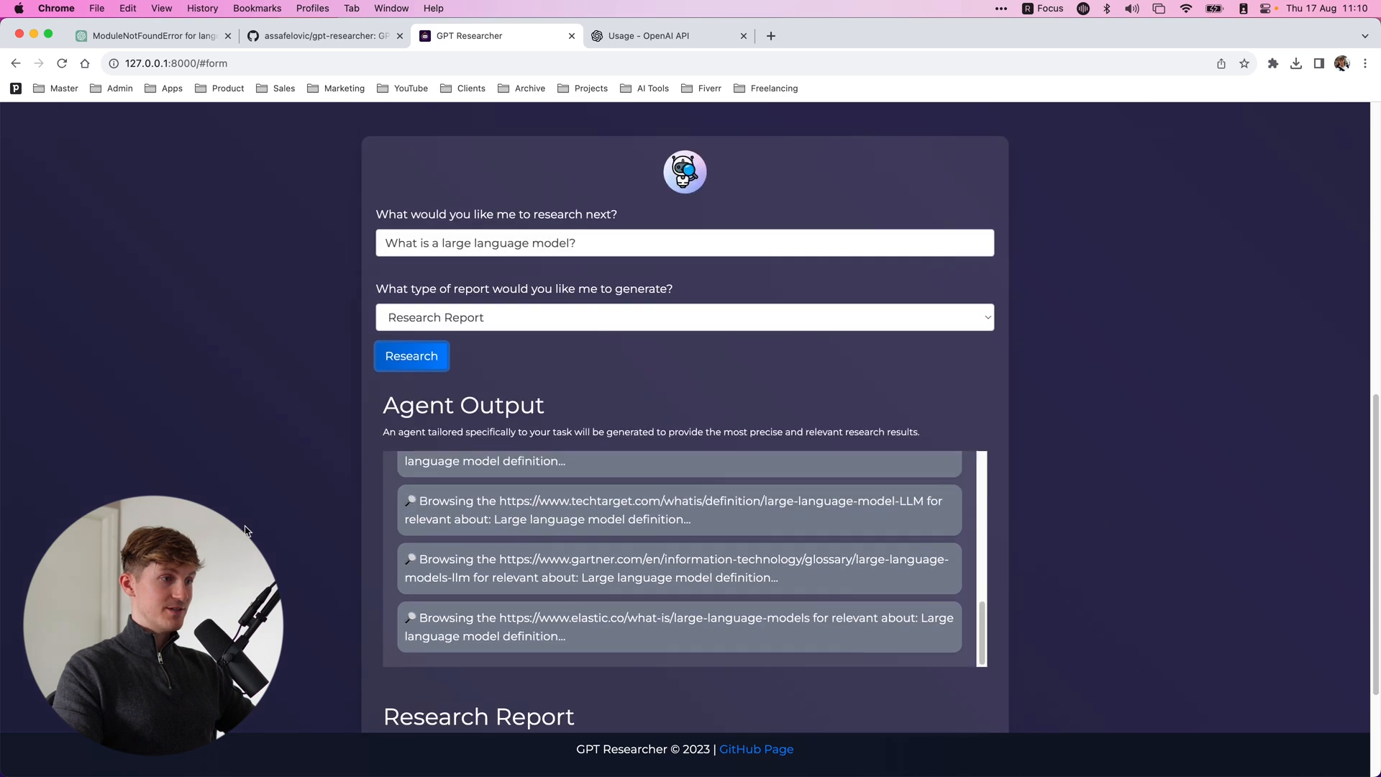
pyautogui.scroll(-3)
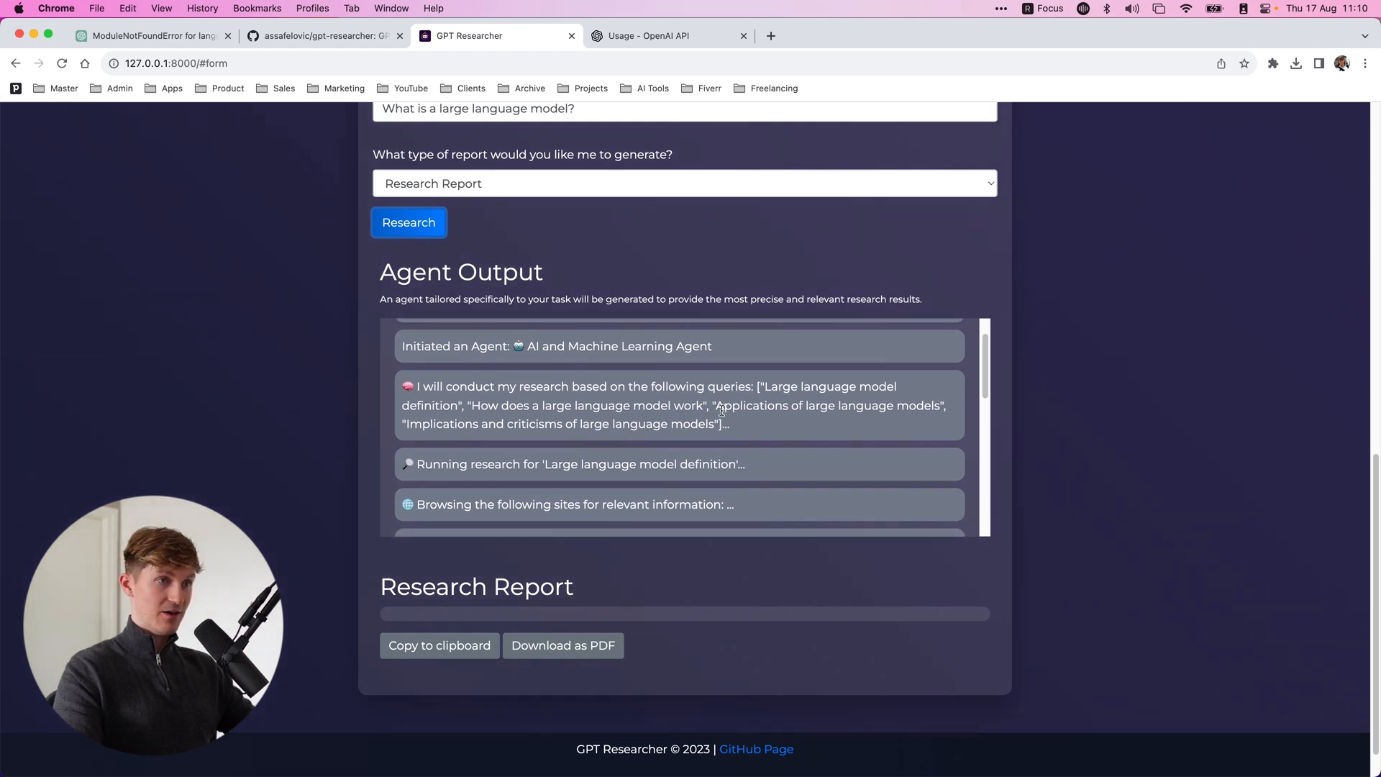
pyautogui.moveTo(604, 433)
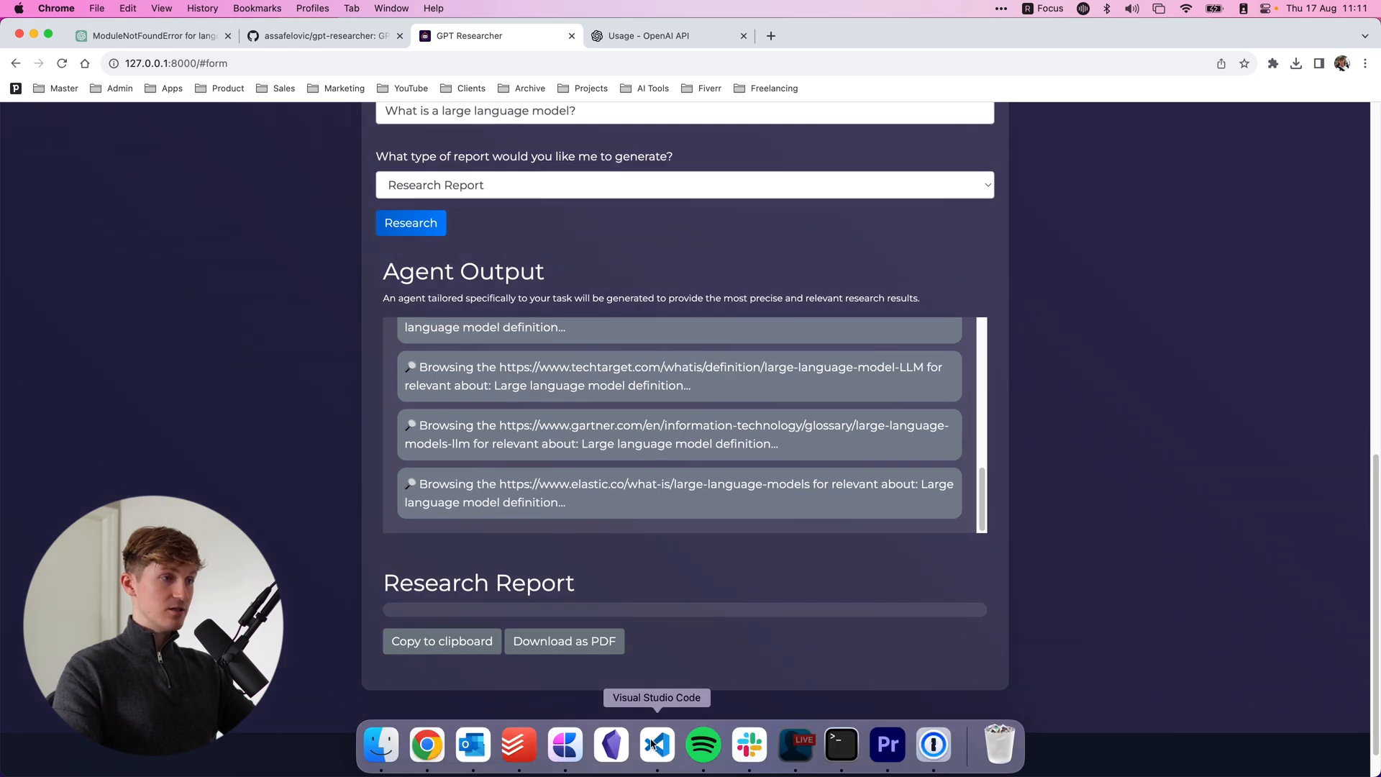
pyautogui.click(655, 744)
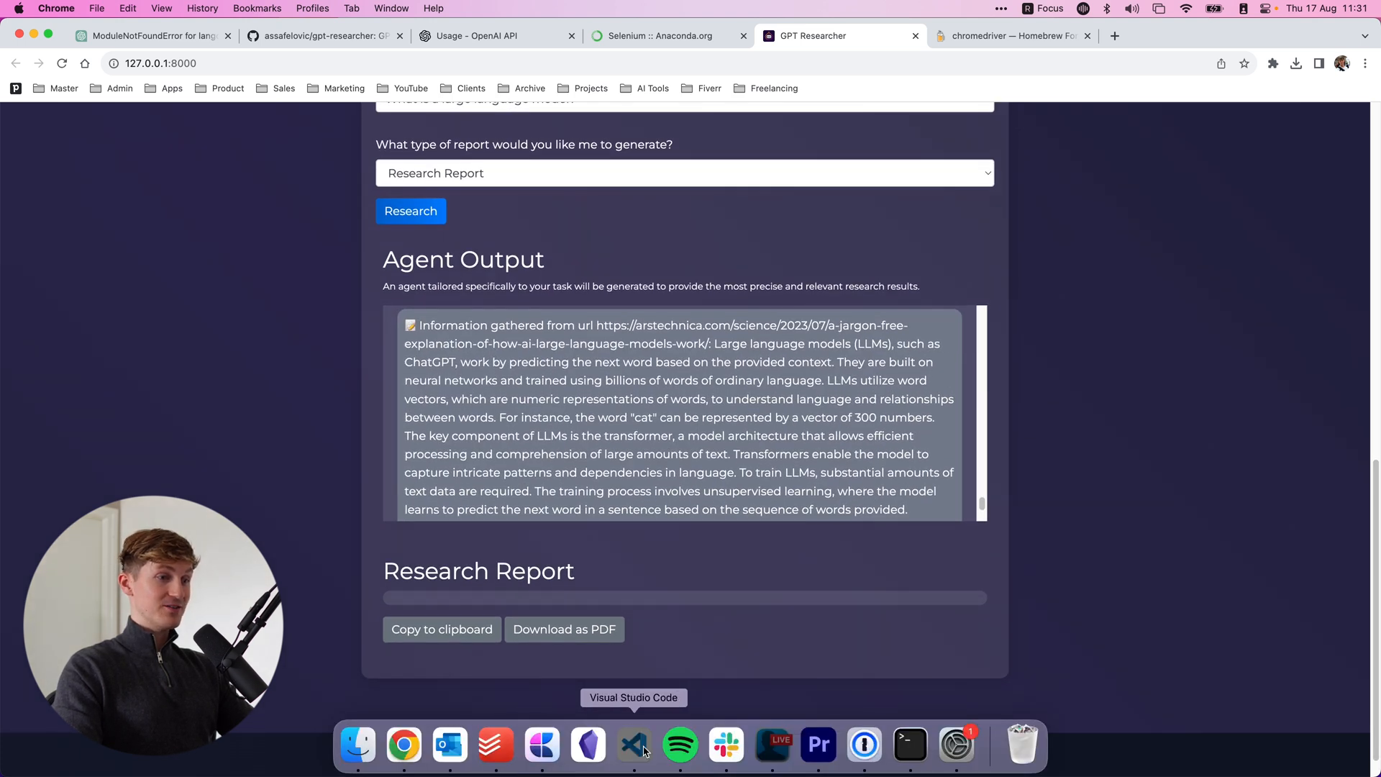
# Step: Switch to the VS Code project from the Dock
pyautogui.click(633, 745)
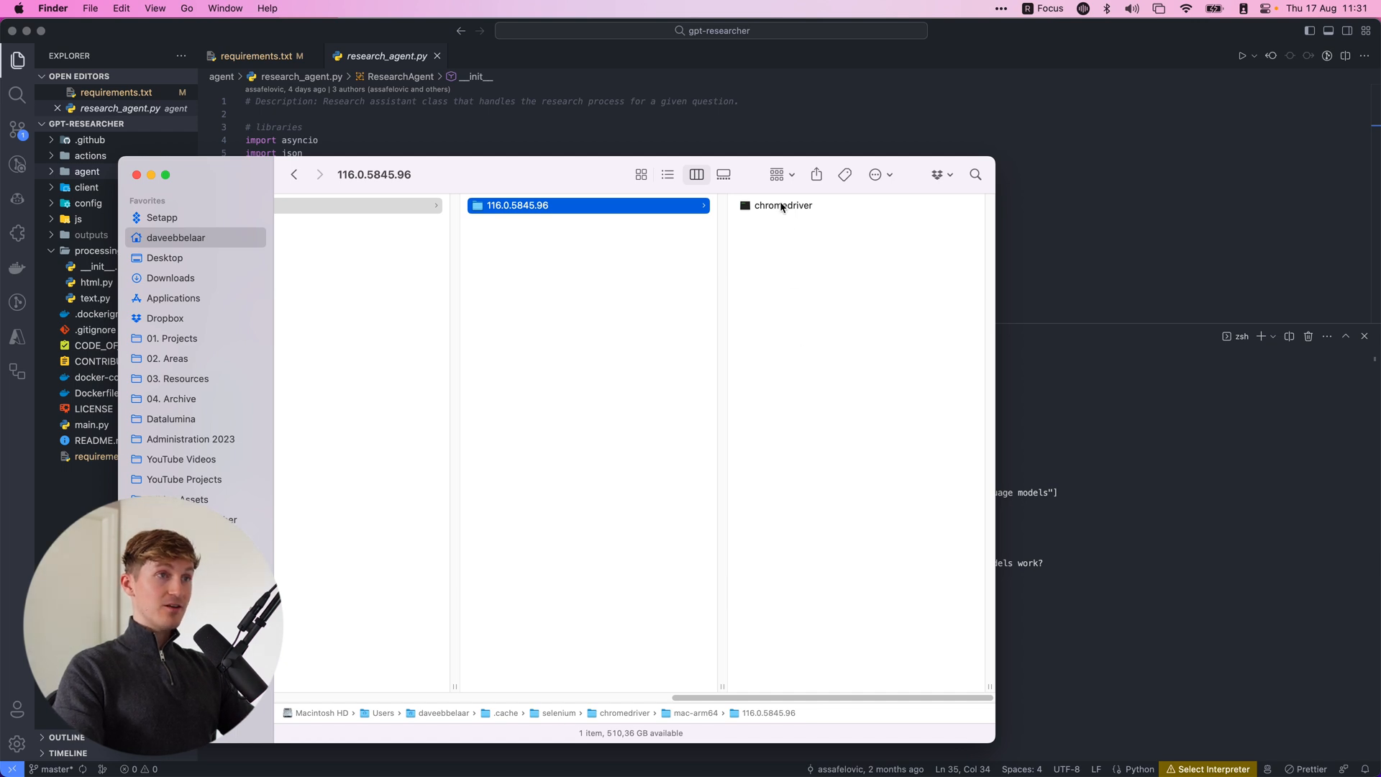
pyautogui.moveTo(763, 209)
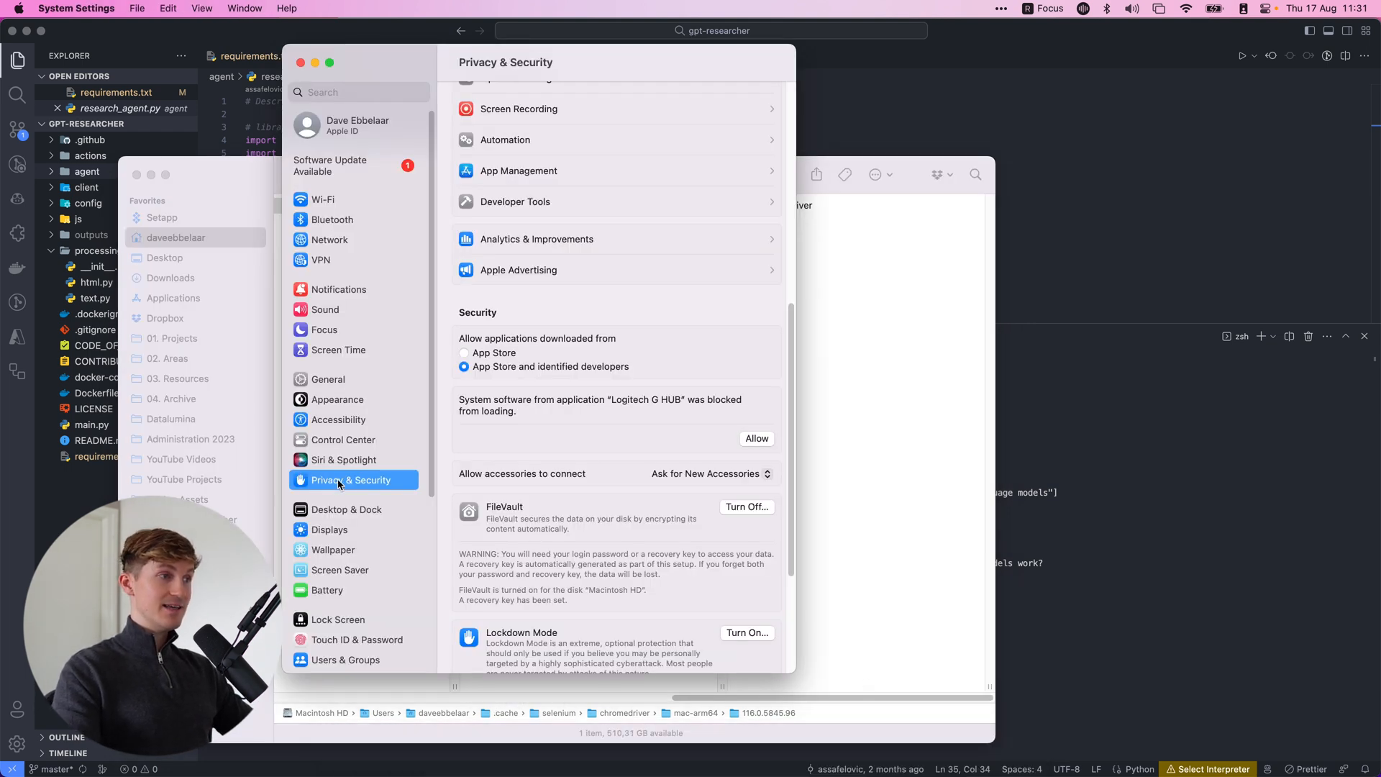
pyautogui.moveTo(640, 434)
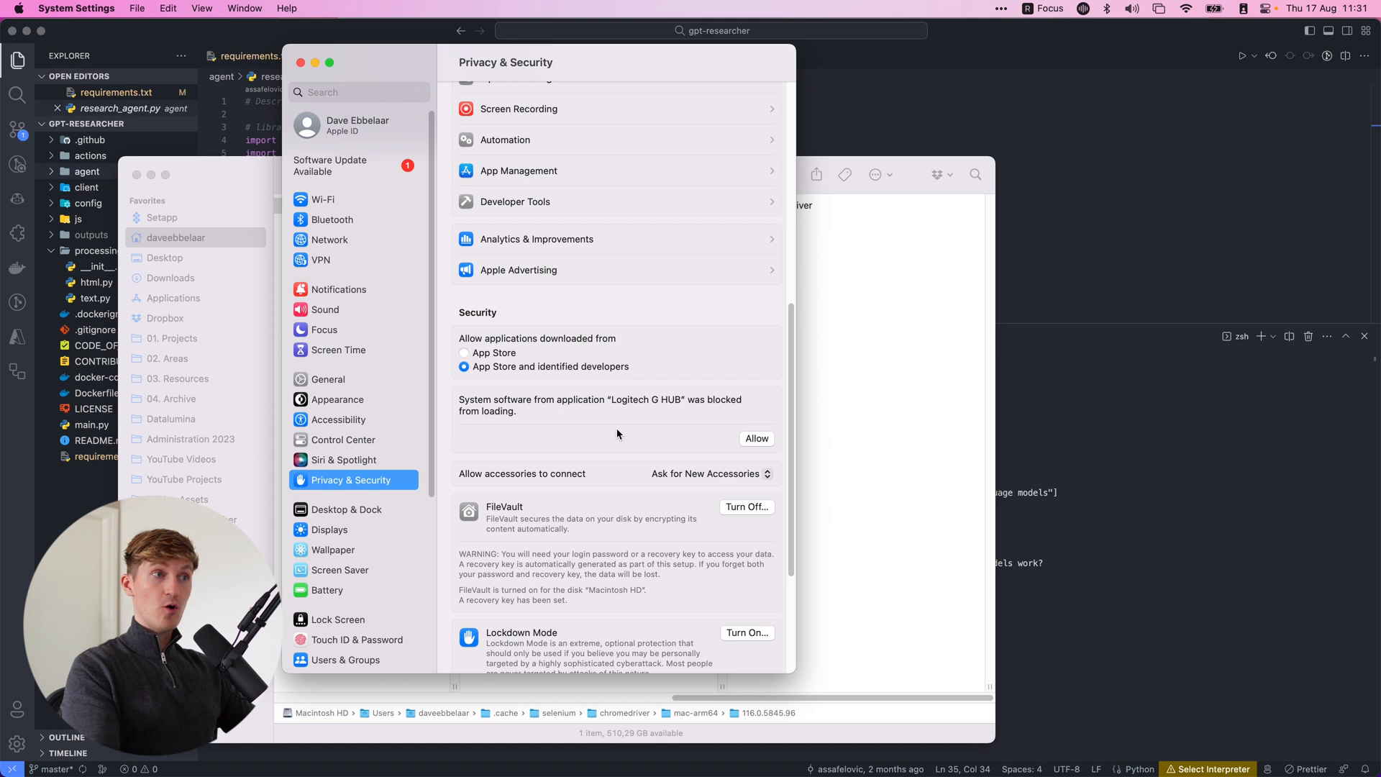
pyautogui.moveTo(1095, 391)
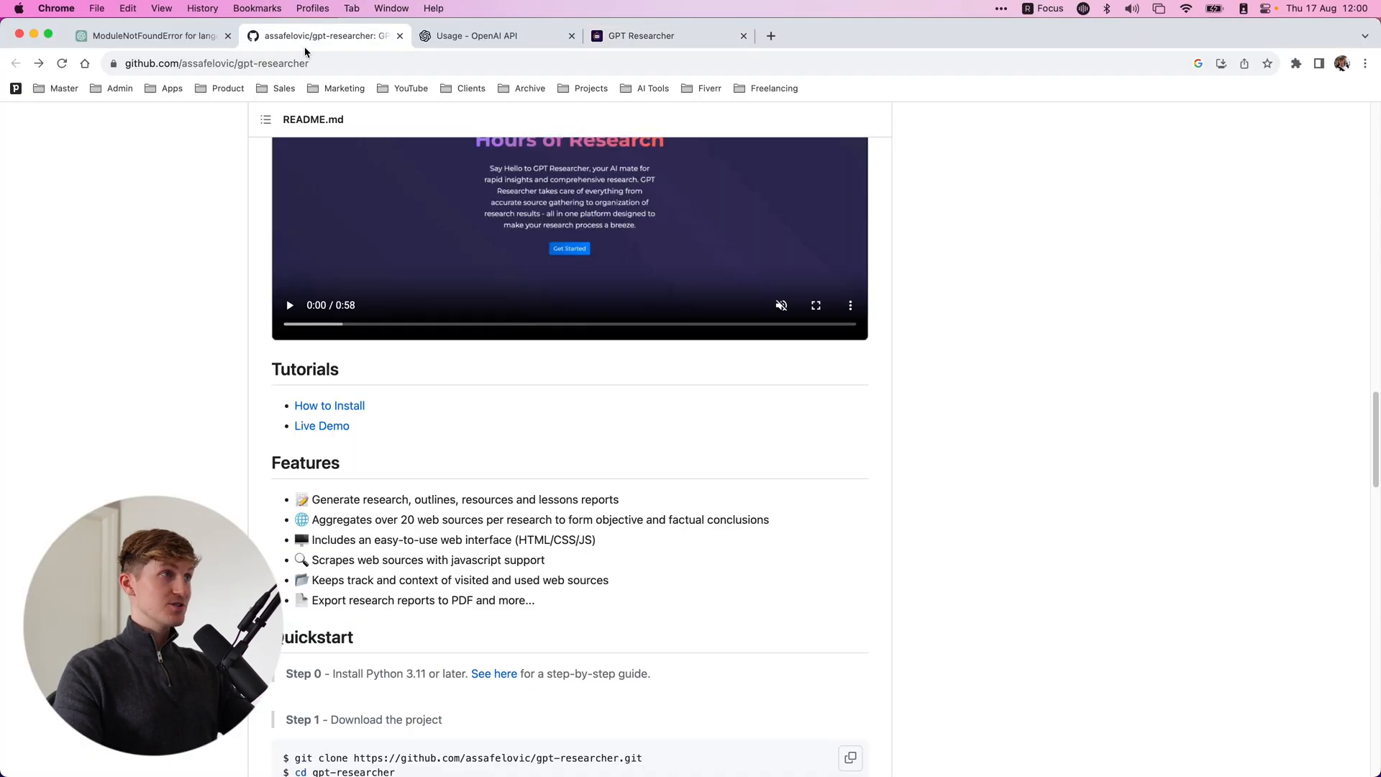
# Step: Scroll through the finished large language model report and download it as a PDF
pyautogui.scroll(-3)
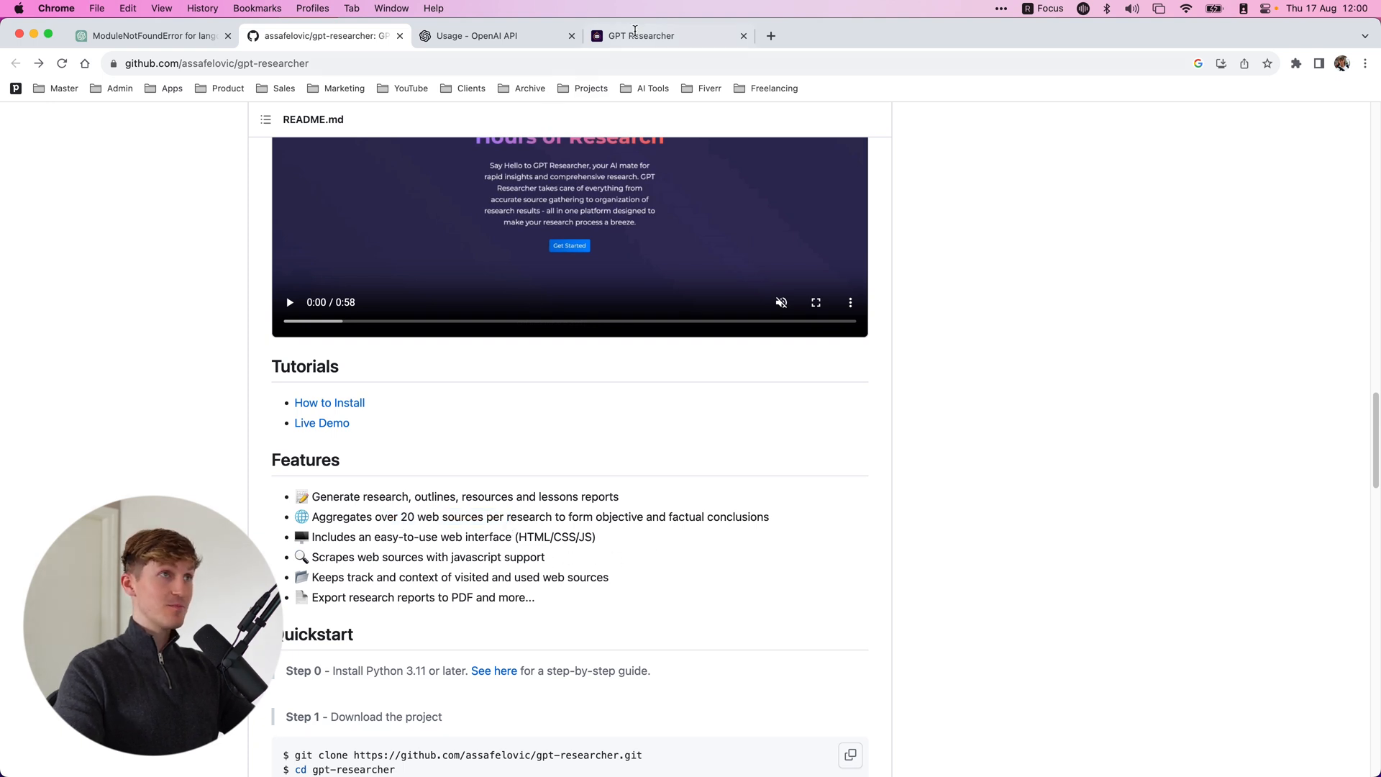
pyautogui.click(643, 36)
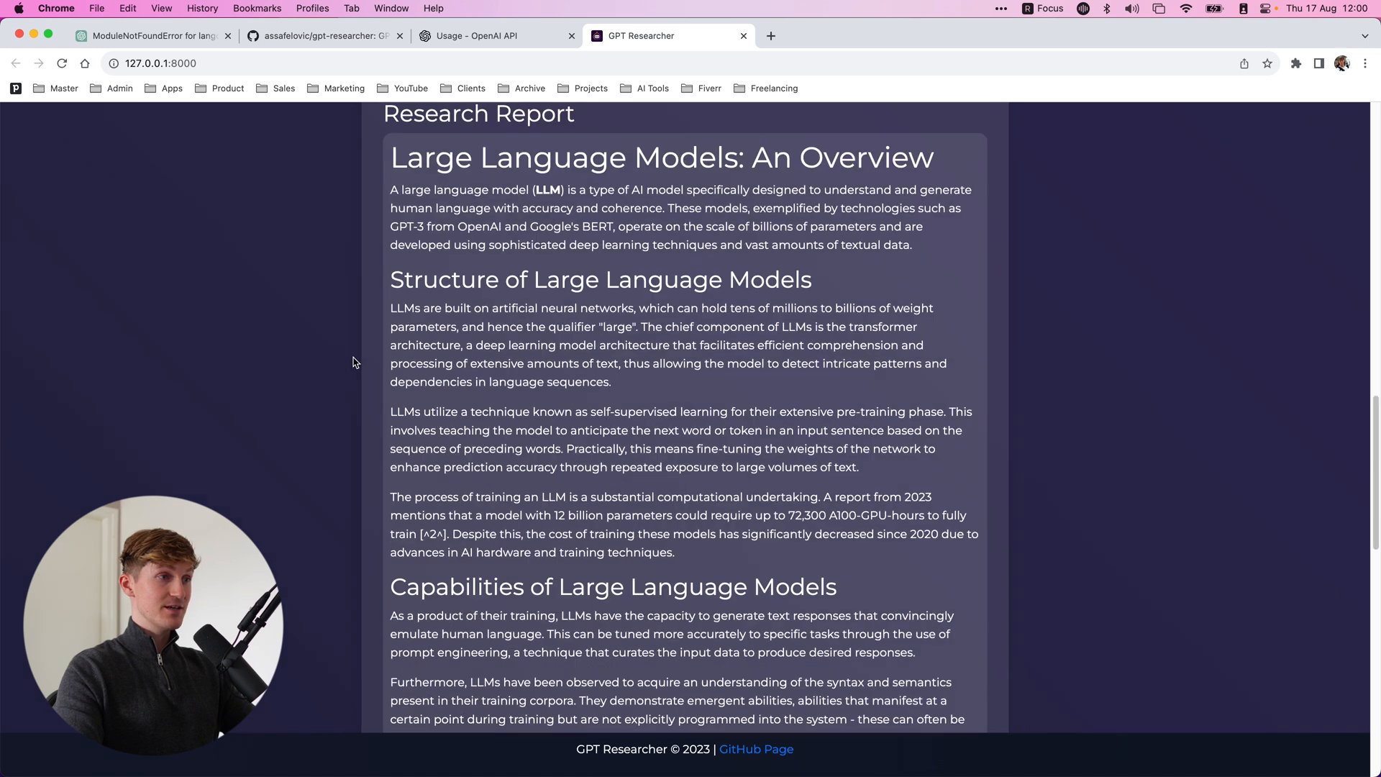
pyautogui.scroll(-3)
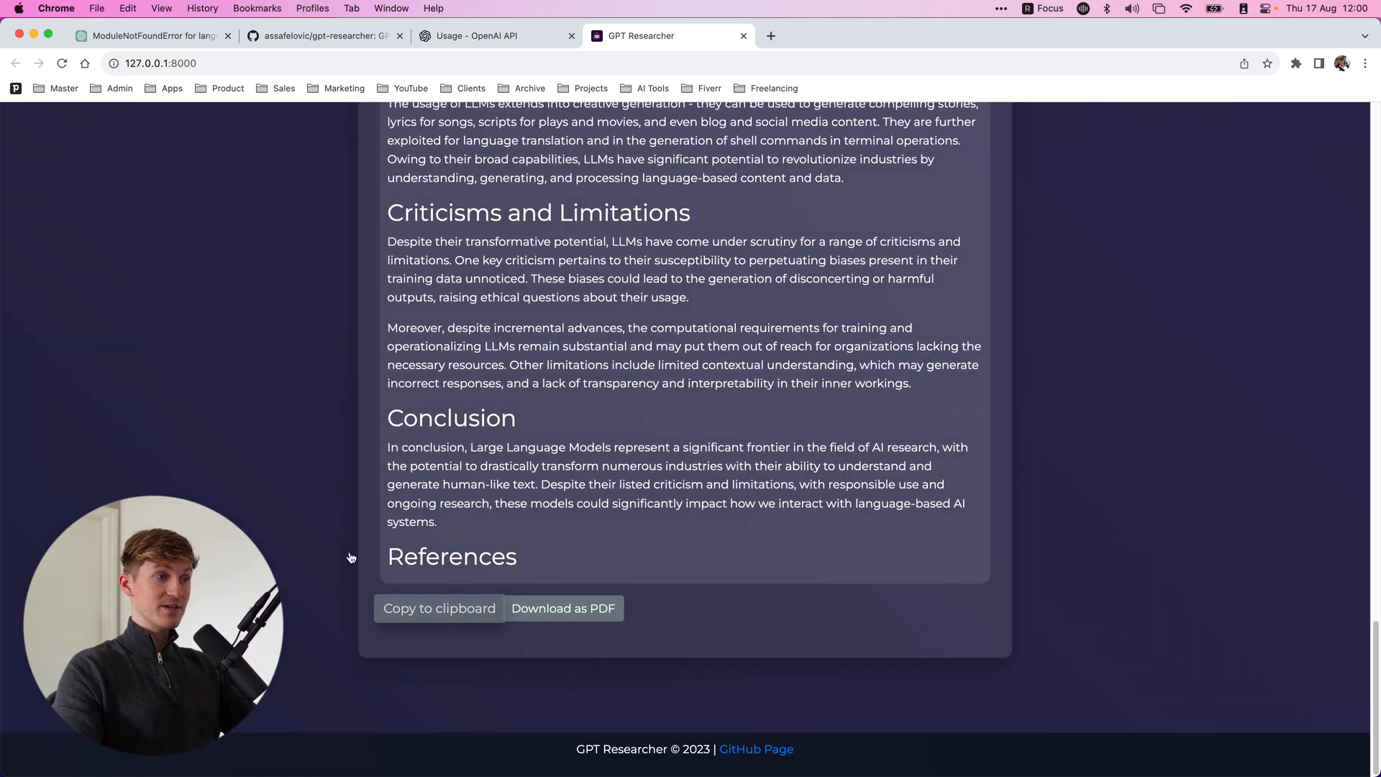
pyautogui.click(562, 608)
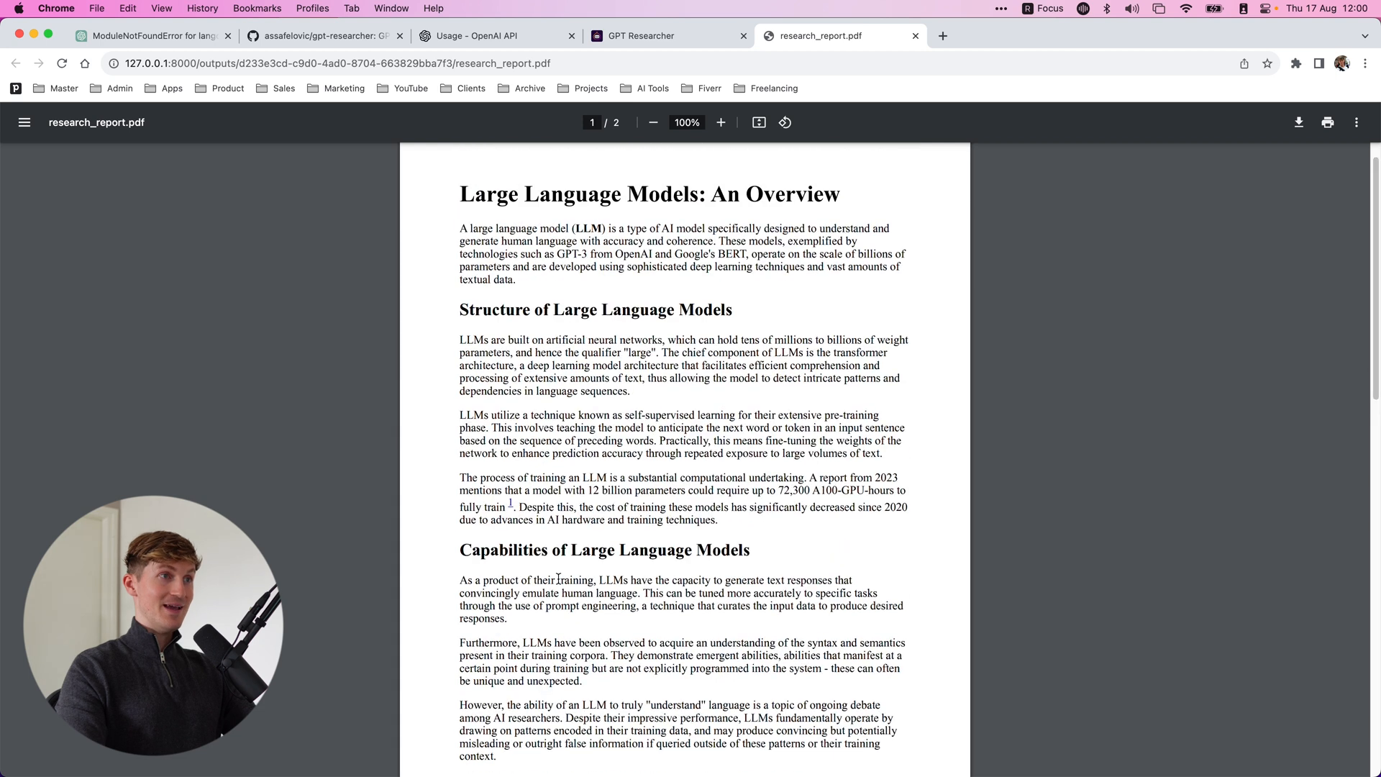
# Step: Scroll the report PDF to References and open the cited TechTarget source
pyautogui.scroll(-3)
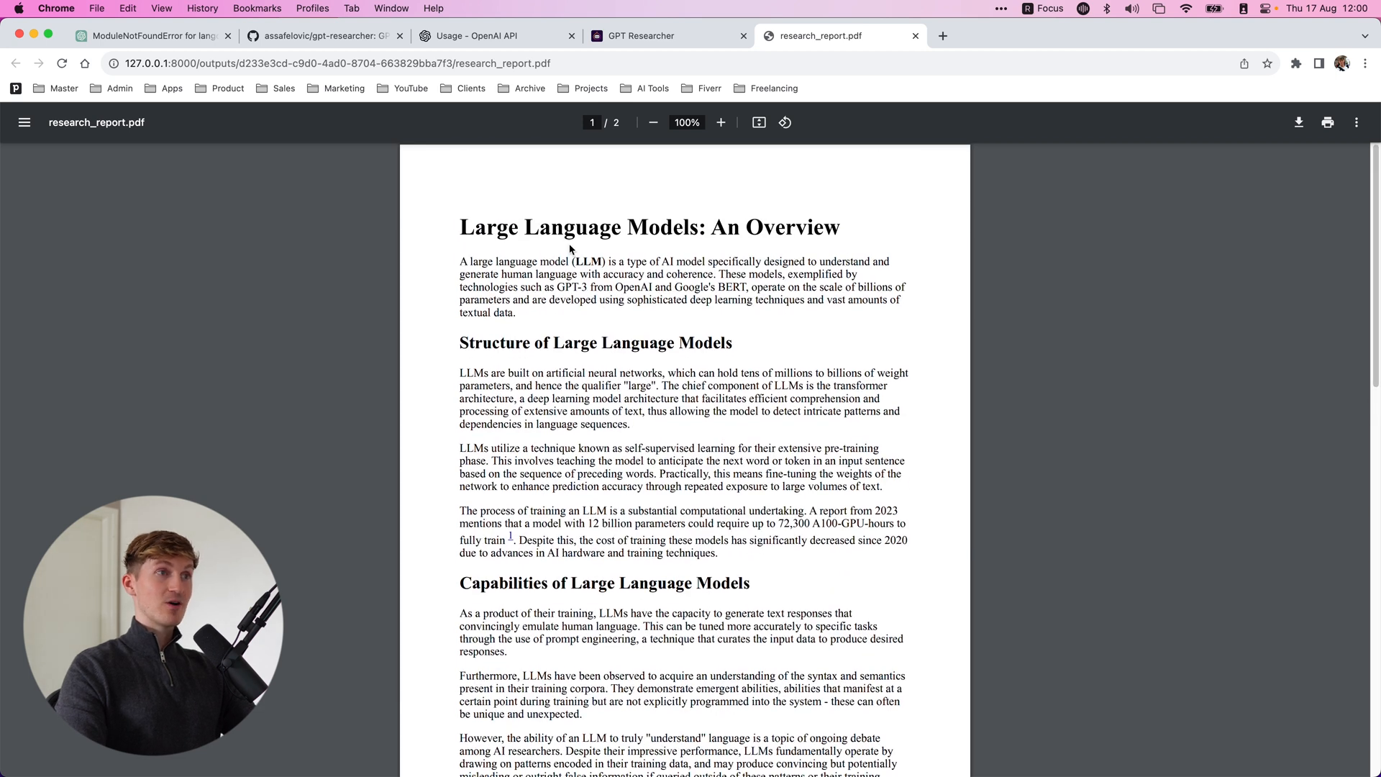
pyautogui.scroll(-3)
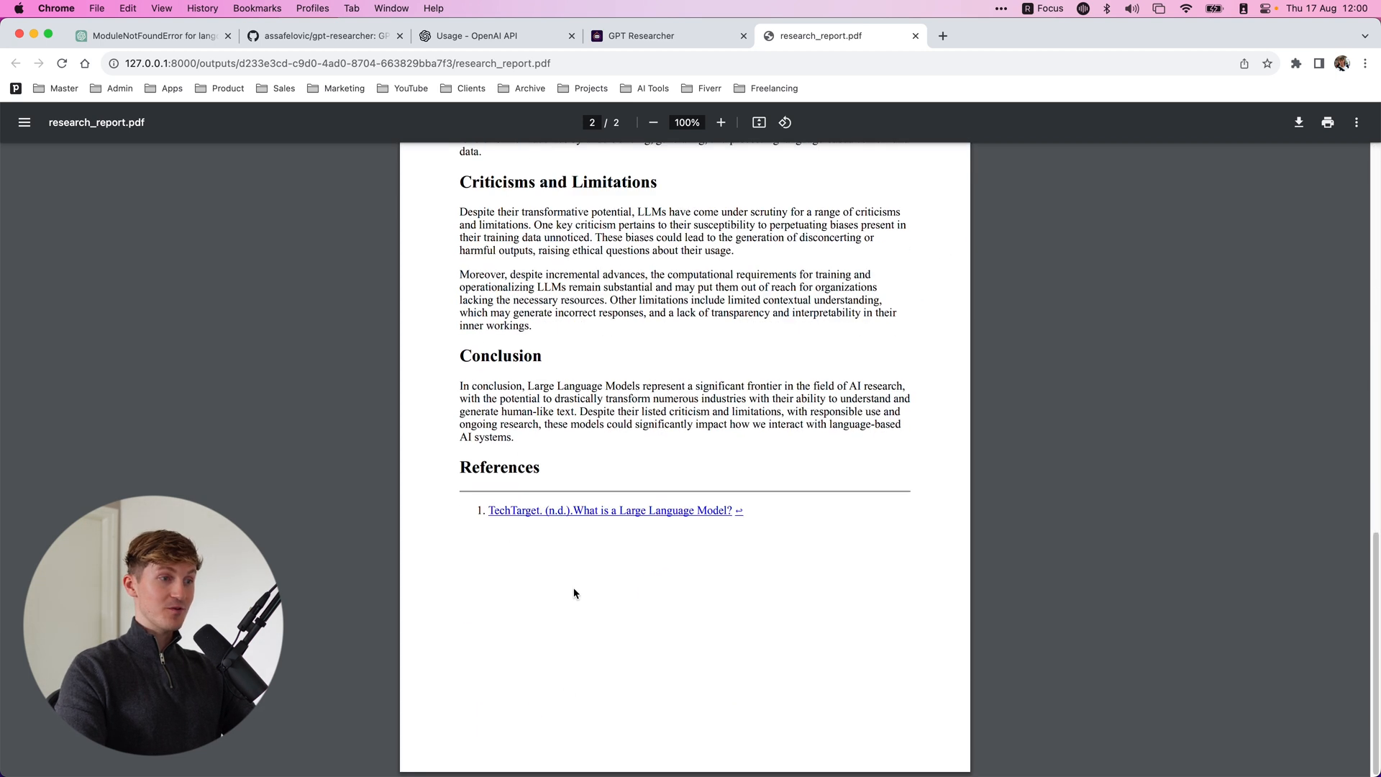
pyautogui.click(608, 510)
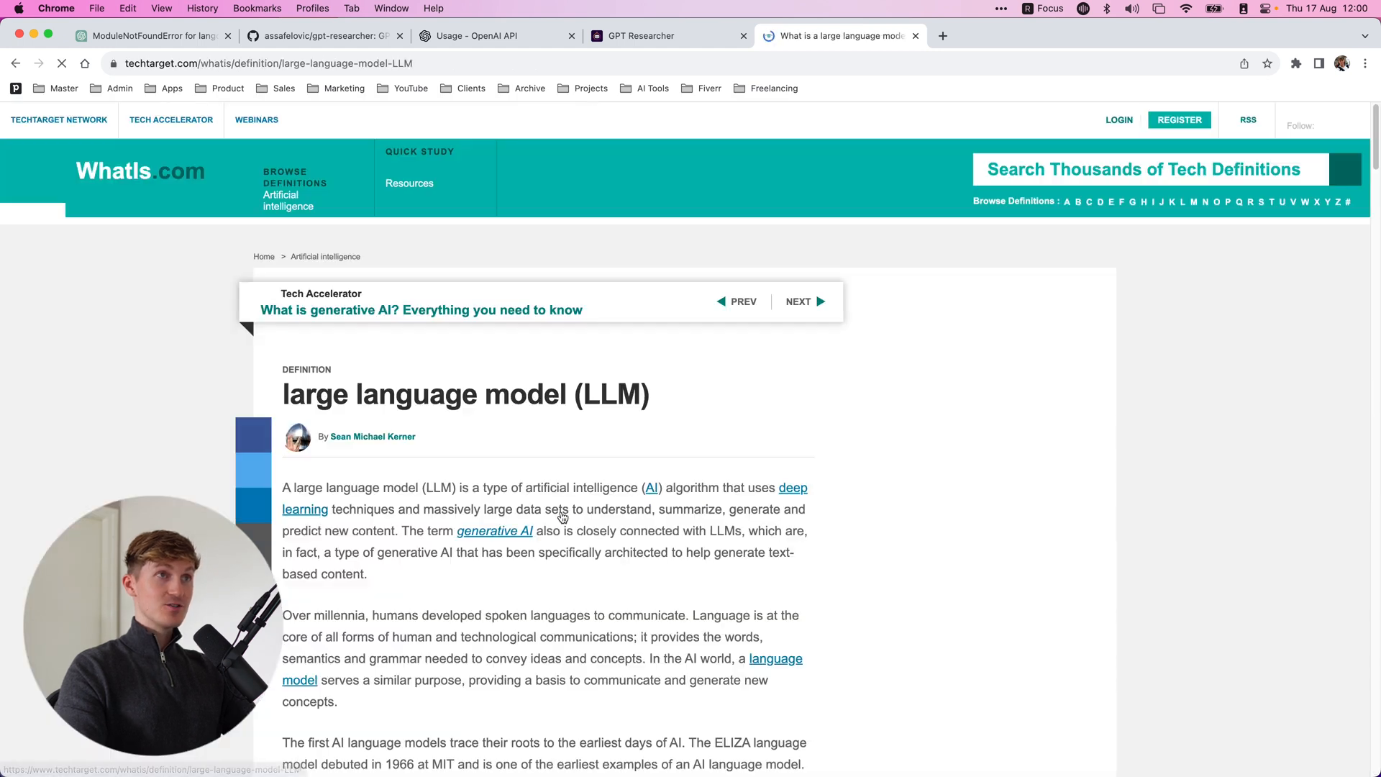
# Step: Read through the sections of the TechTarget article on large language models
pyautogui.scroll(-3)
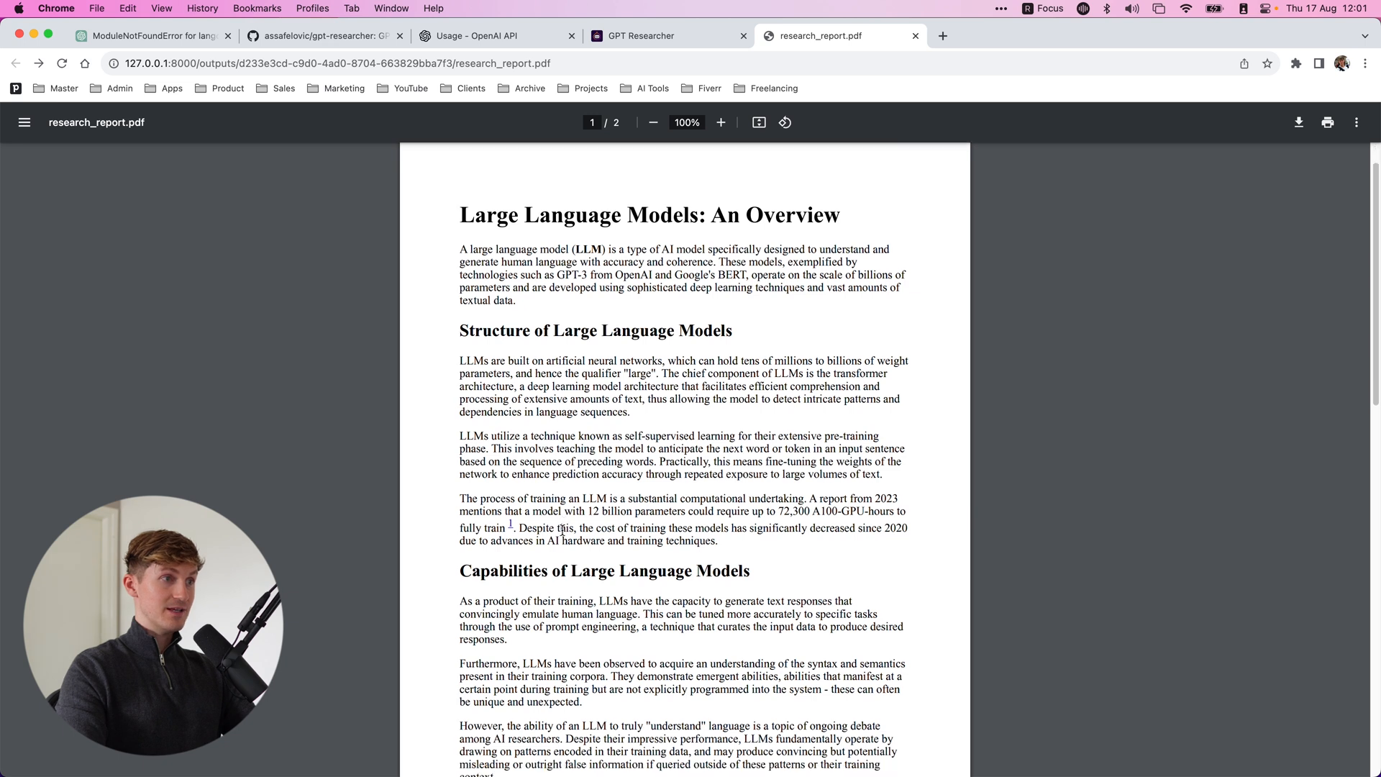
pyautogui.scroll(-3)
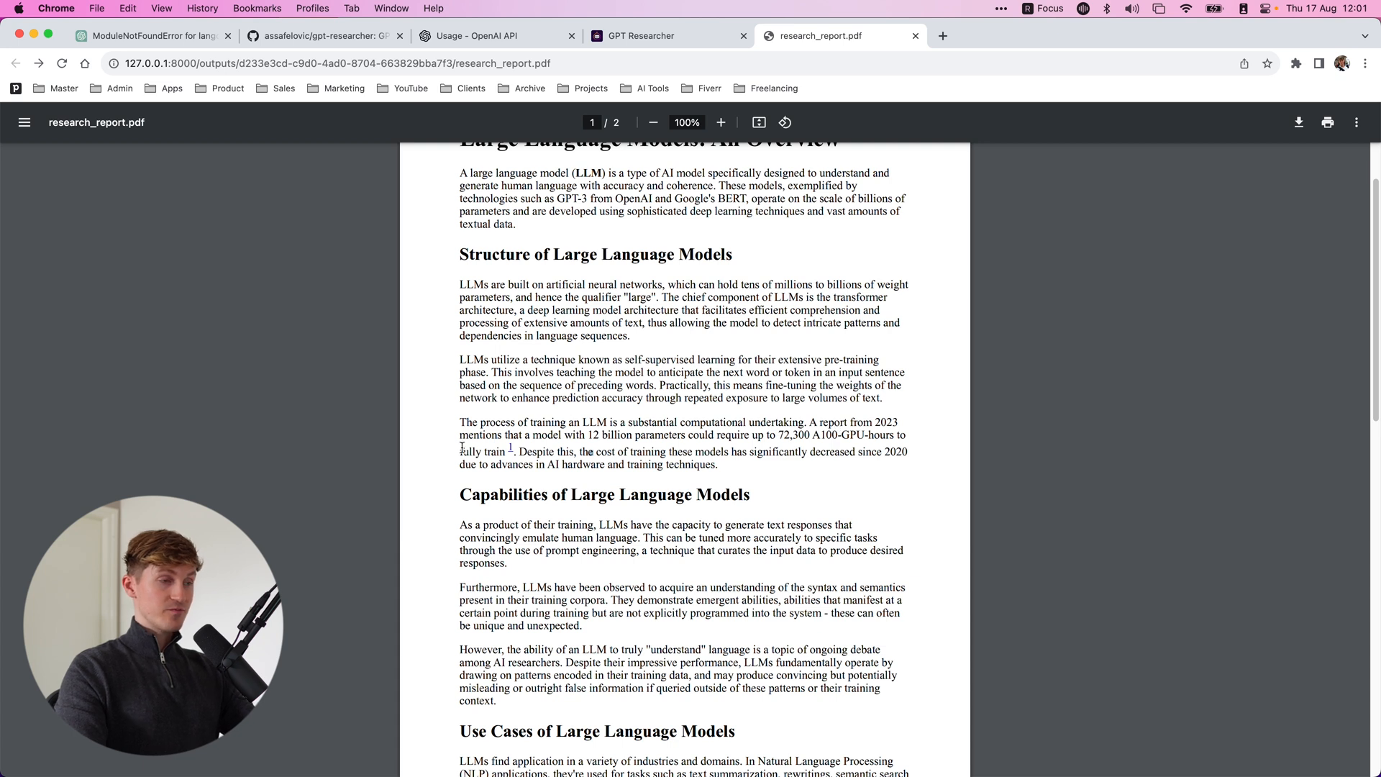
pyautogui.scroll(-3)
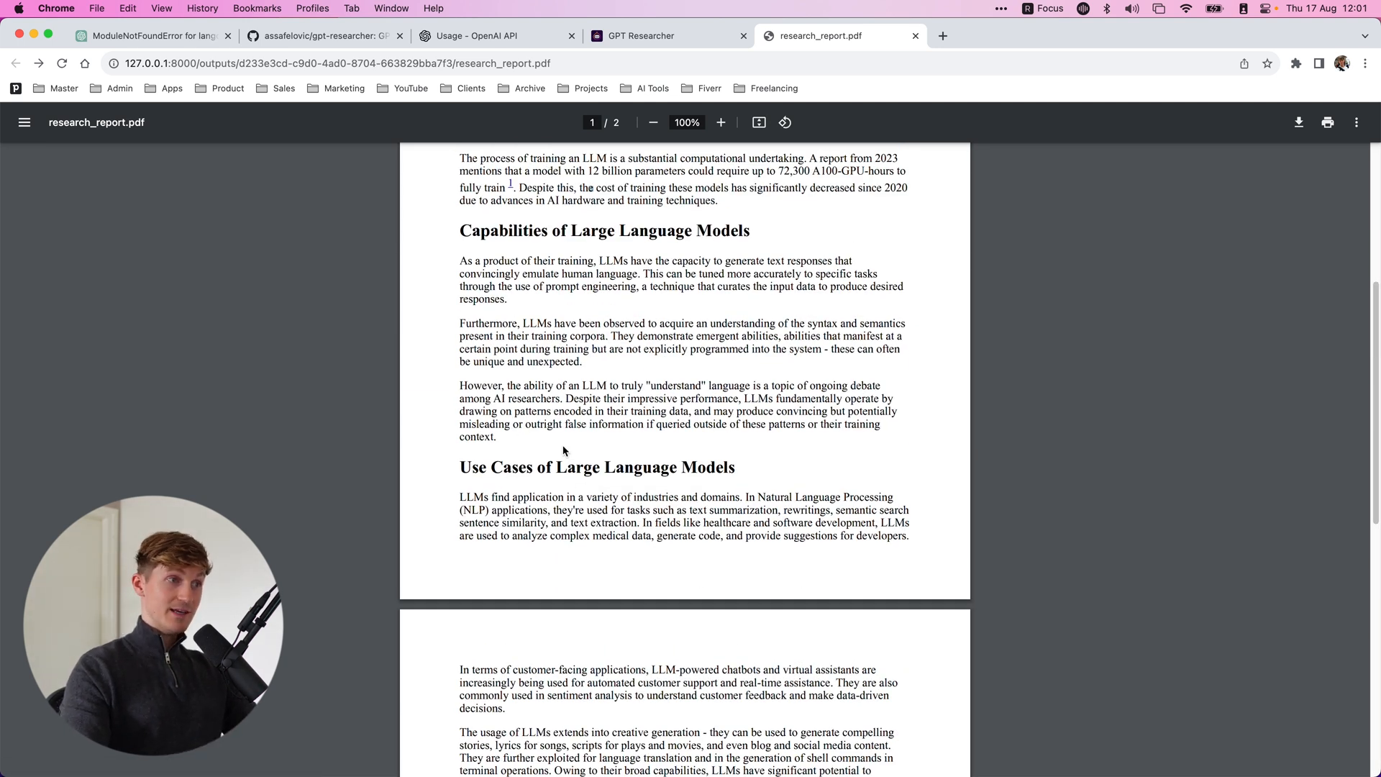
pyautogui.scroll(-3)
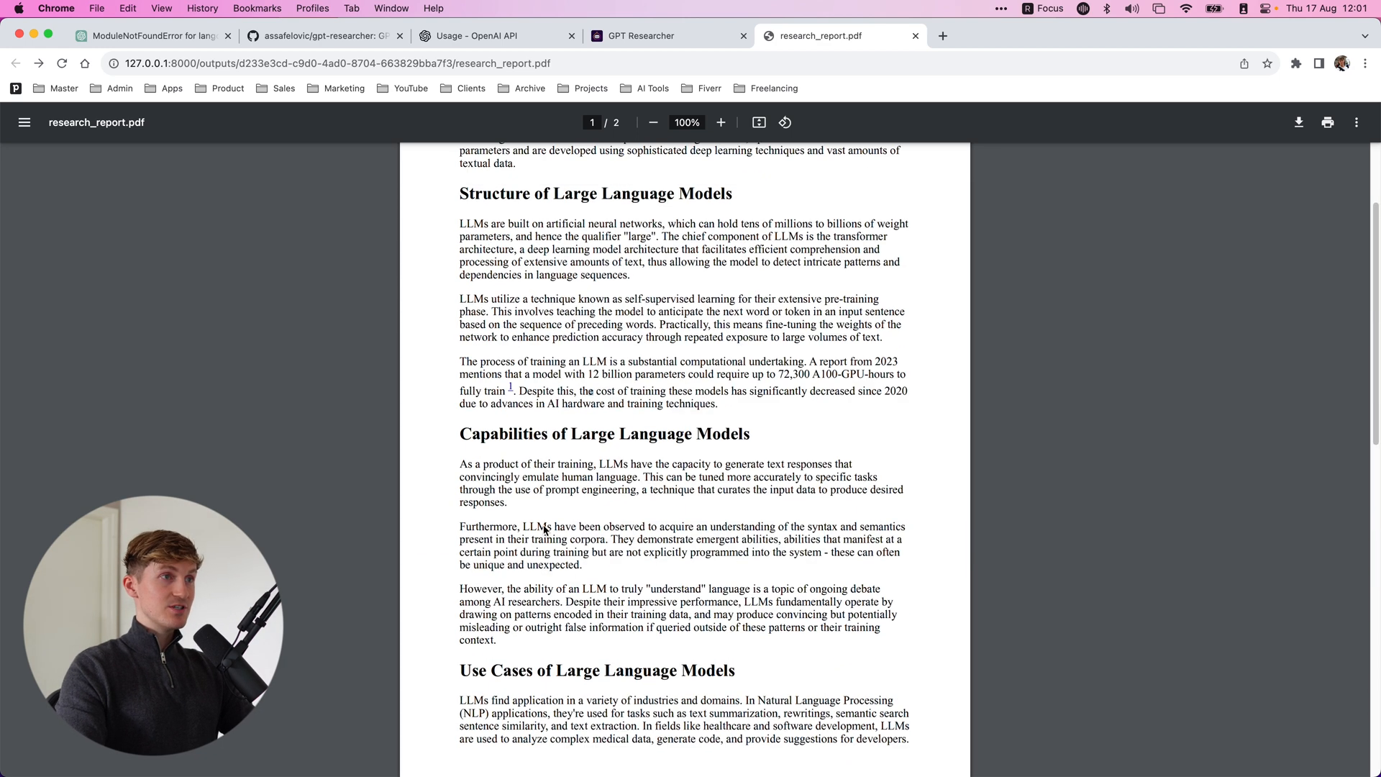
pyautogui.click(633, 744)
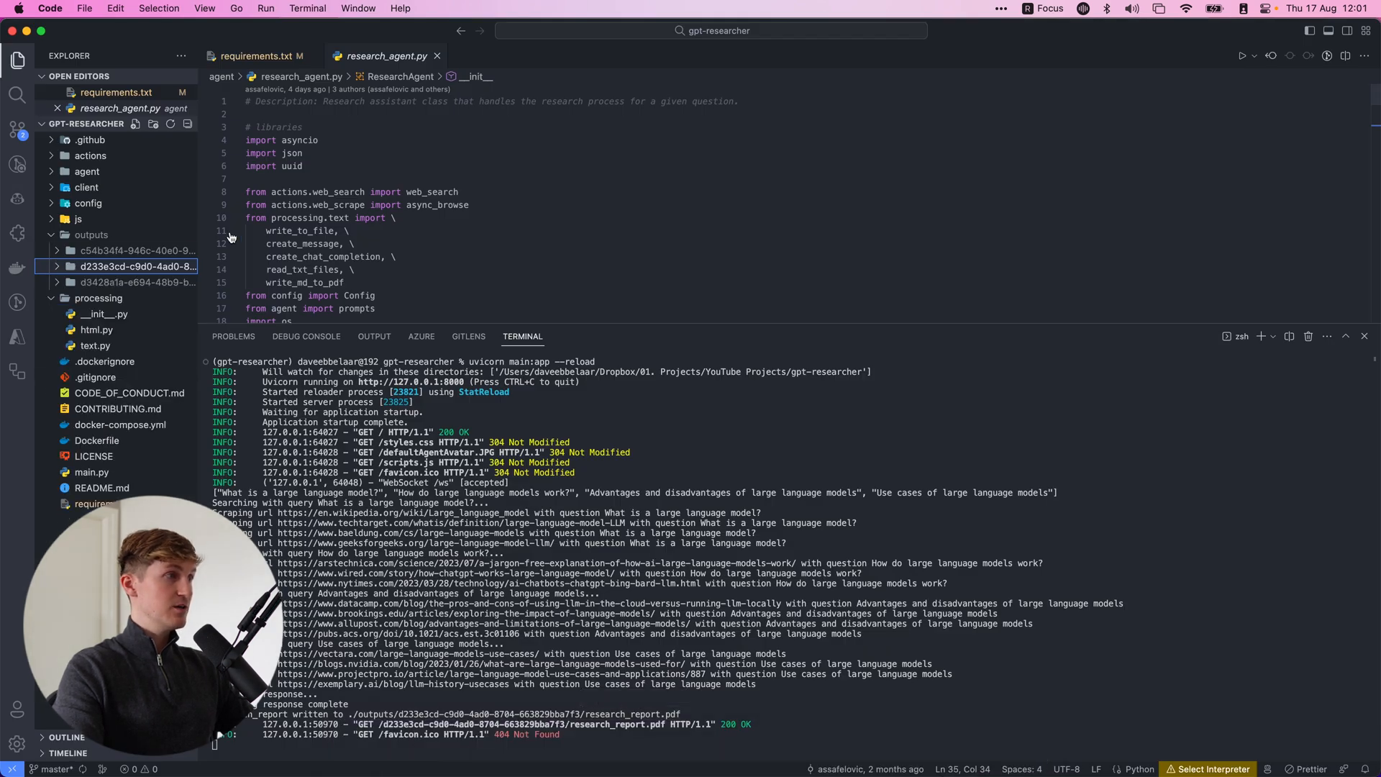
# Step: Reveal the d233e3cd output folder in Finder from its context menu
pyautogui.rightClick(136, 266)
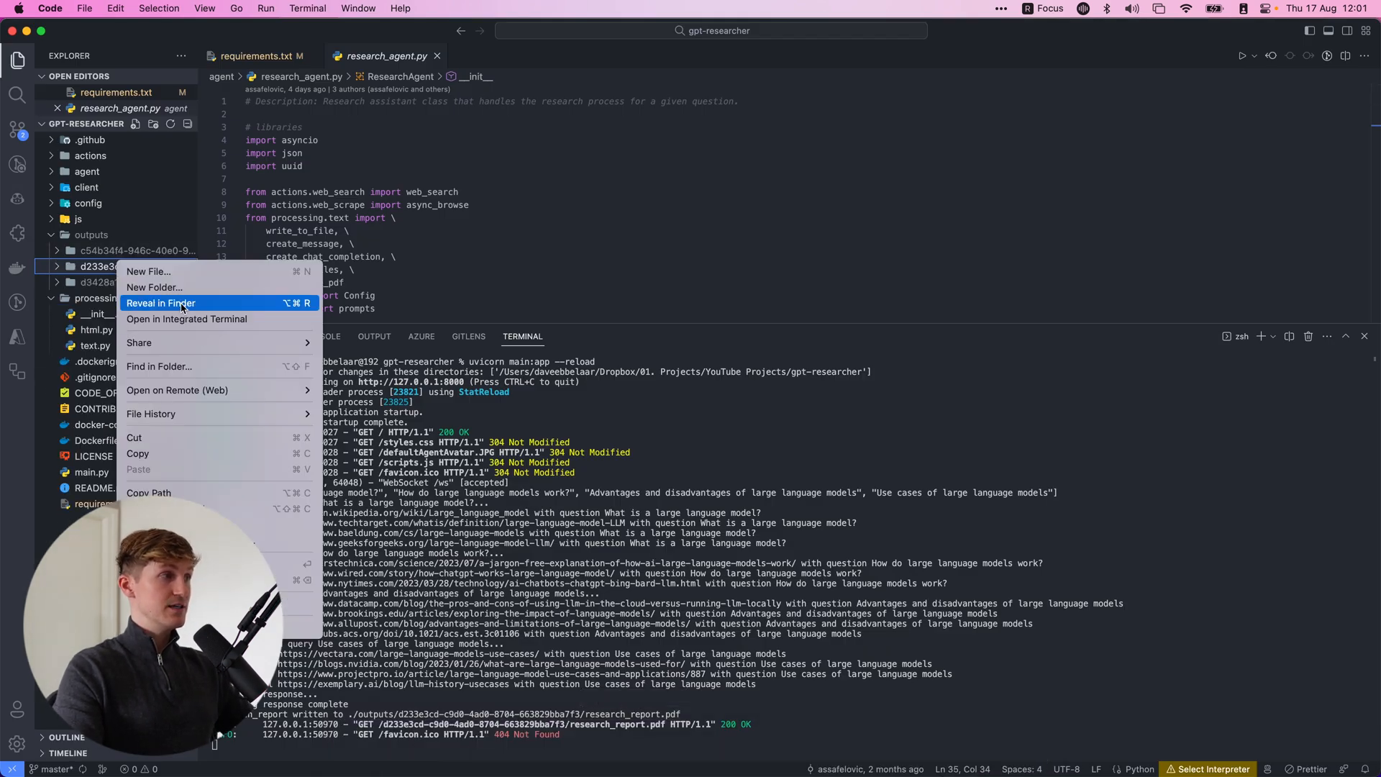
pyautogui.click(162, 303)
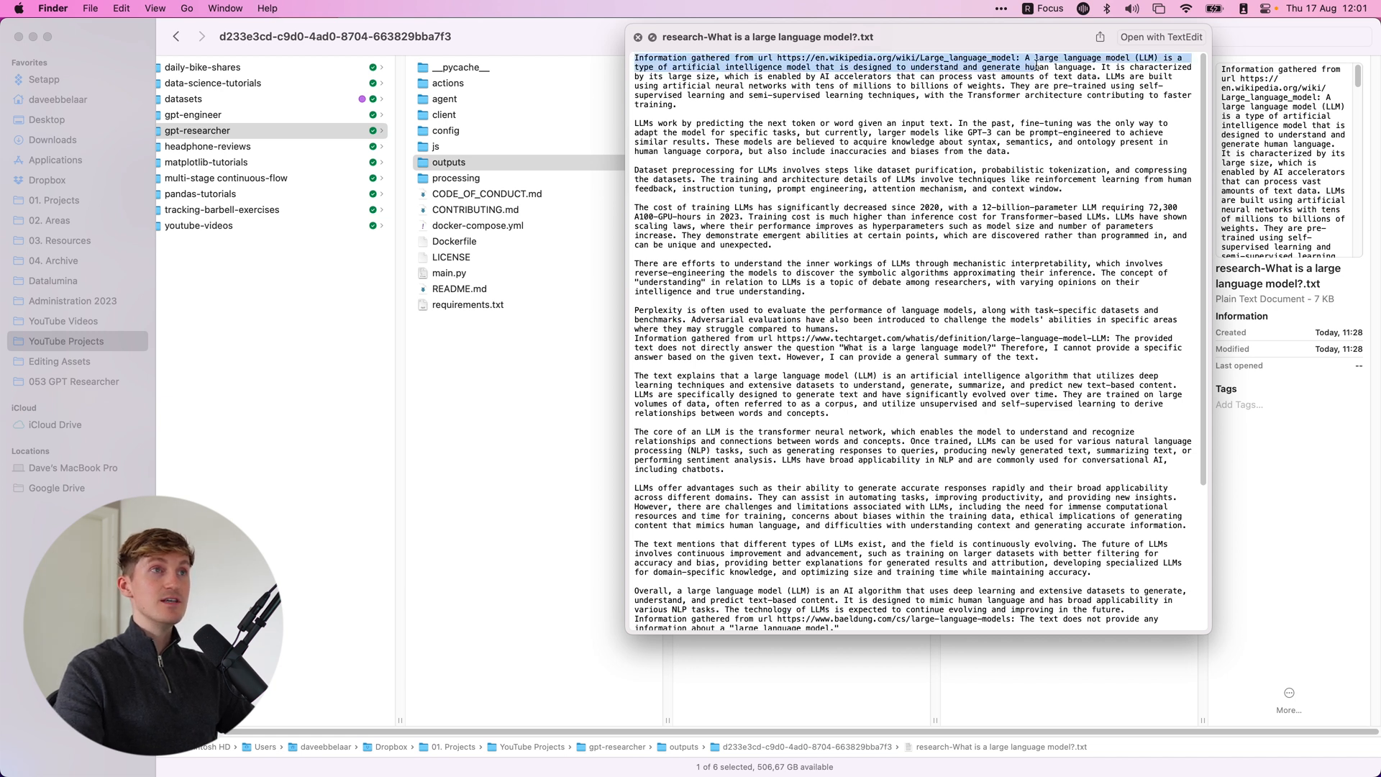
# Step: Preview 'research-What is a large language model?.txt' and return to GPT Researcher
pyautogui.click(735, 228)
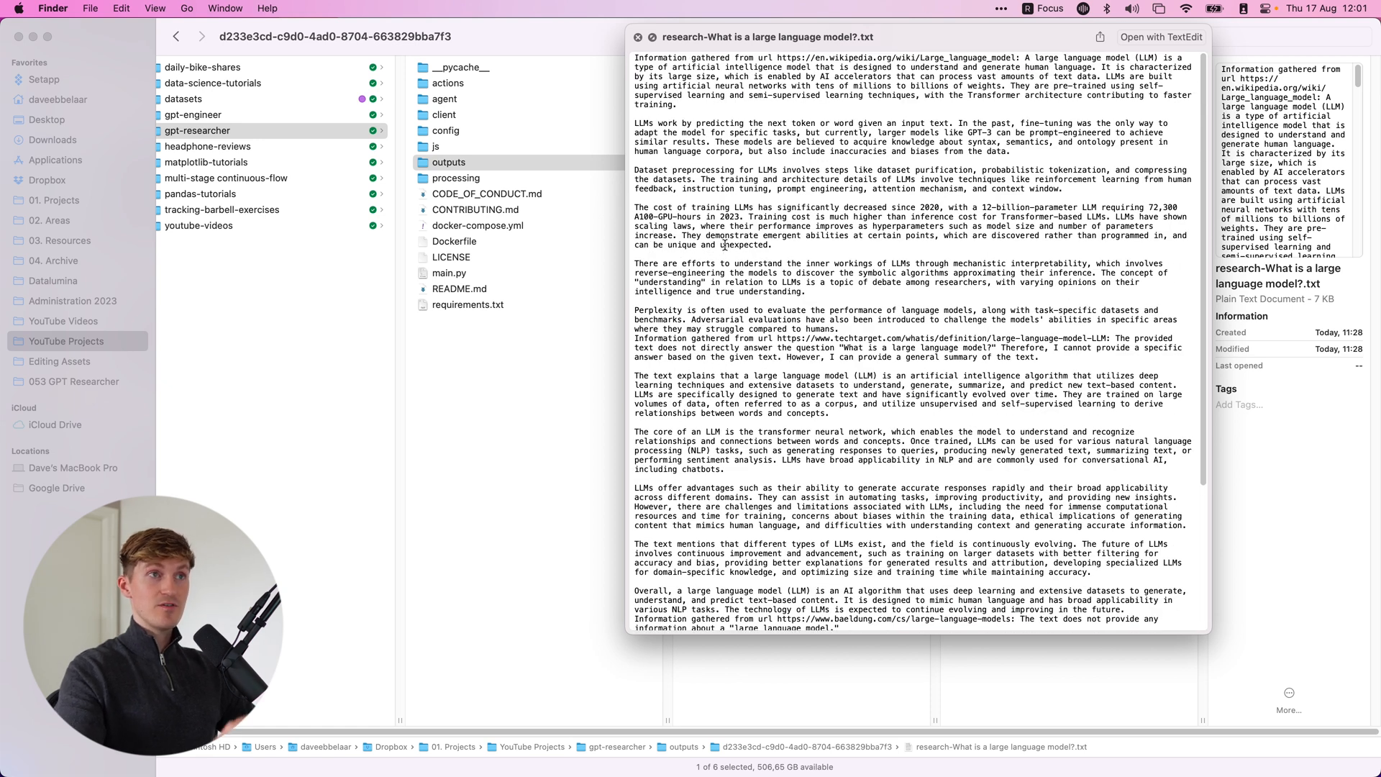
pyautogui.click(637, 36)
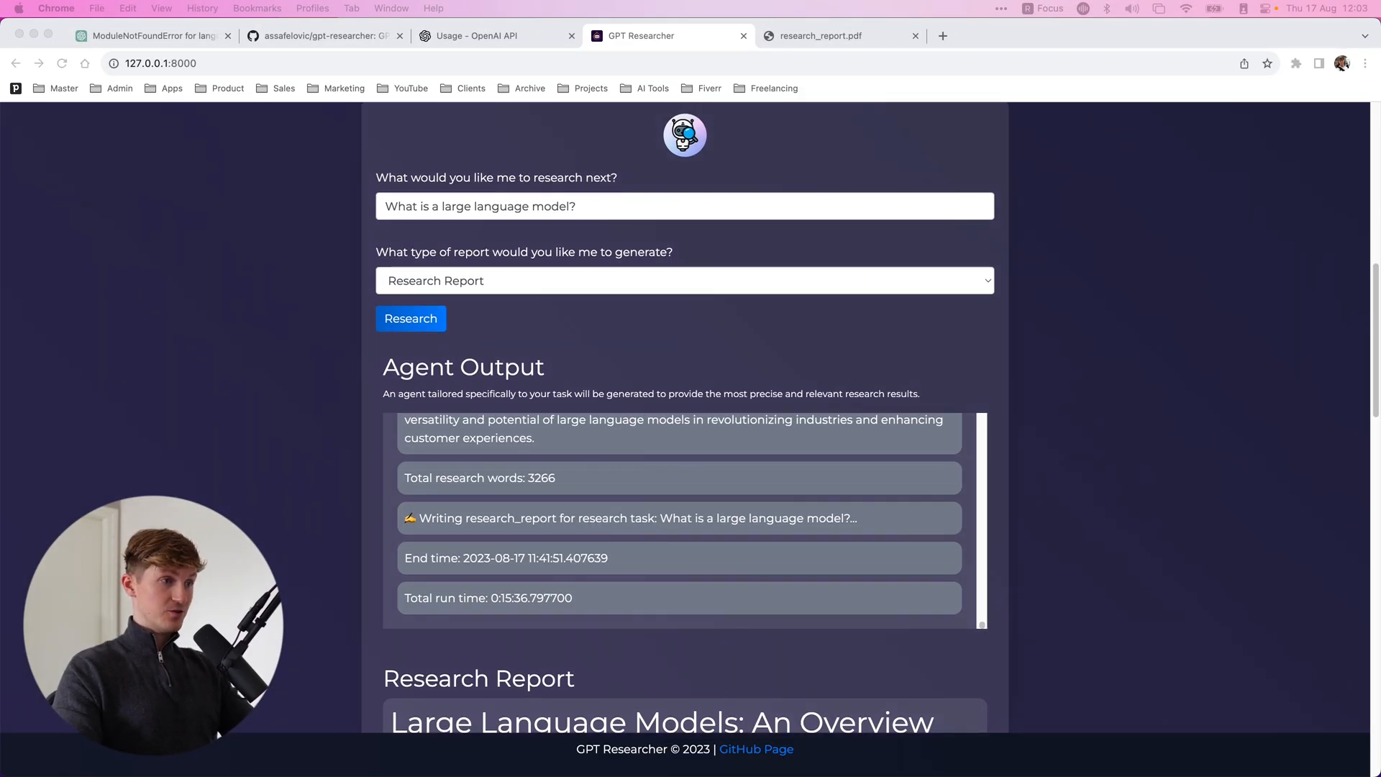
# Step: Scroll the large language model report down to its Conclusion and download the PDF
pyautogui.scroll(-3)
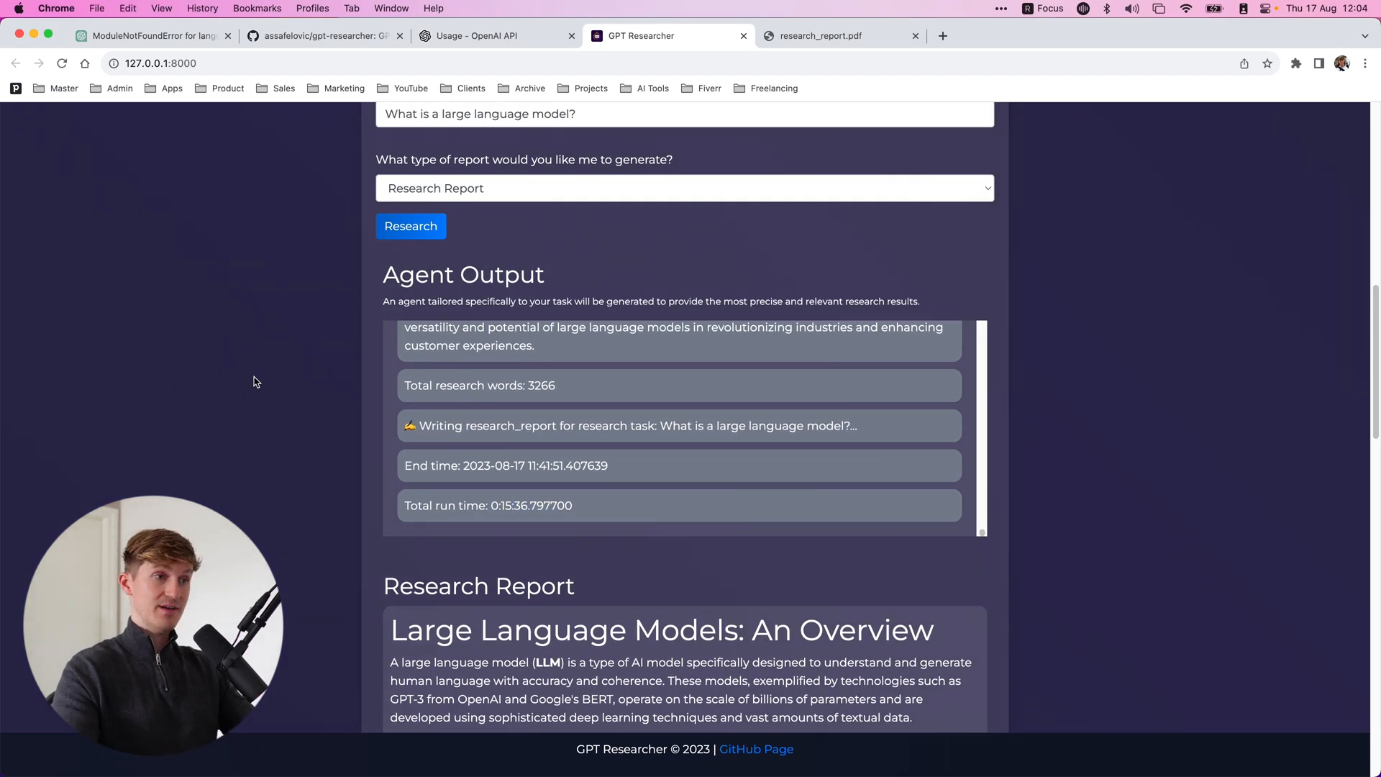
pyautogui.scroll(-3)
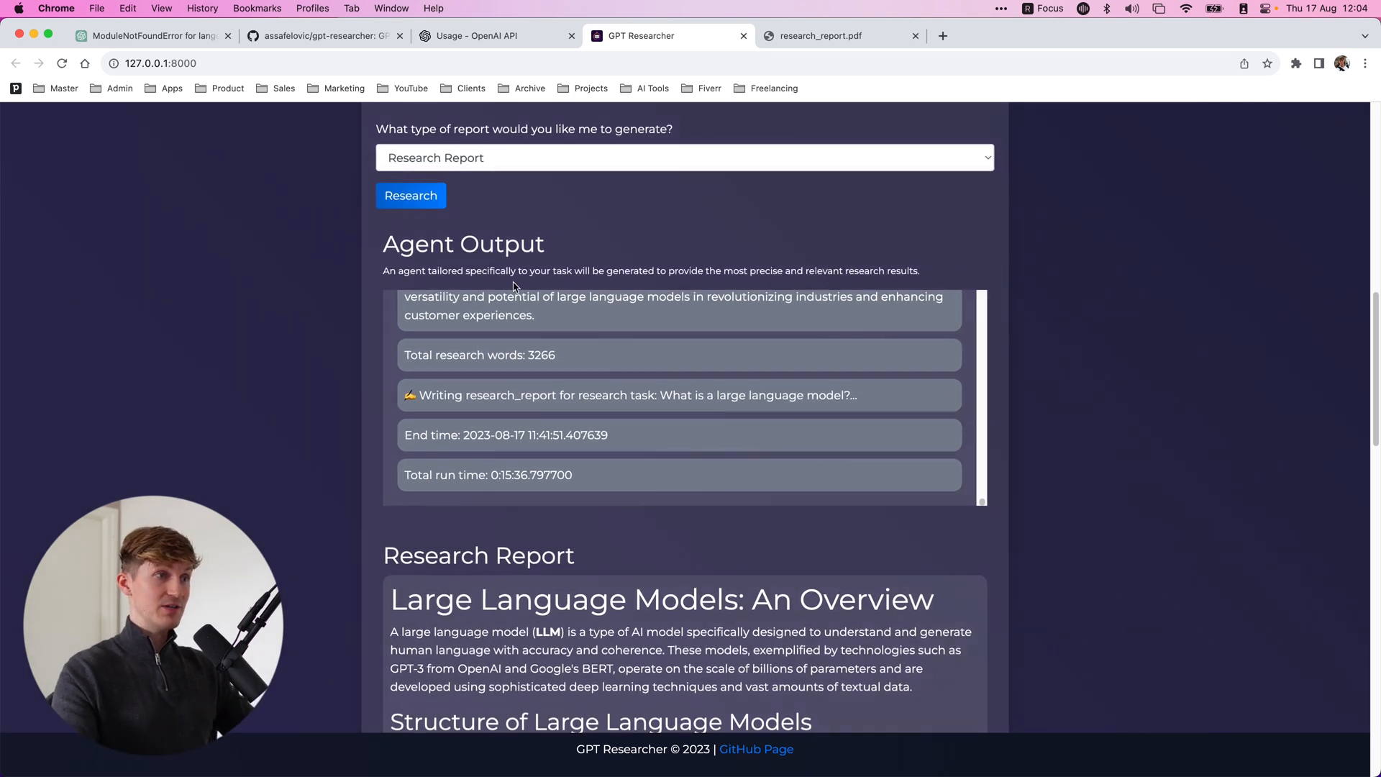
pyautogui.scroll(-3)
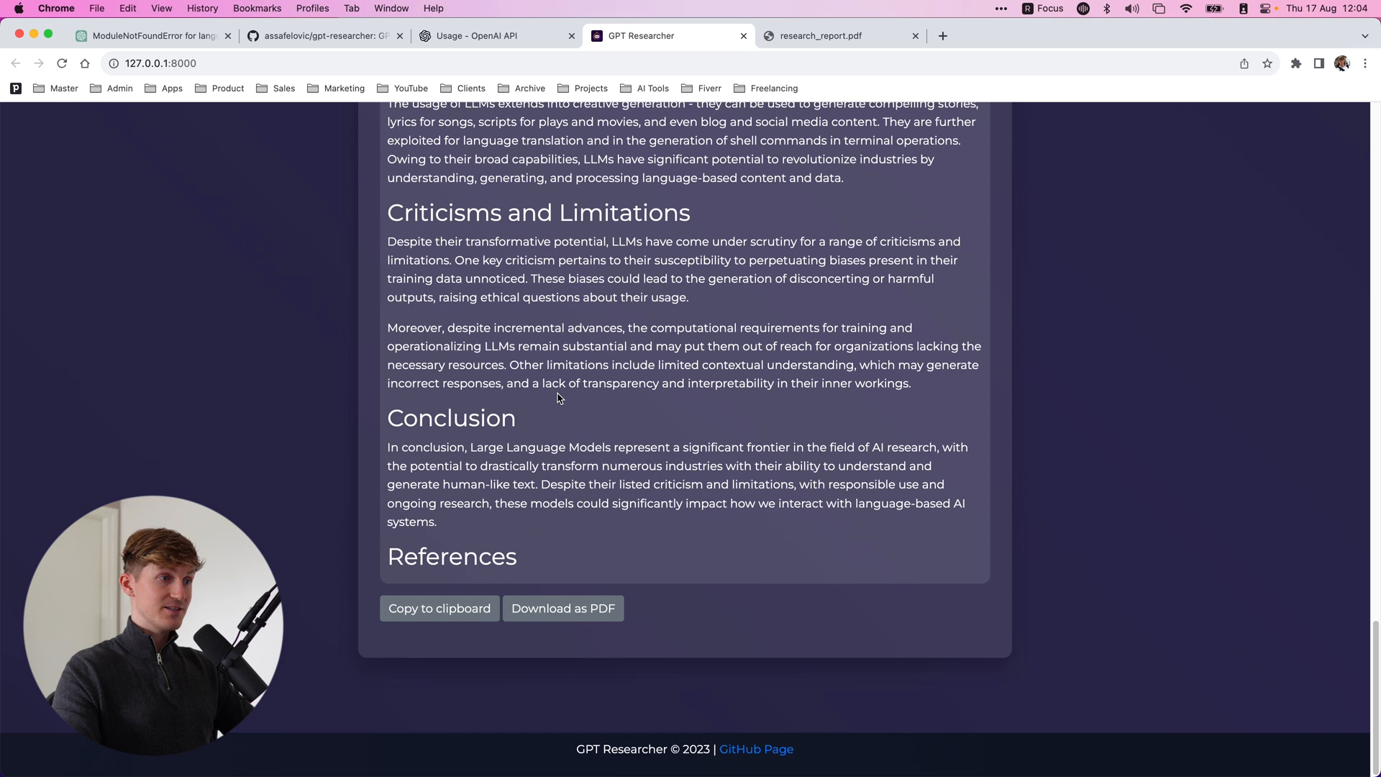
pyautogui.click(818, 36)
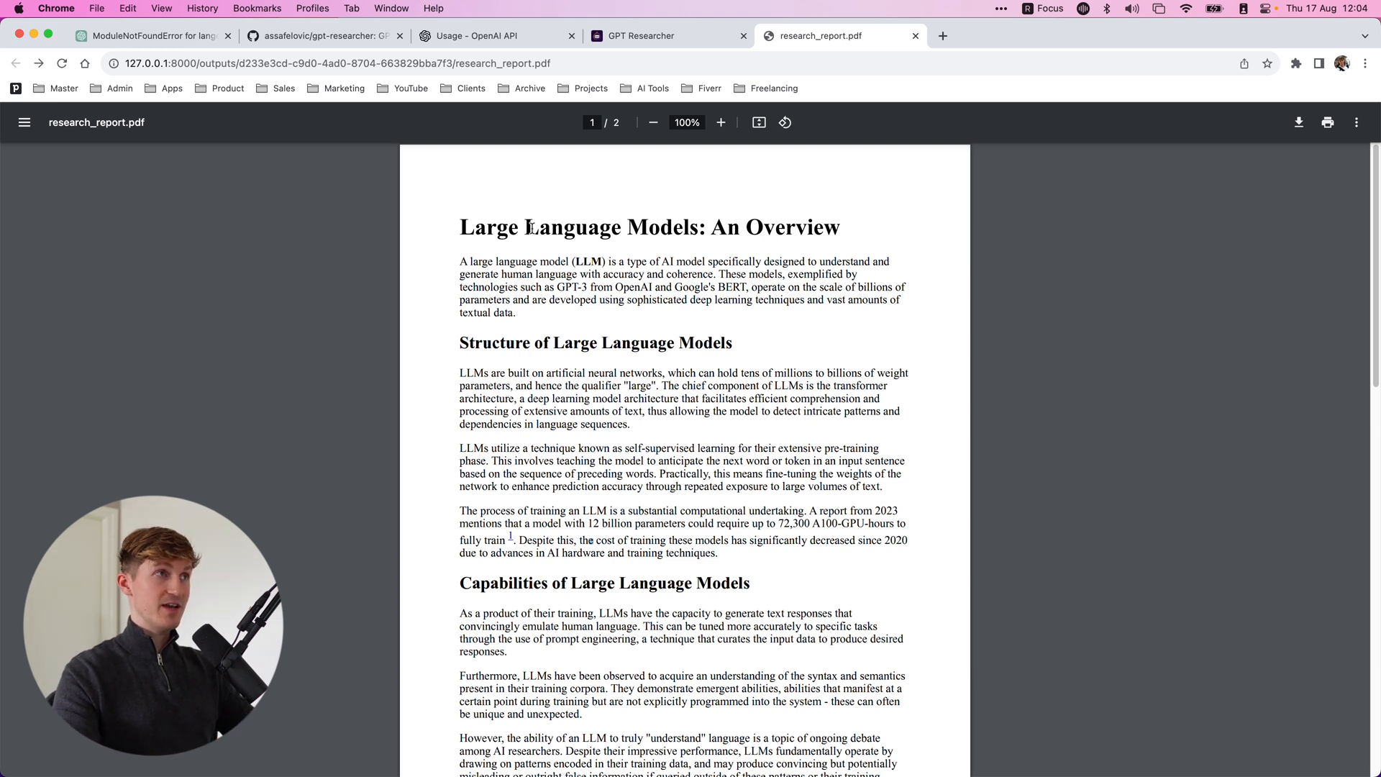
# Step: Look over research_report.pdf, then go back to the GPT Researcher app tab
pyautogui.click(498, 36)
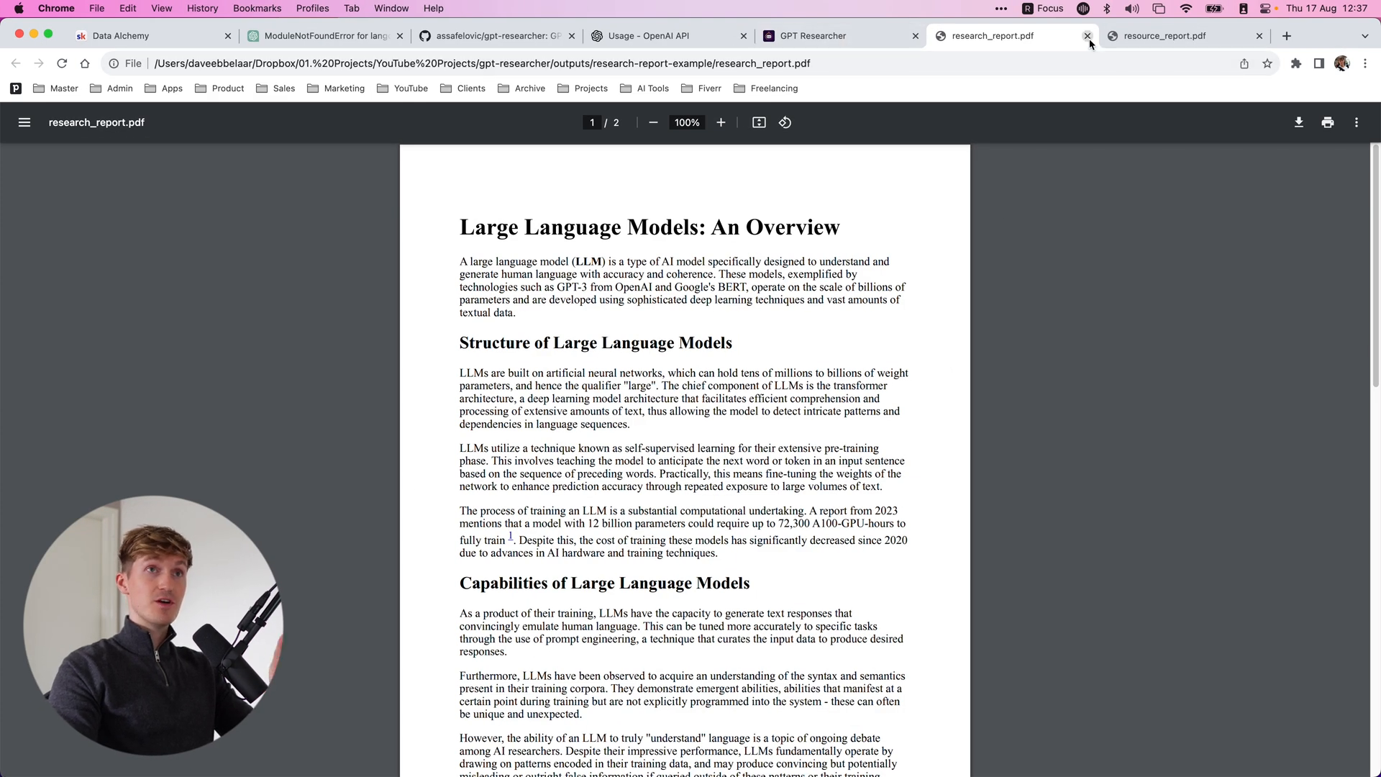
pyautogui.click(811, 36)
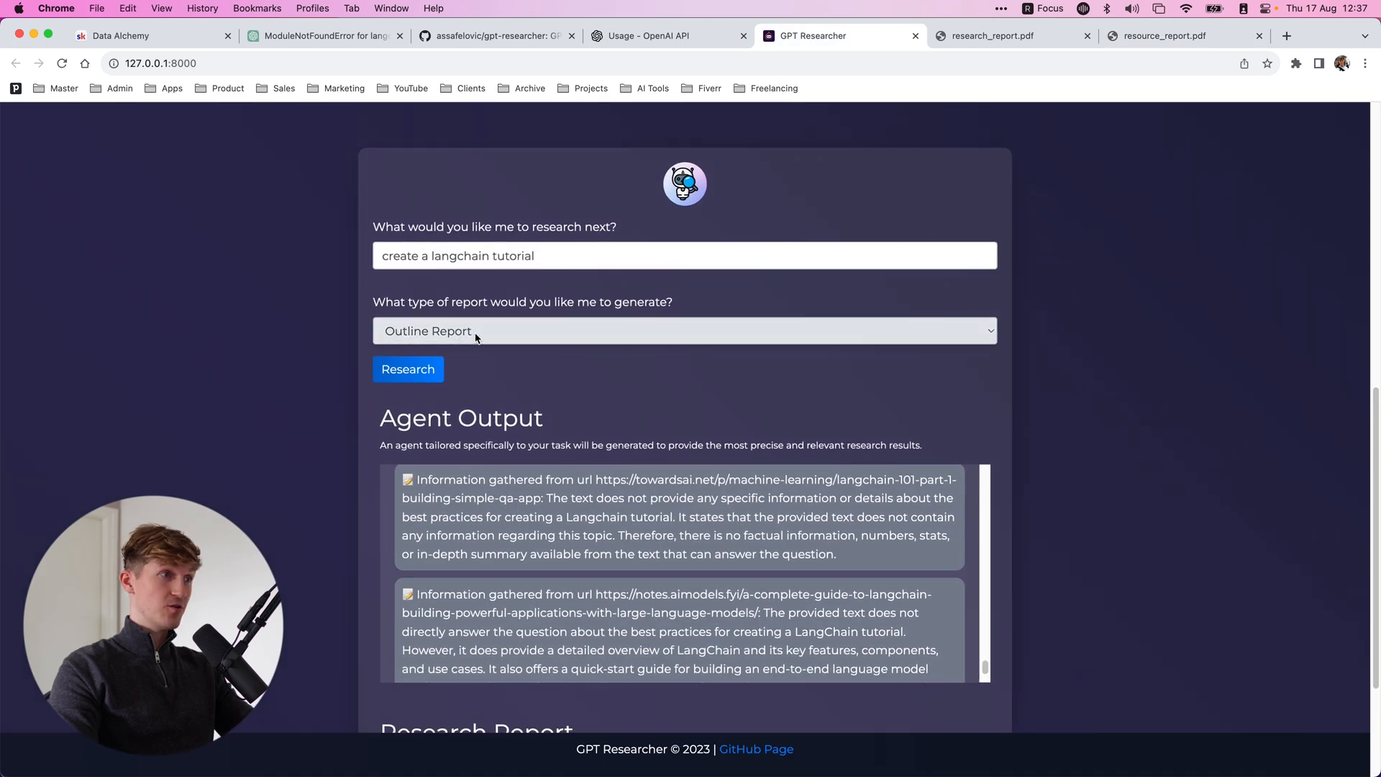
pyautogui.click(682, 330)
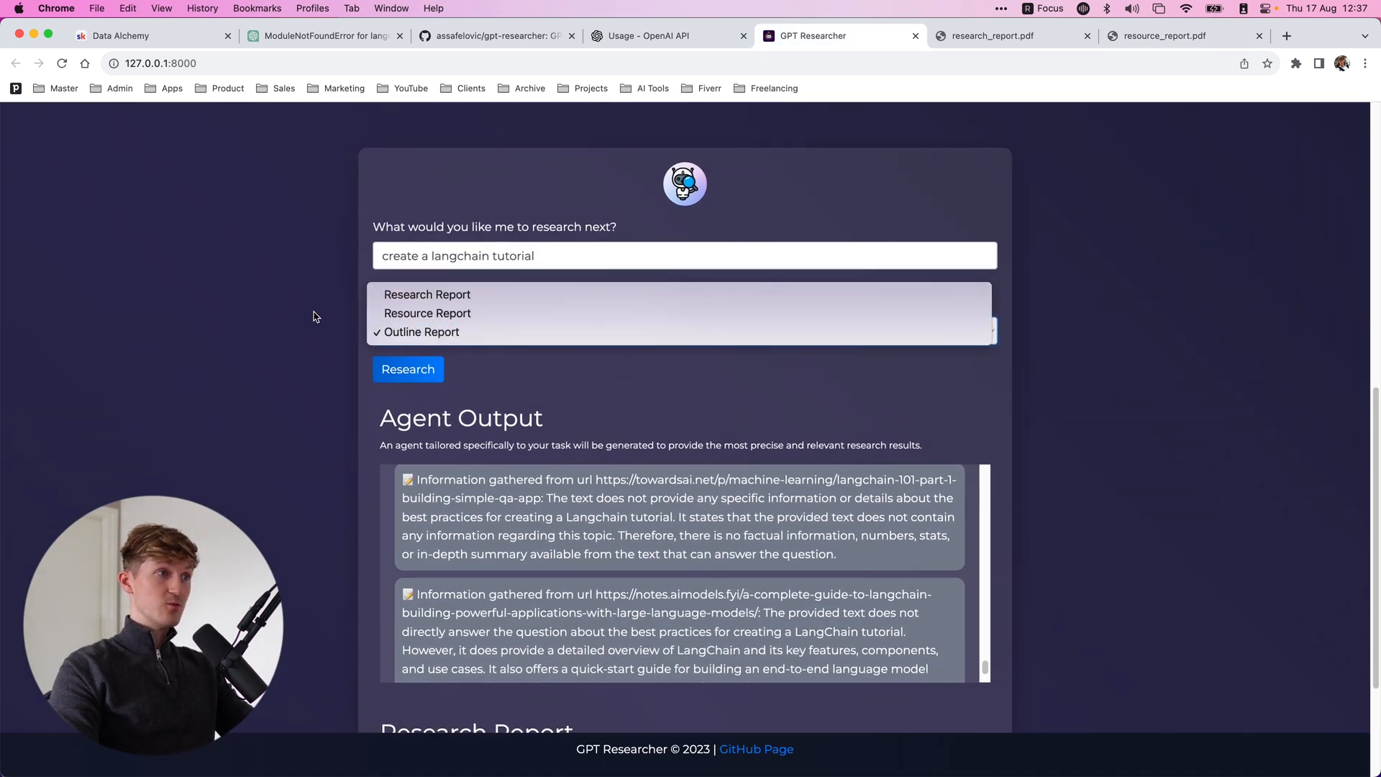
pyautogui.click(420, 332)
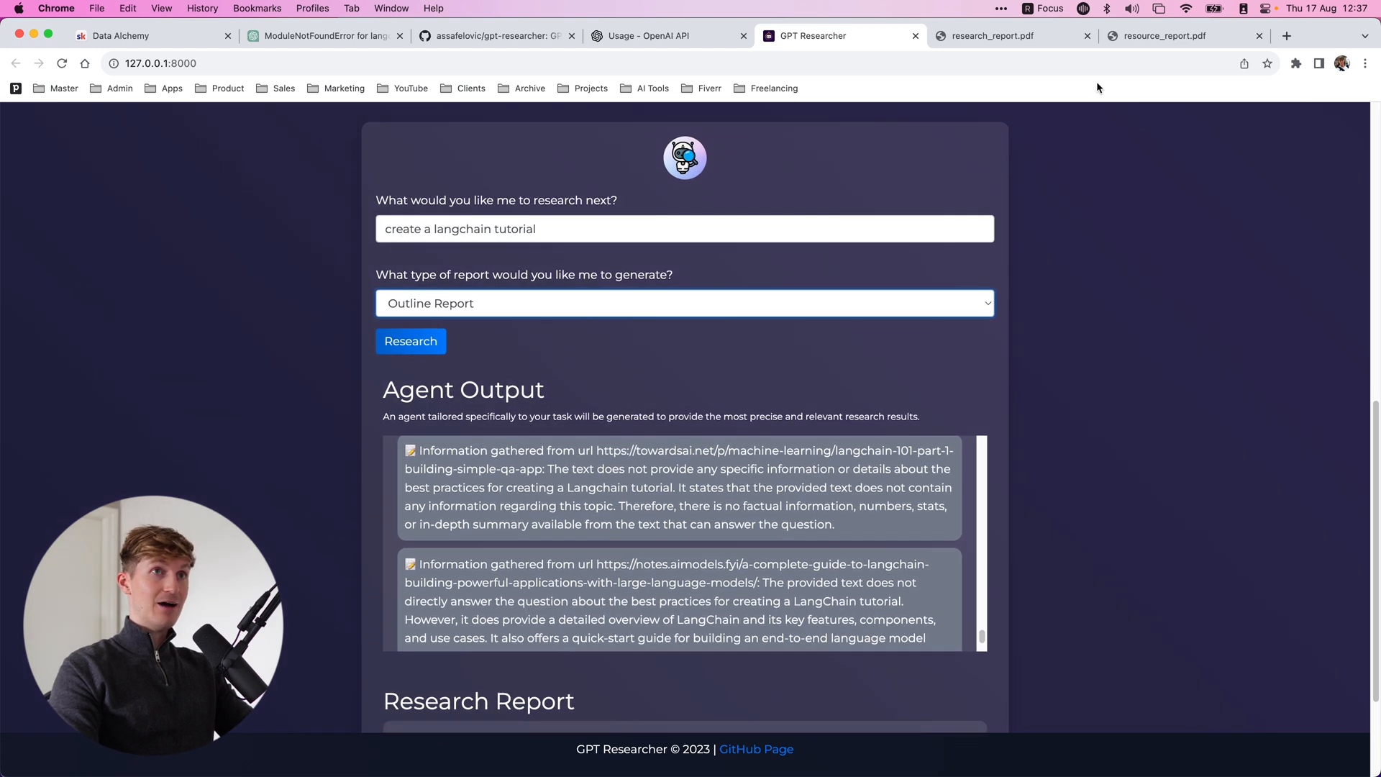
pyautogui.moveTo(900, 147)
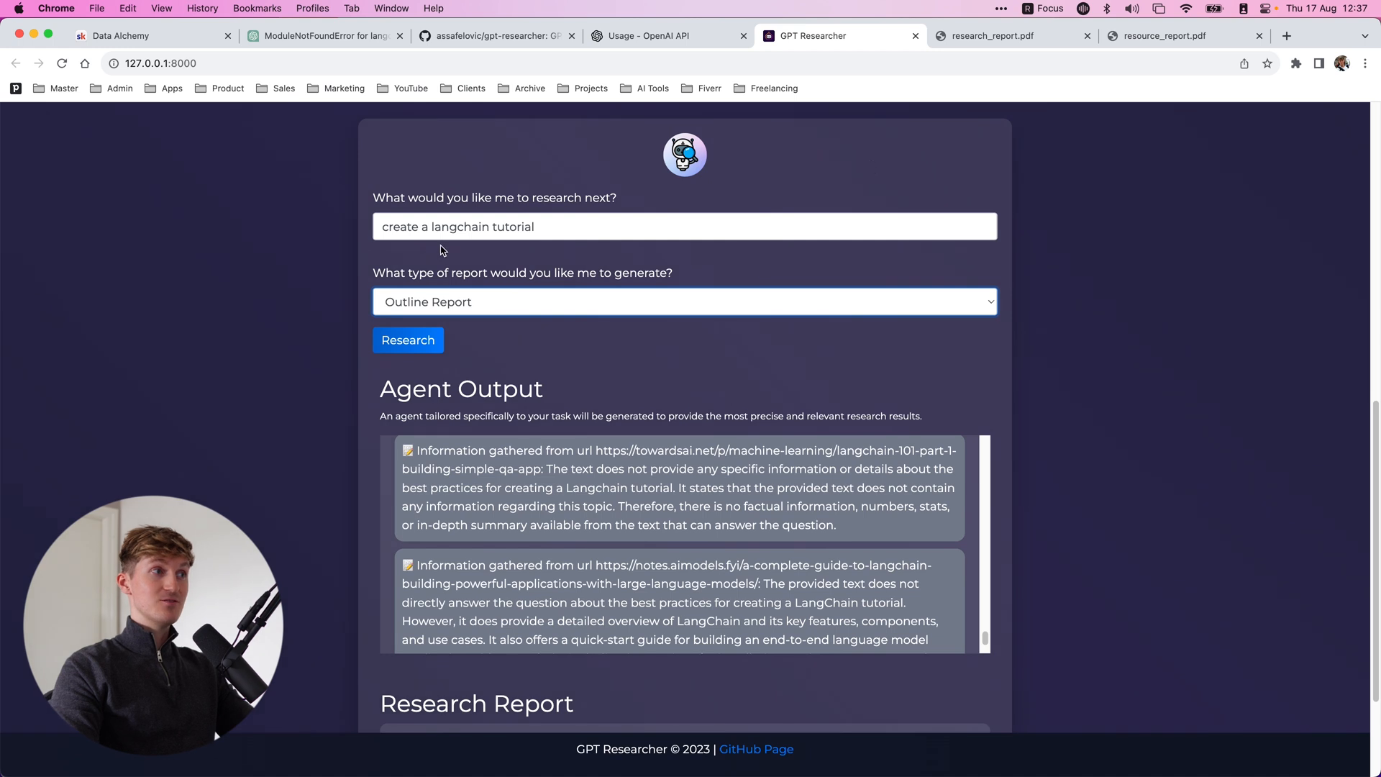
# Step: Open resource_report.pdf and read the Complete Guide to LangChain article
pyautogui.click(1162, 35)
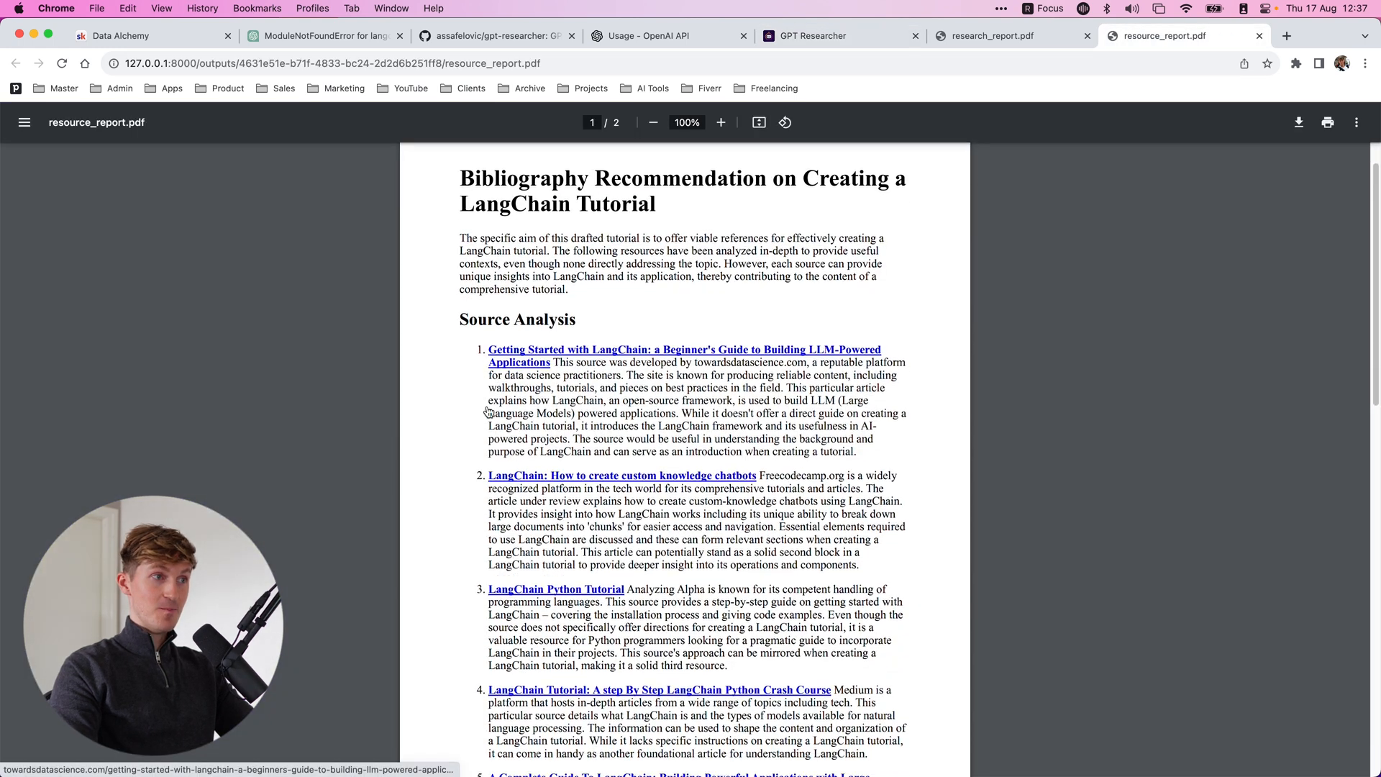
pyautogui.scroll(-3)
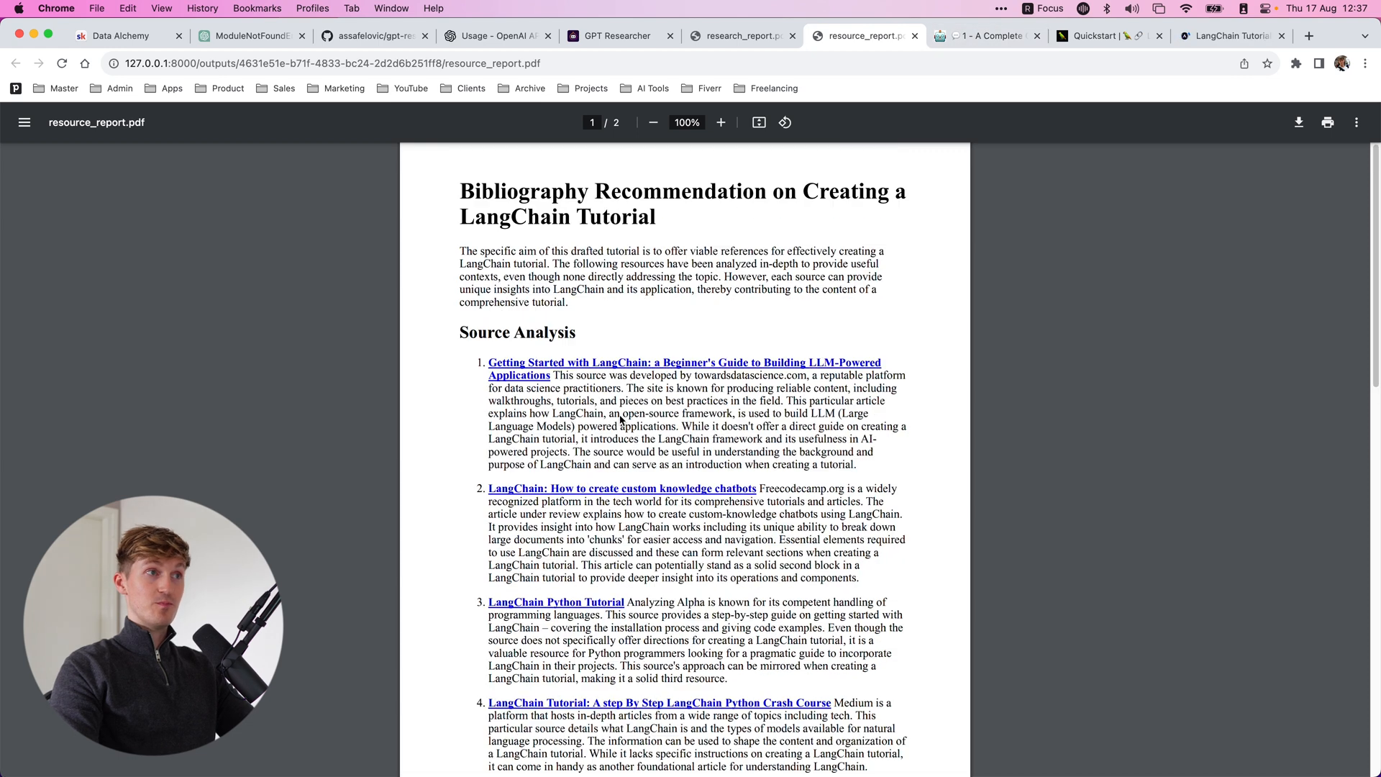
pyautogui.click(984, 36)
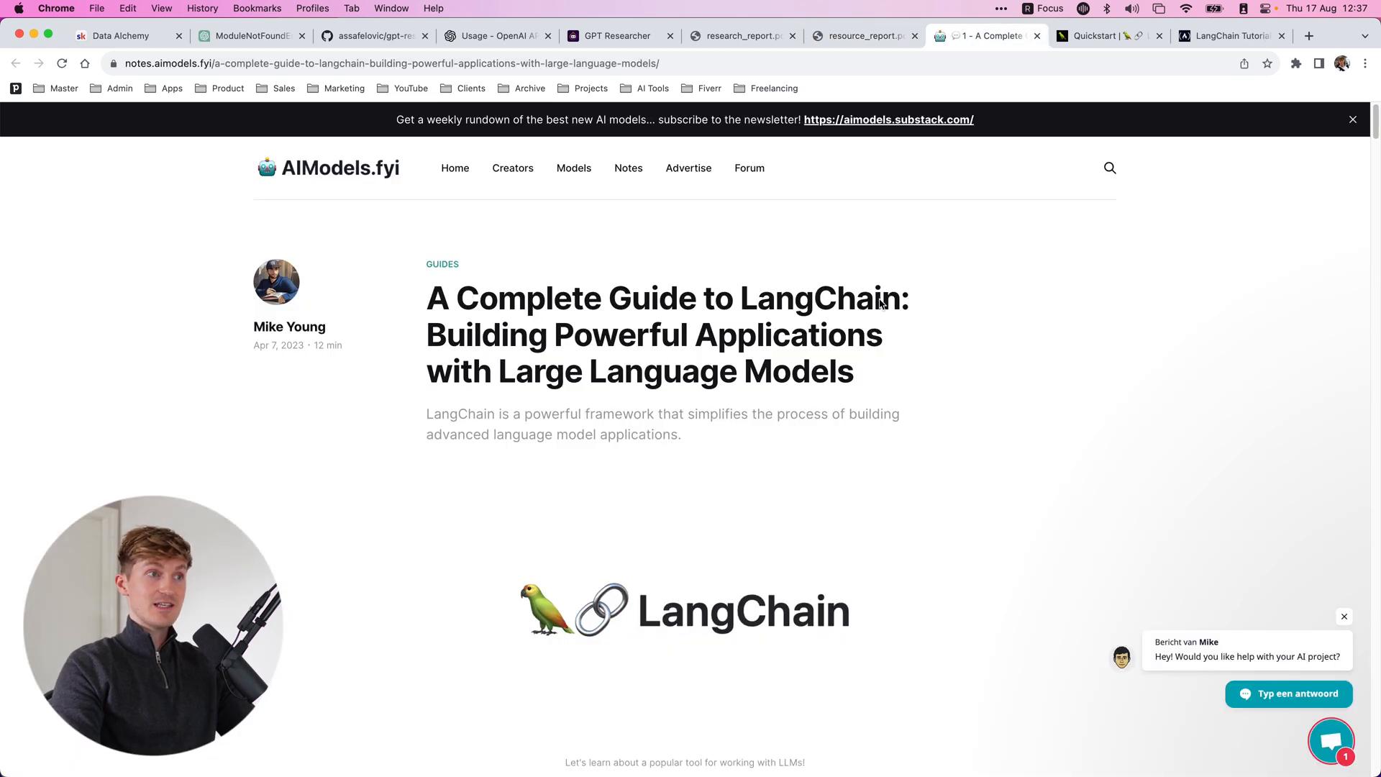
pyautogui.scroll(-3)
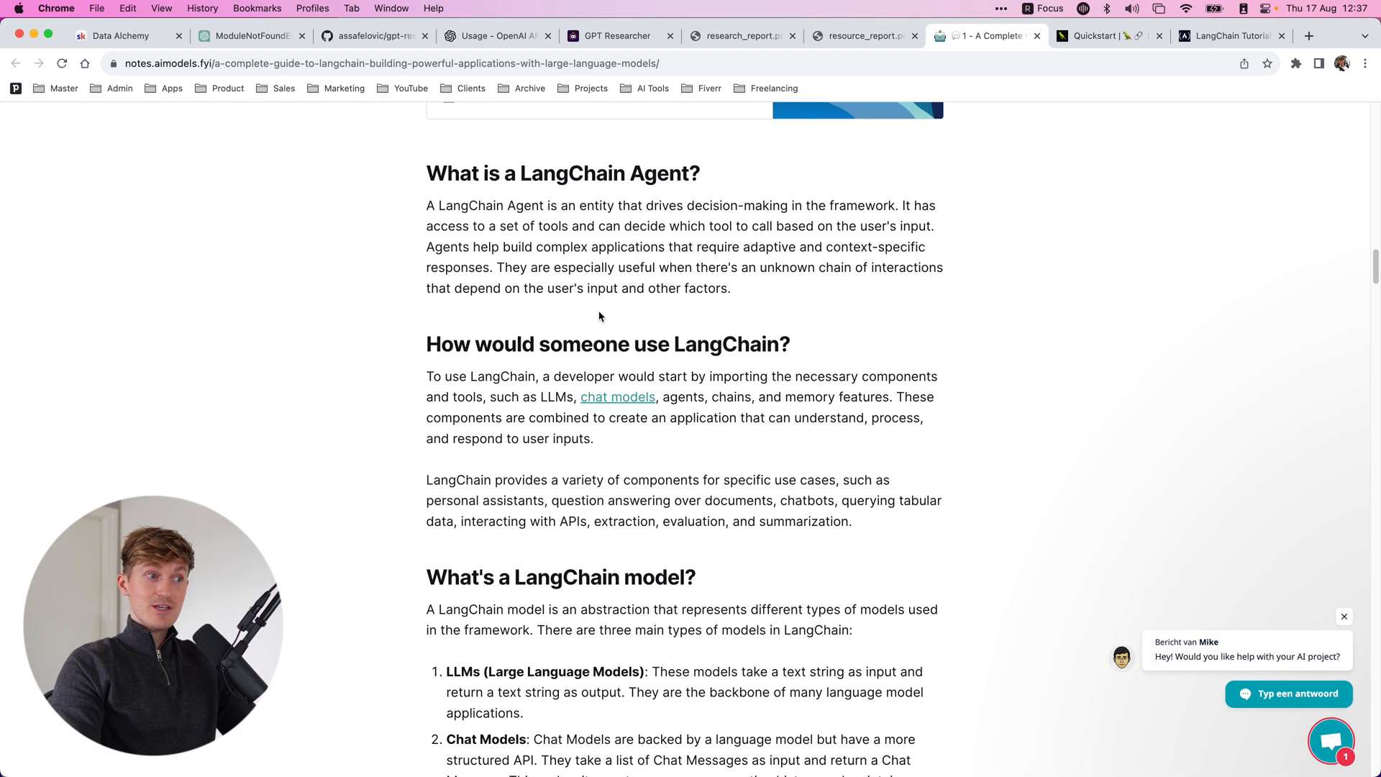
pyautogui.scroll(-3)
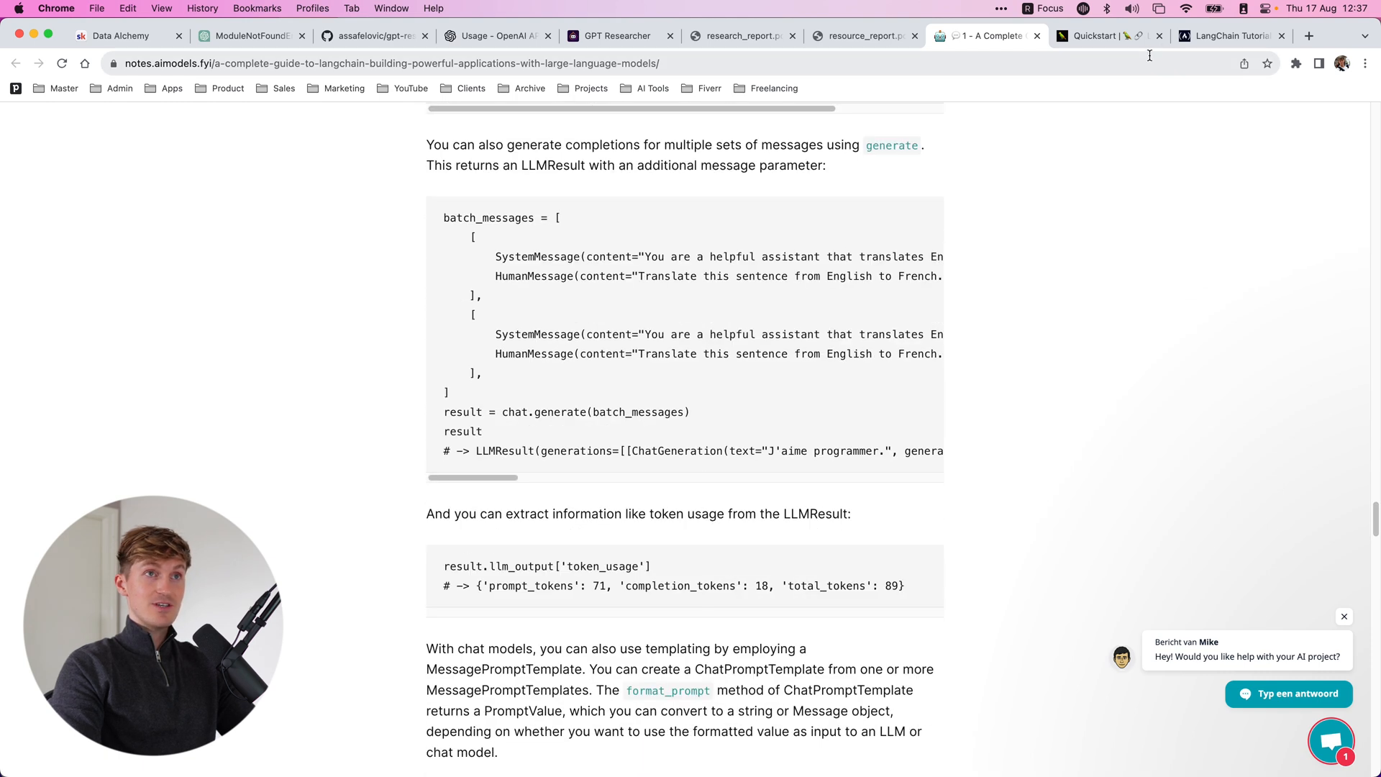
# Step: View the LangChain Quickstart documentation and close the extra source tabs
pyautogui.click(1096, 36)
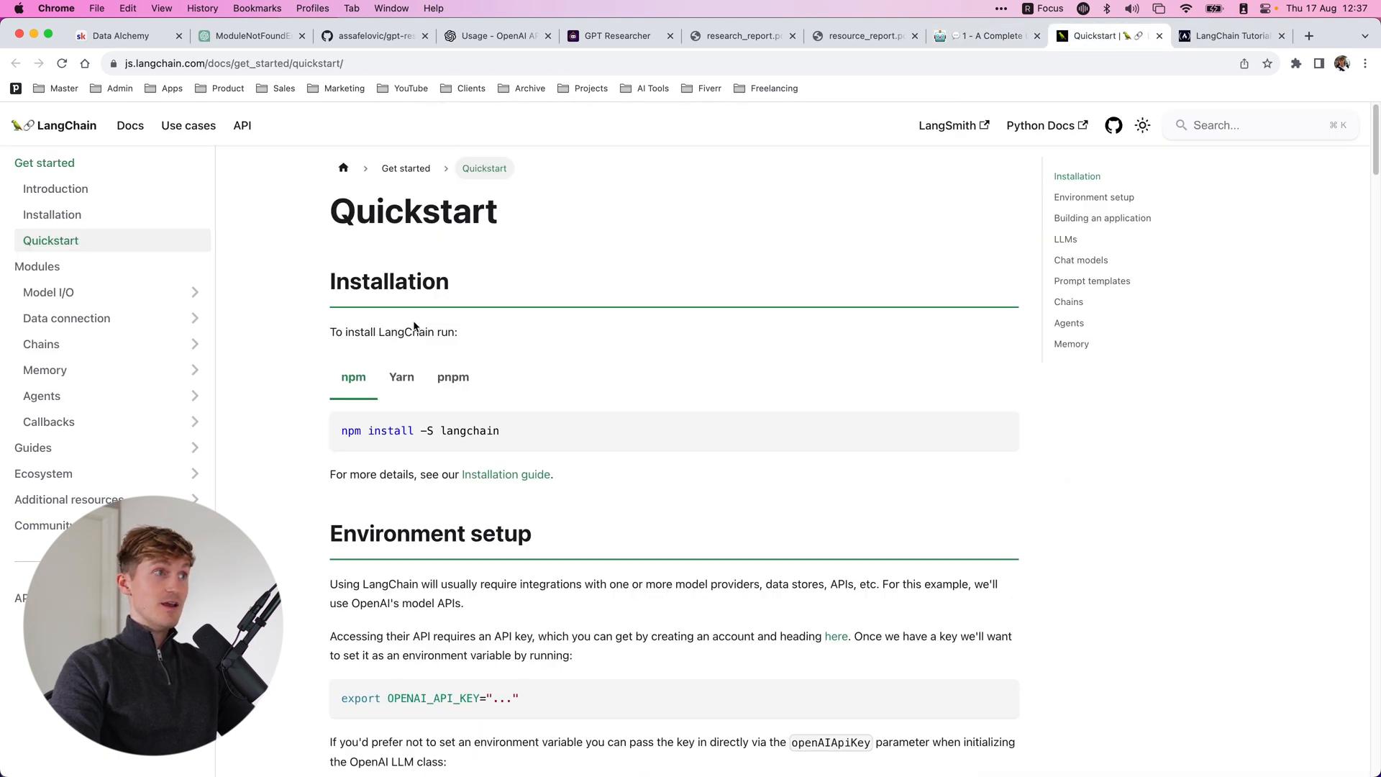
pyautogui.scroll(-3)
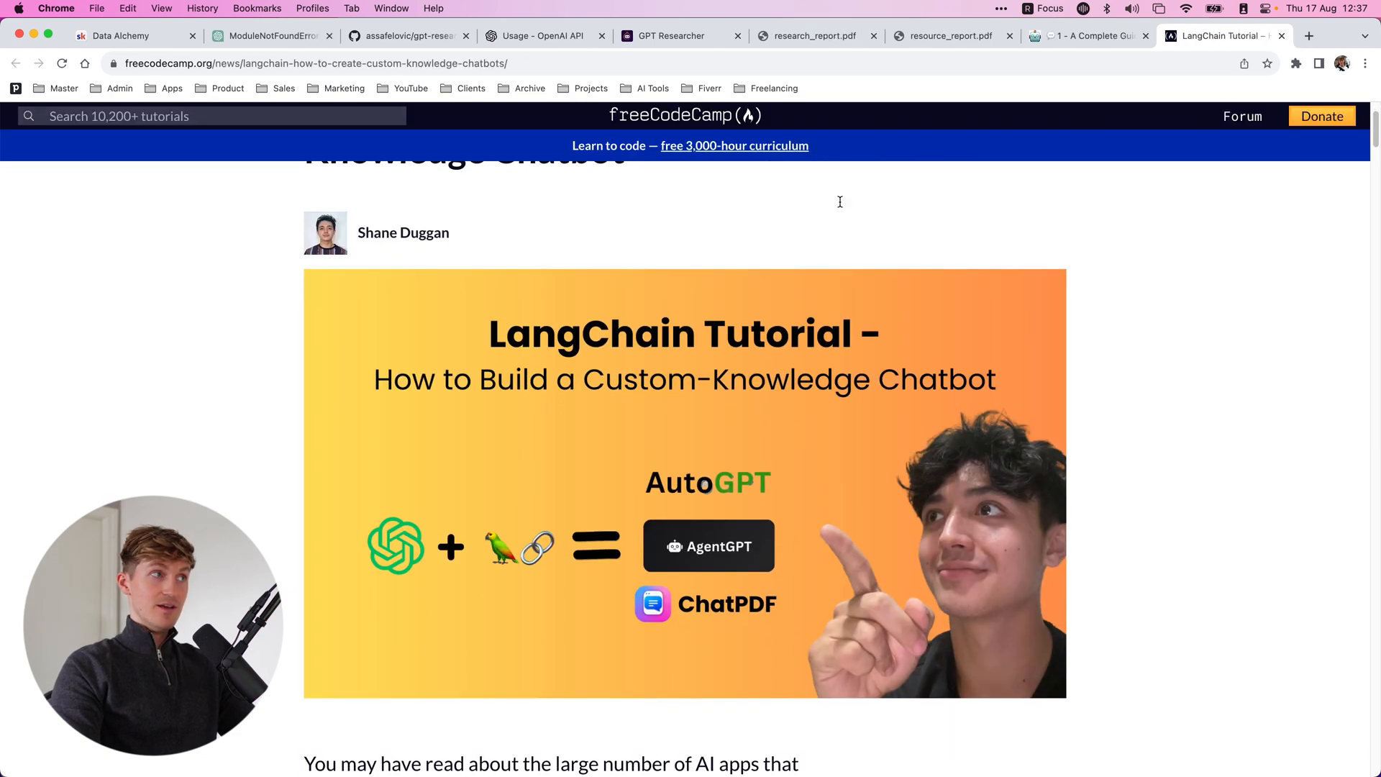
pyautogui.scroll(-3)
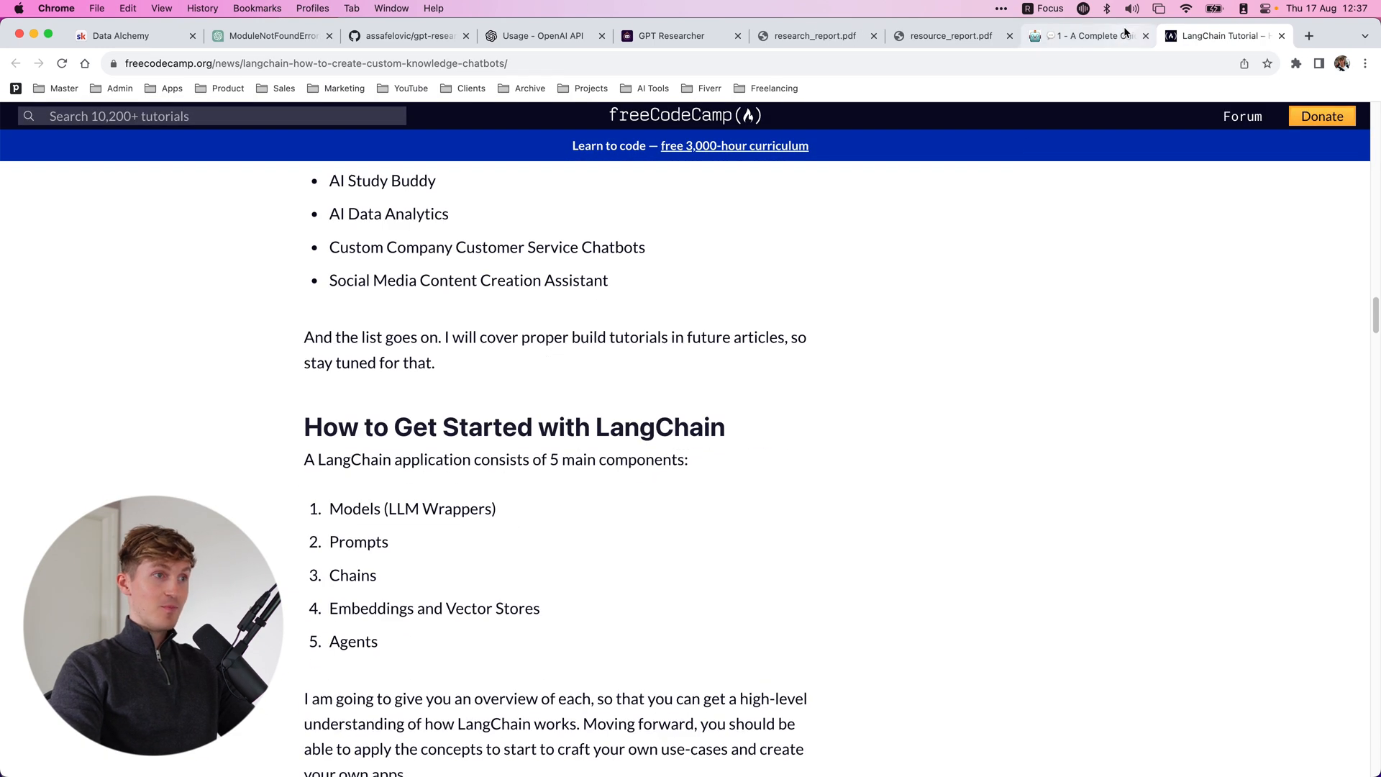
pyautogui.click(946, 36)
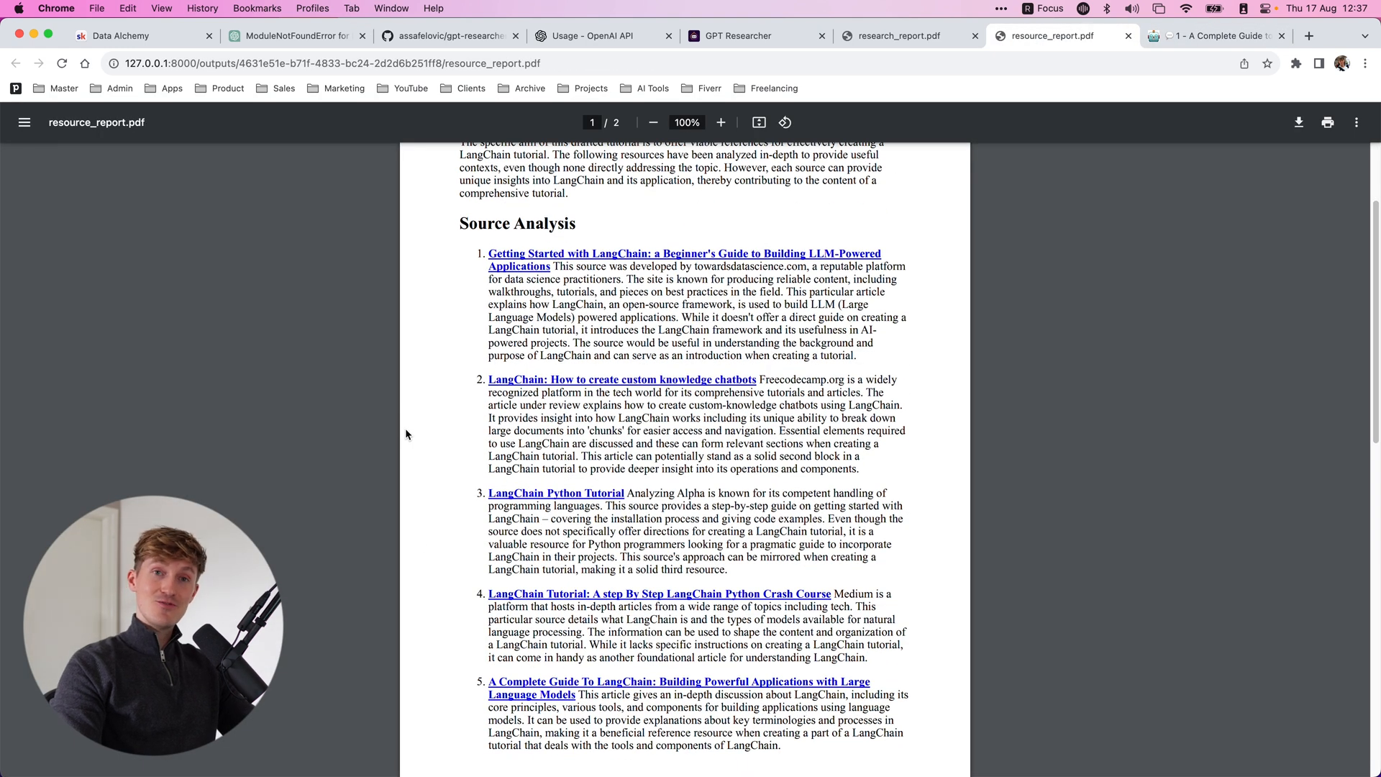
# Step: Scroll up and down through the LLM overview report in research_report.pdf
pyautogui.scroll(-3)
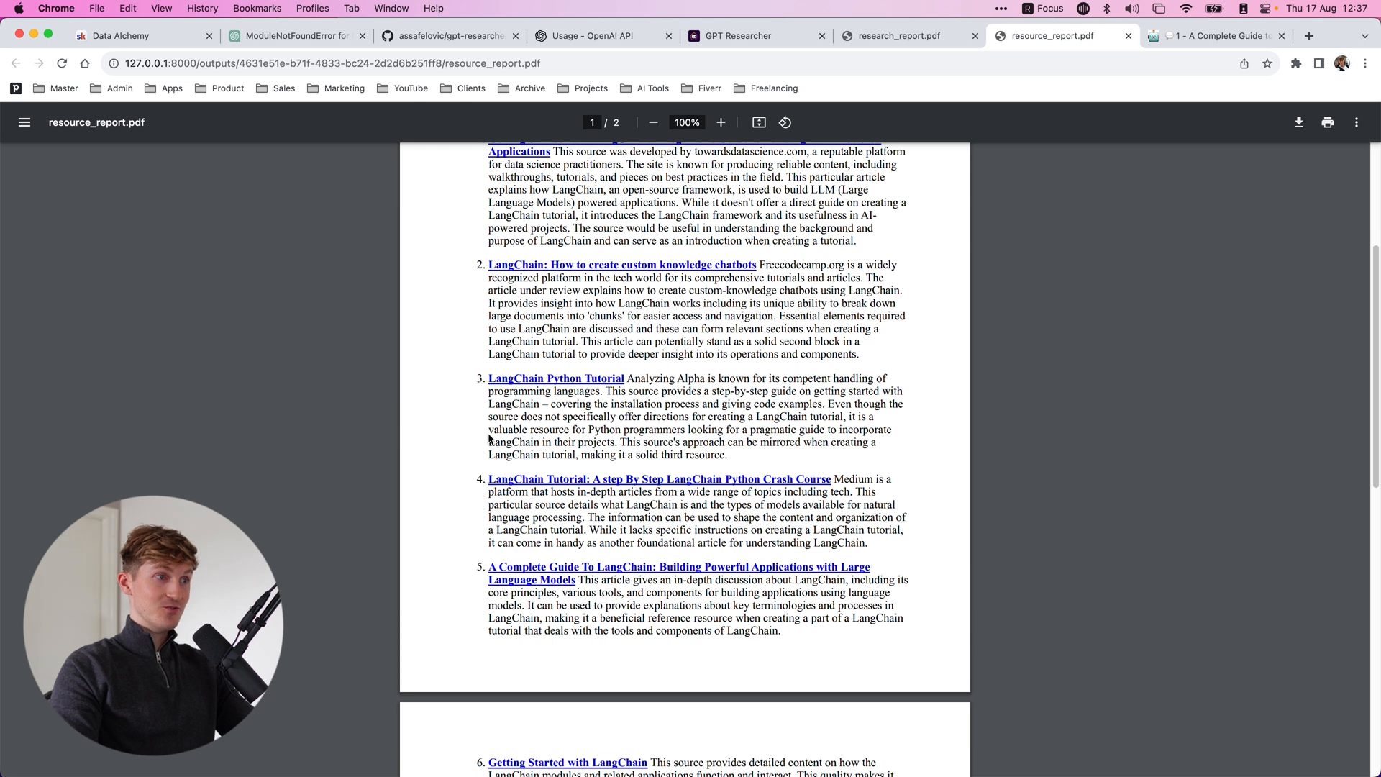
pyautogui.click(898, 36)
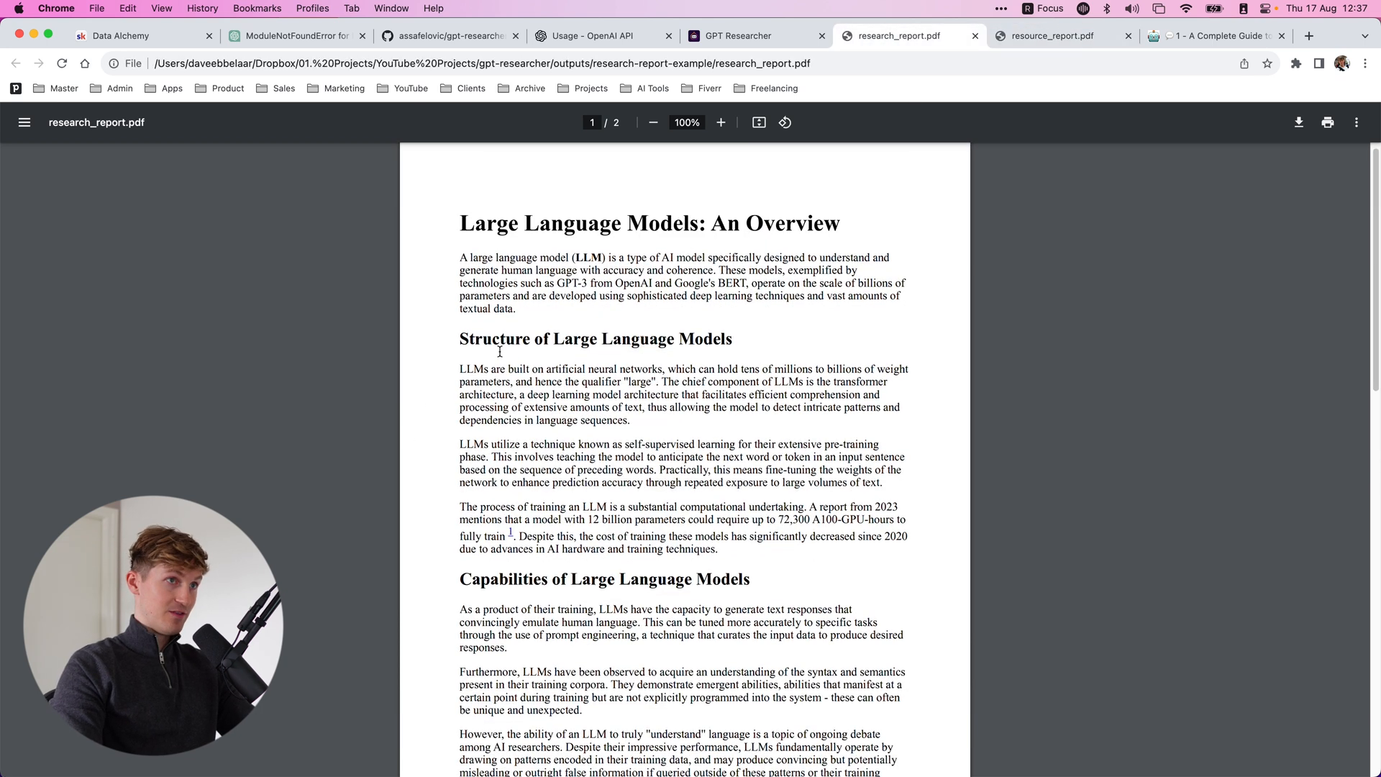
pyautogui.scroll(-3)
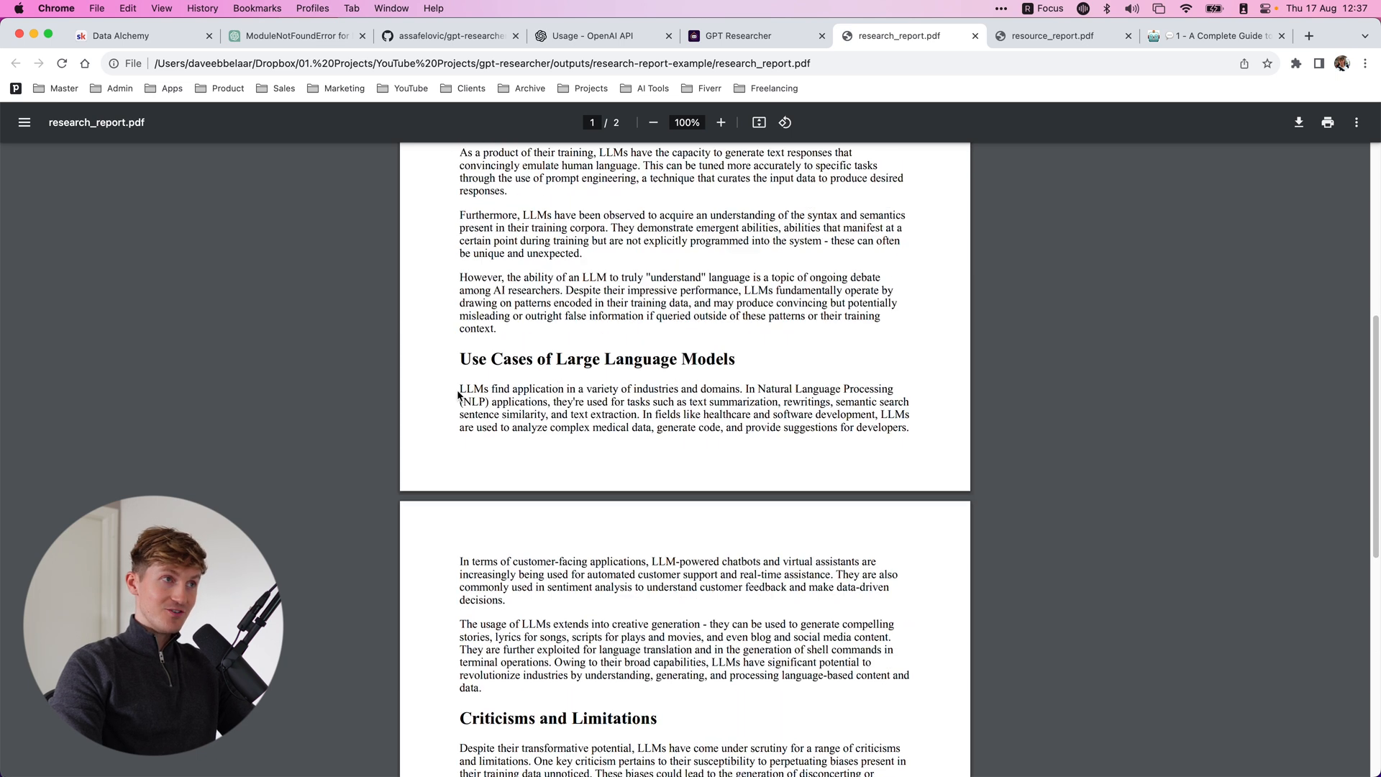
pyautogui.scroll(3)
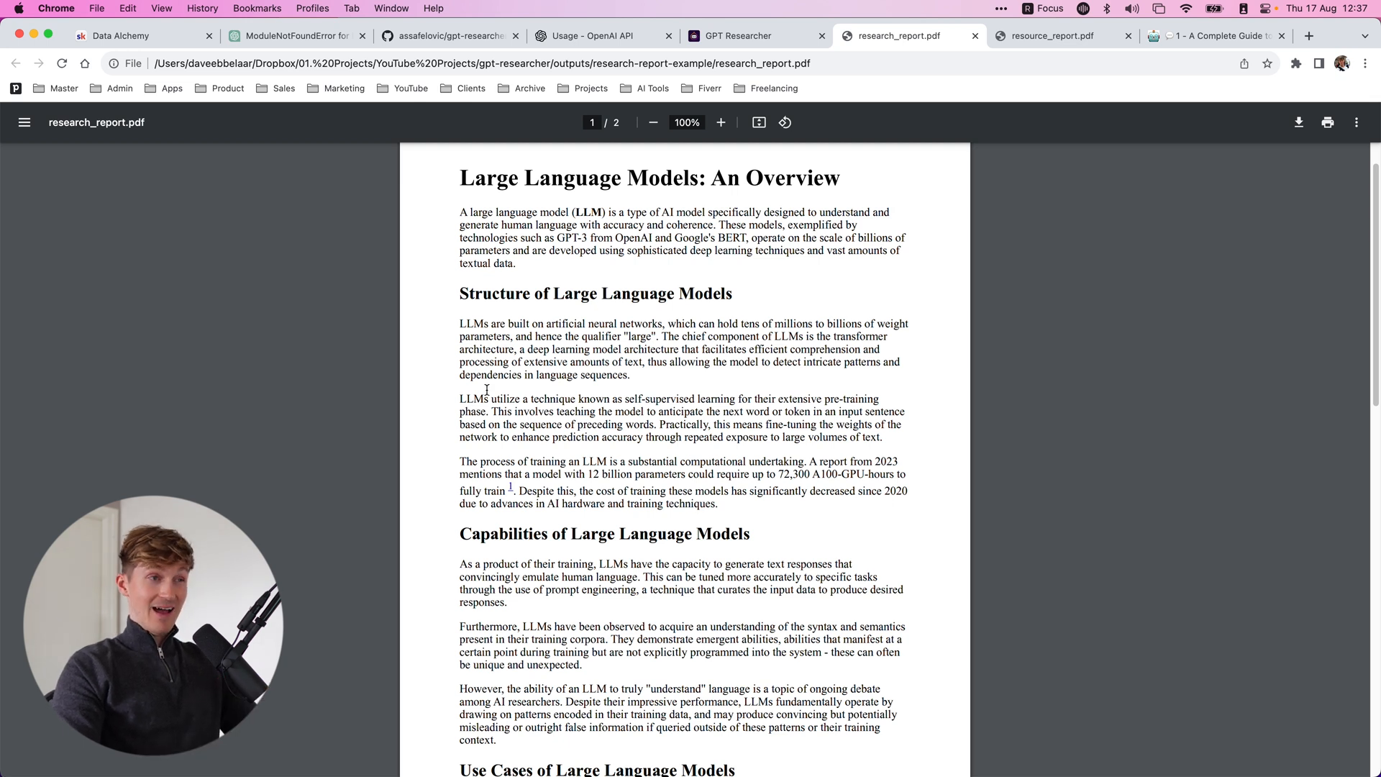
pyautogui.scroll(-3)
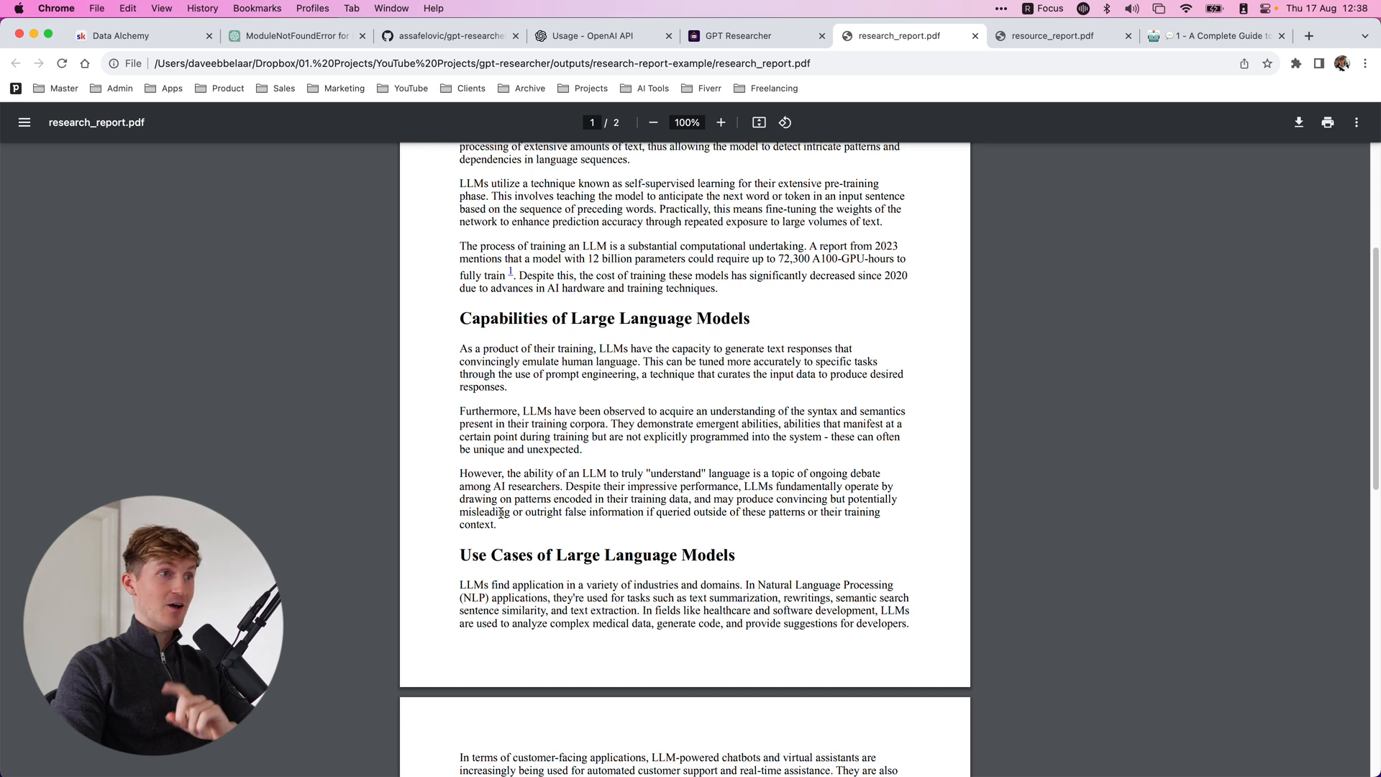
pyautogui.scroll(-3)
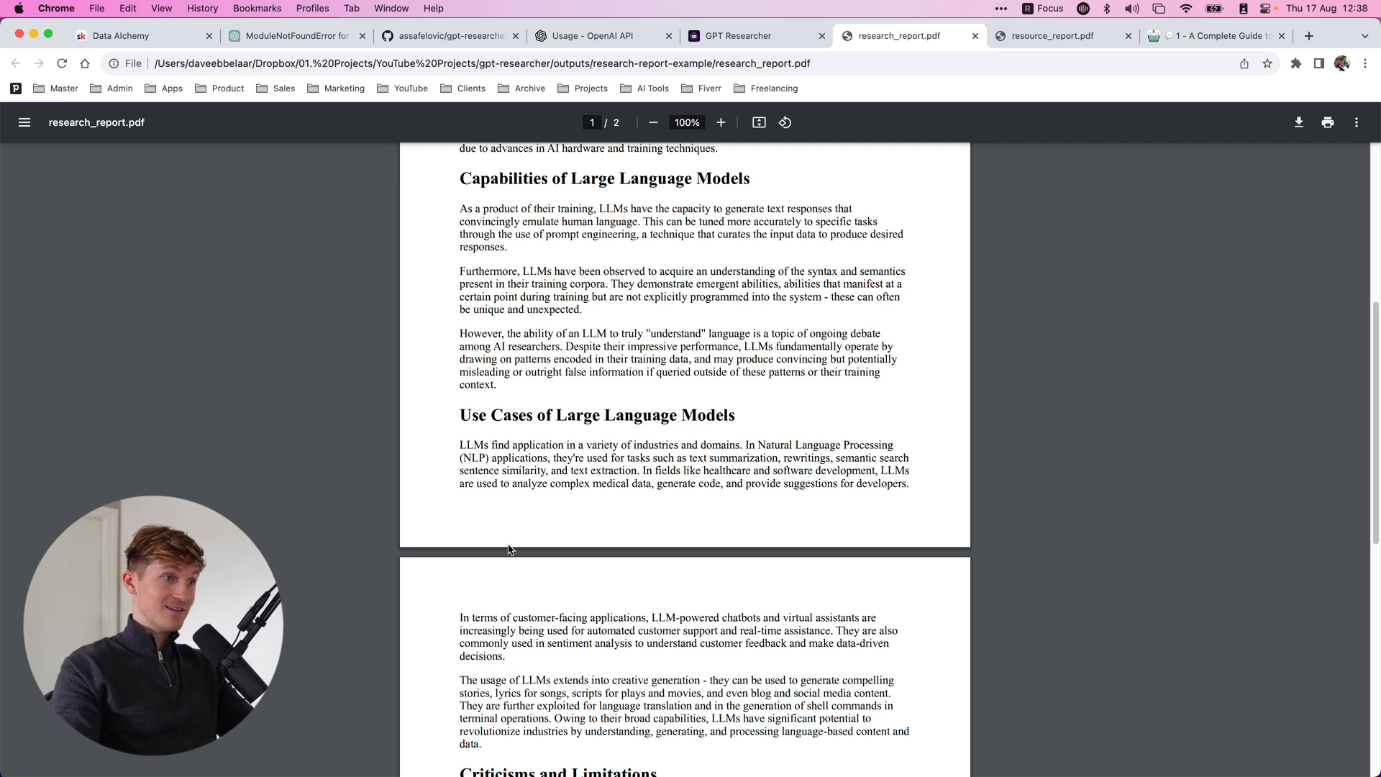
pyautogui.scroll(-3)
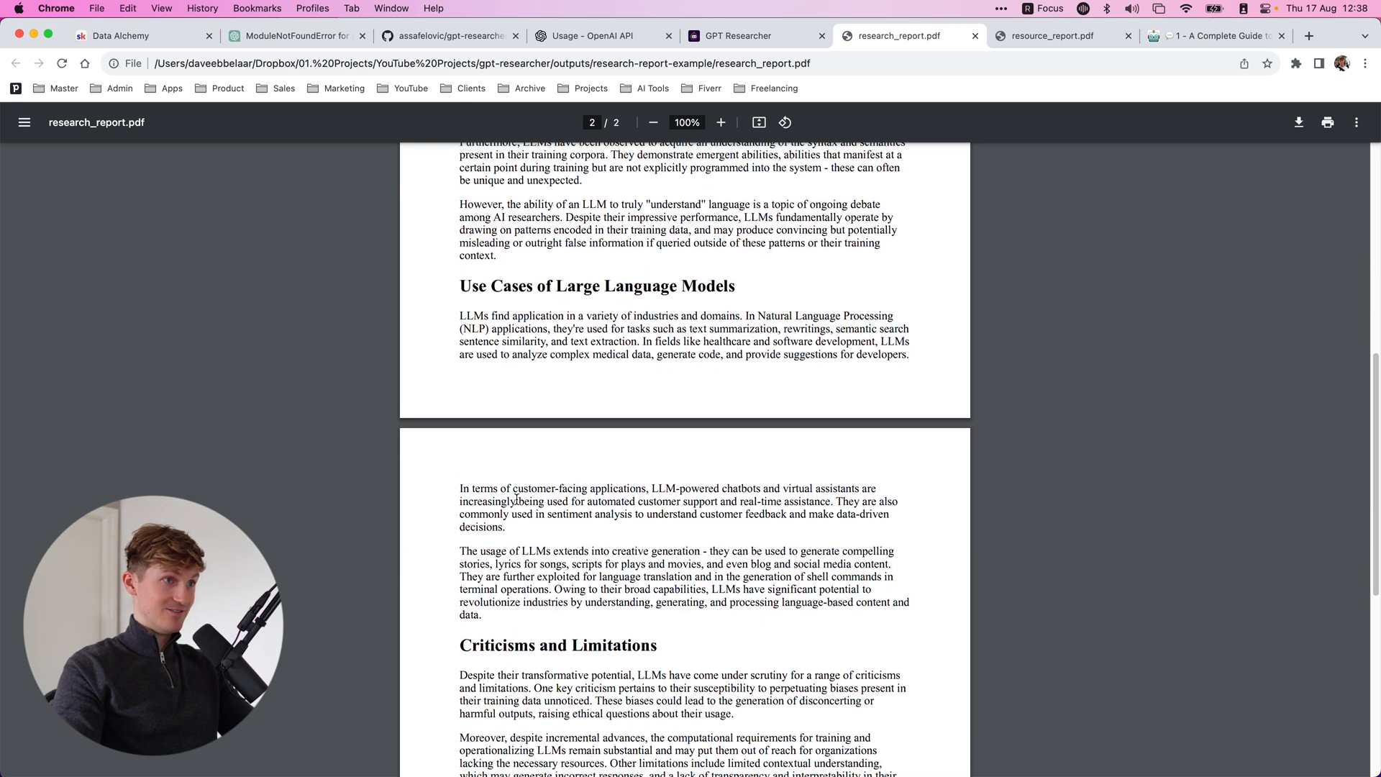
pyautogui.scroll(-3)
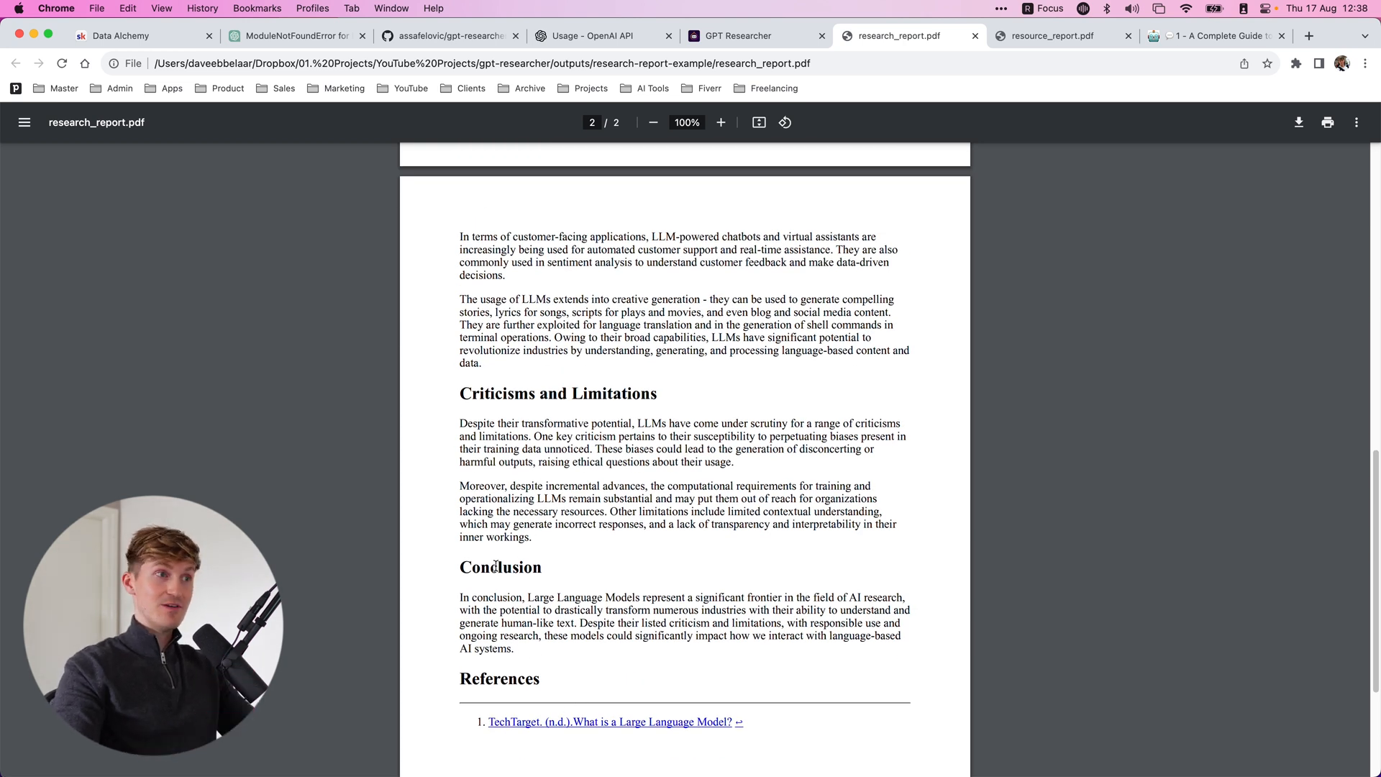
pyautogui.scroll(3)
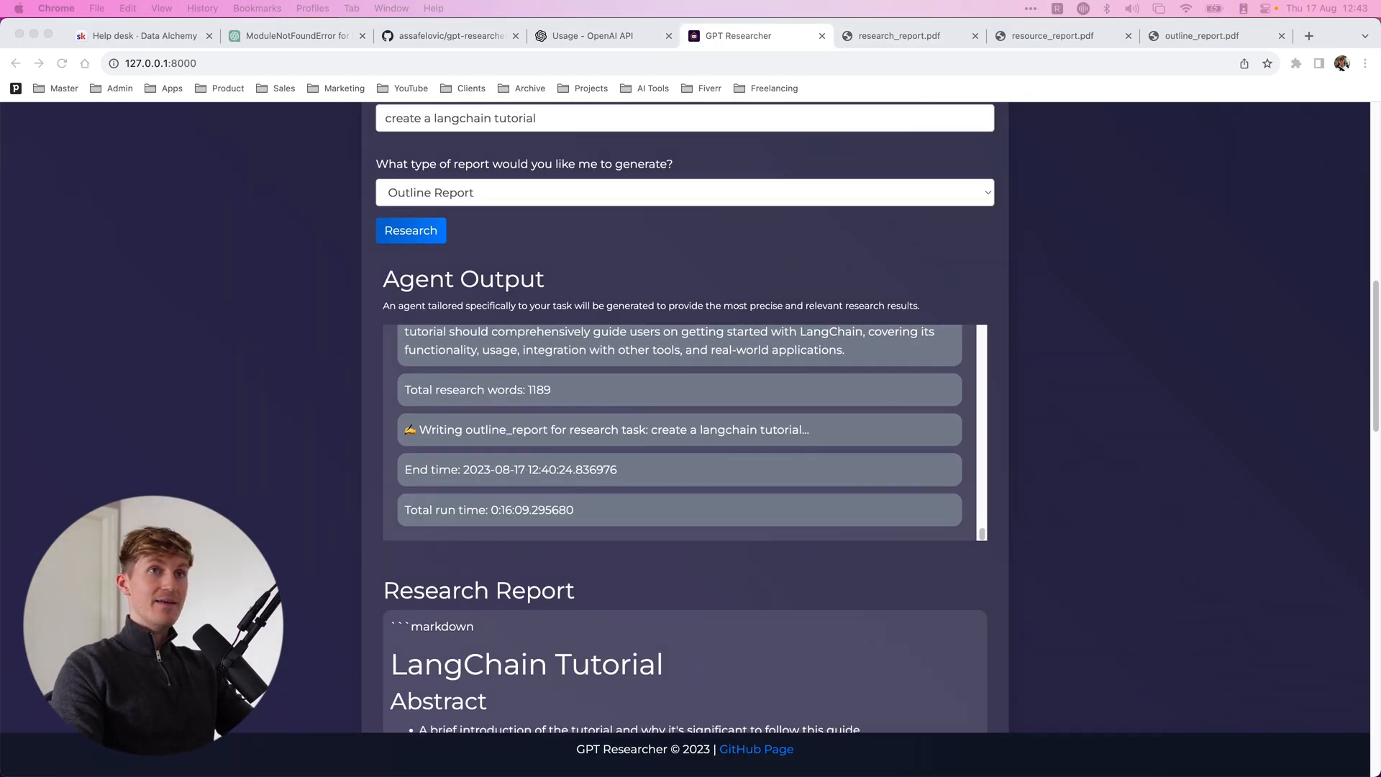
# Step: Flip through the outline_report.pdf, research_report.pdf and resource_report.pdf tabs in turn
pyautogui.click(1207, 35)
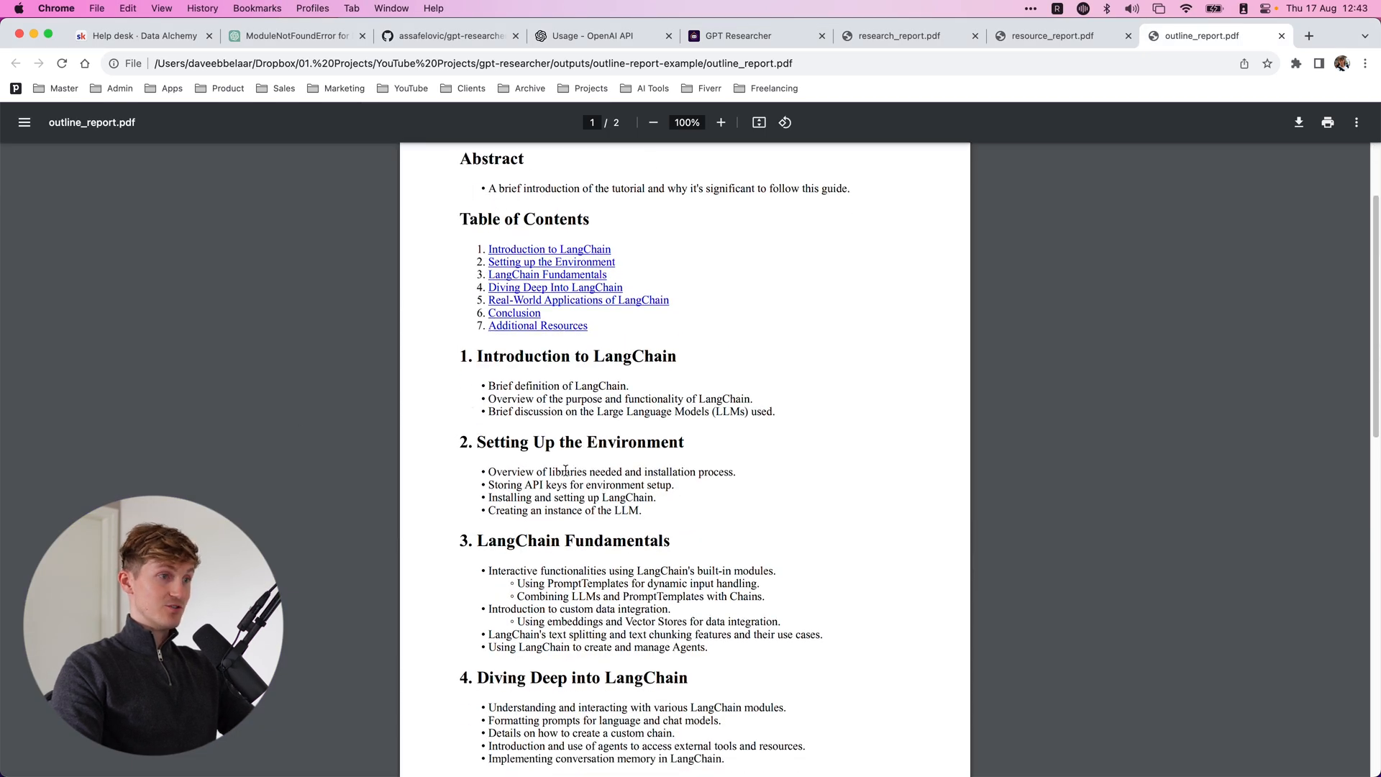
pyautogui.scroll(-3)
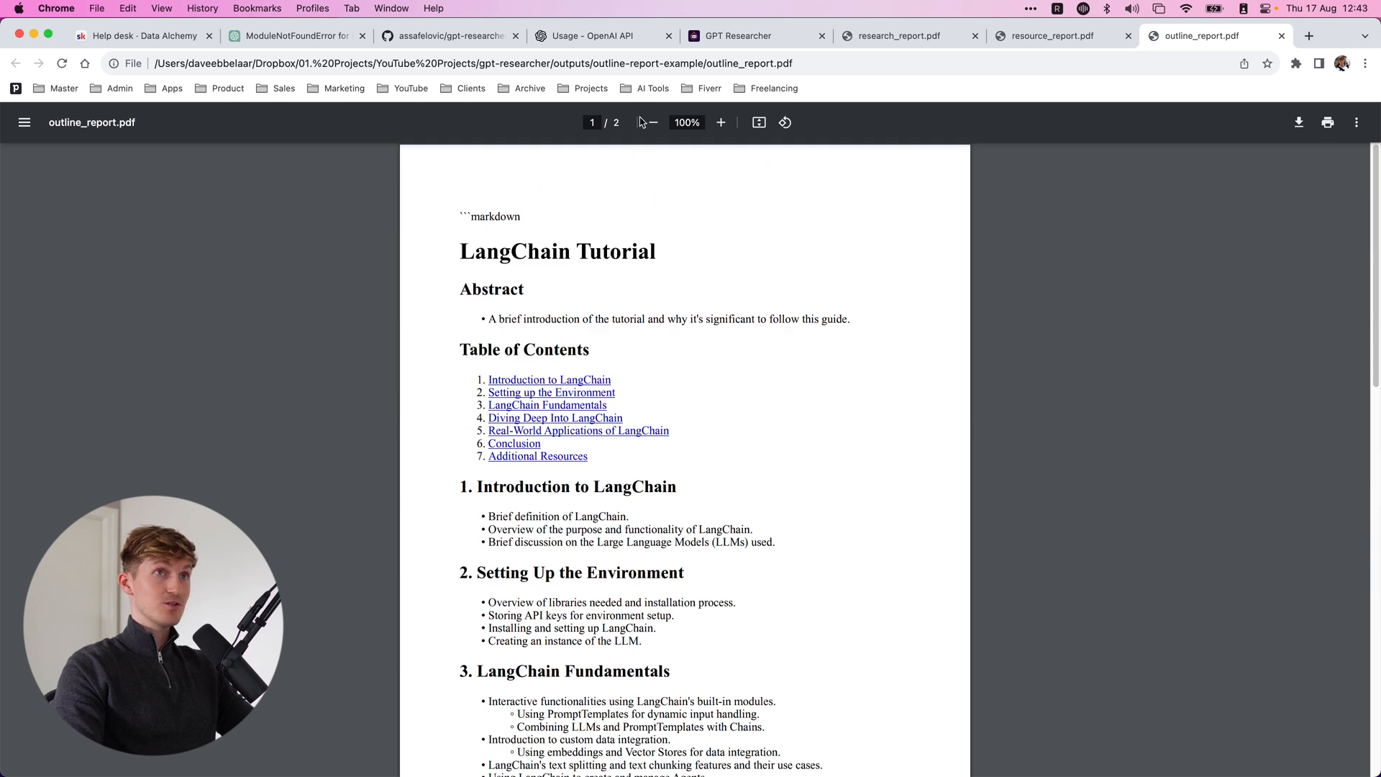
pyautogui.click(898, 35)
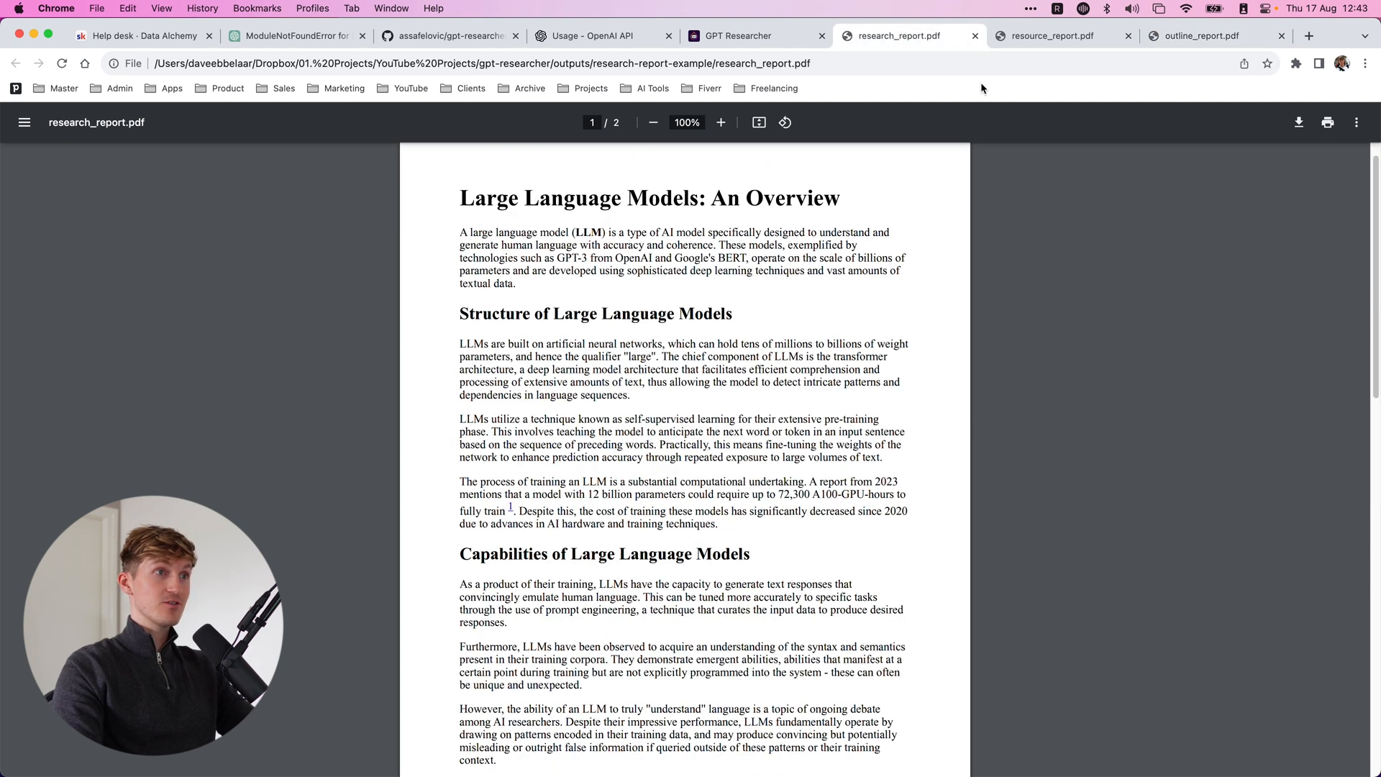
pyautogui.click(1050, 36)
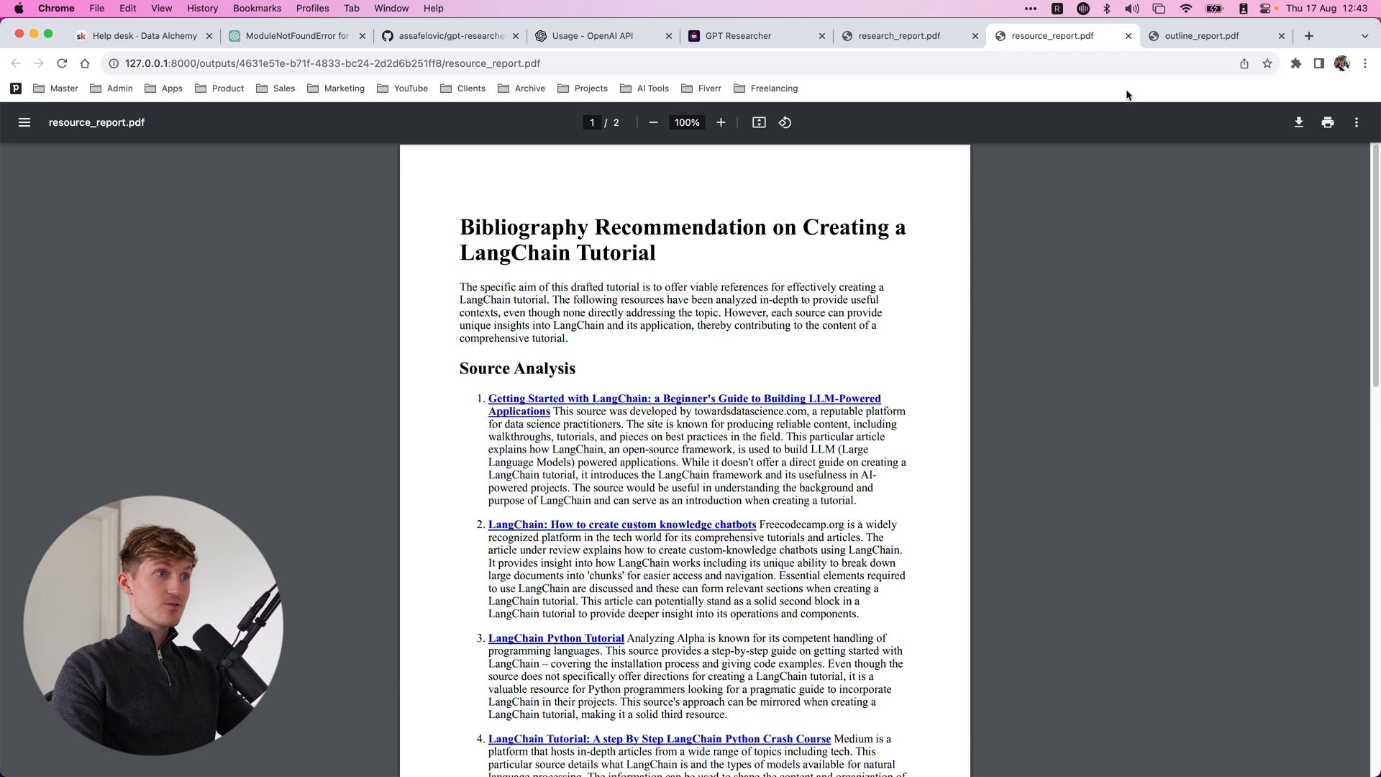
pyautogui.click(1198, 36)
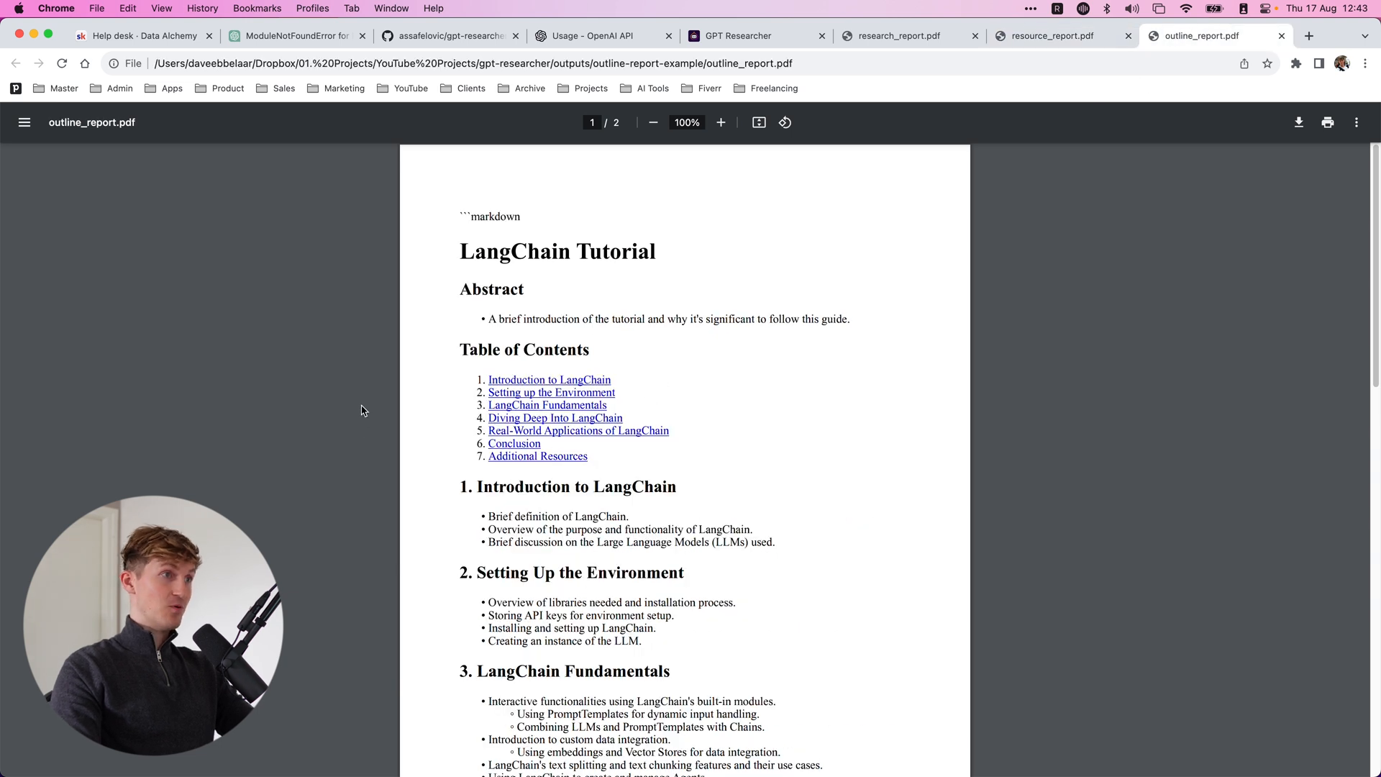
pyautogui.click(811, 36)
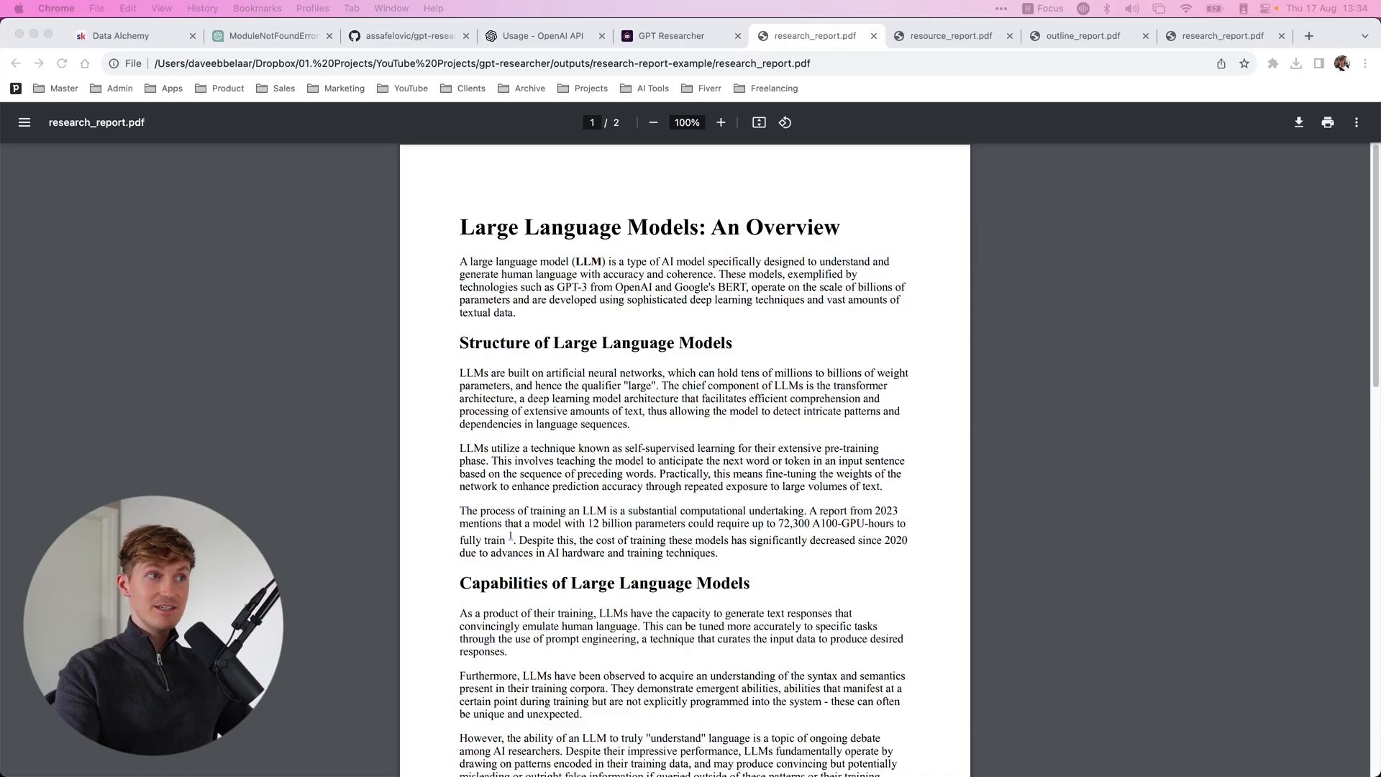
pyautogui.scroll(-3)
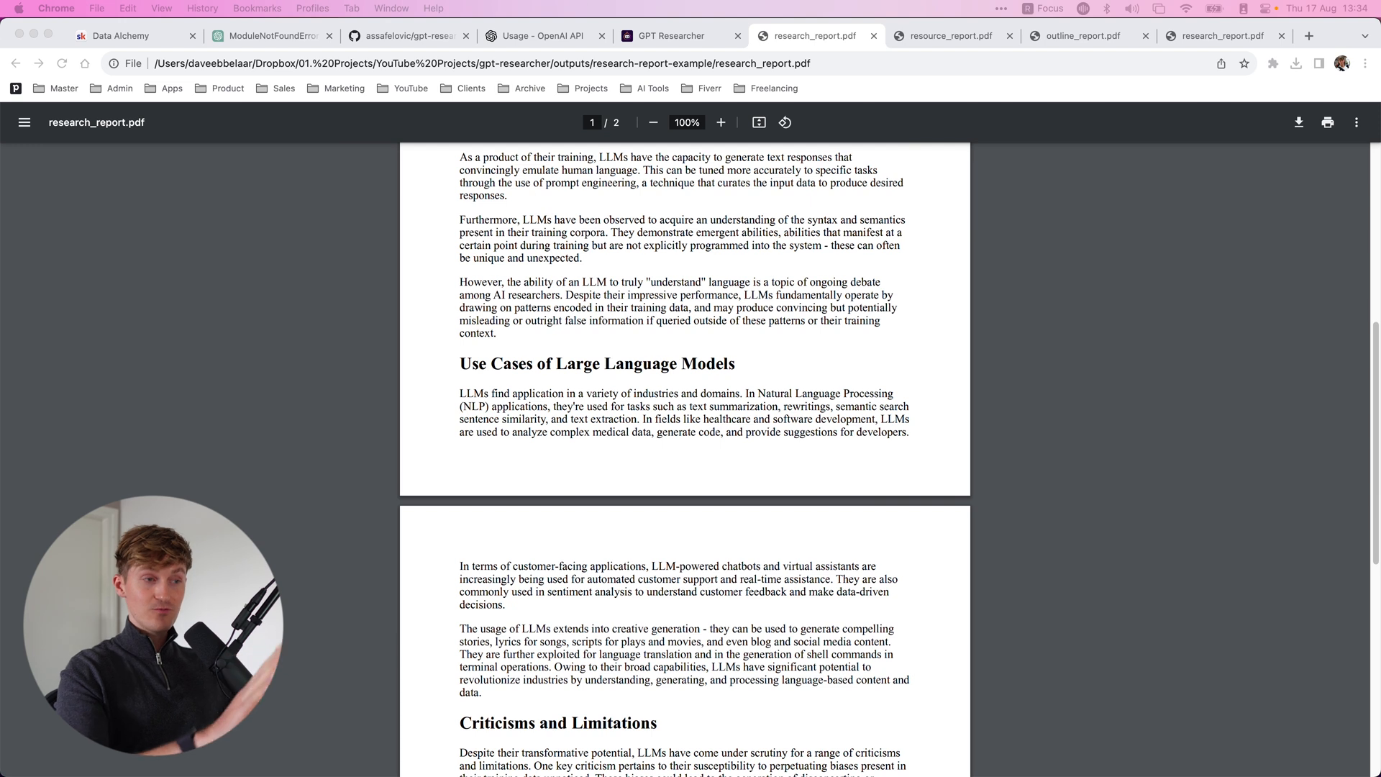
pyautogui.scroll(-3)
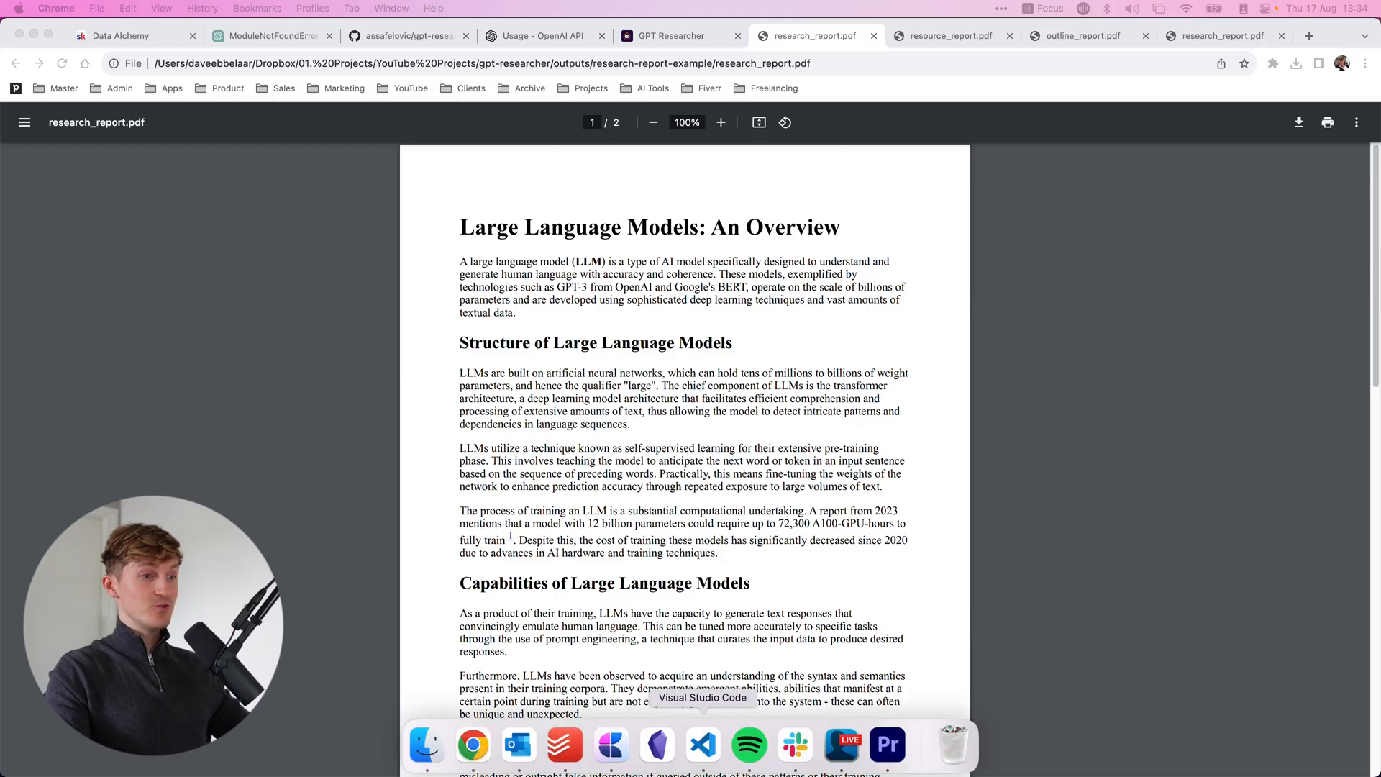
# Step: In VS Code, scroll through prompts.py and then research_agent.py
pyautogui.click(702, 745)
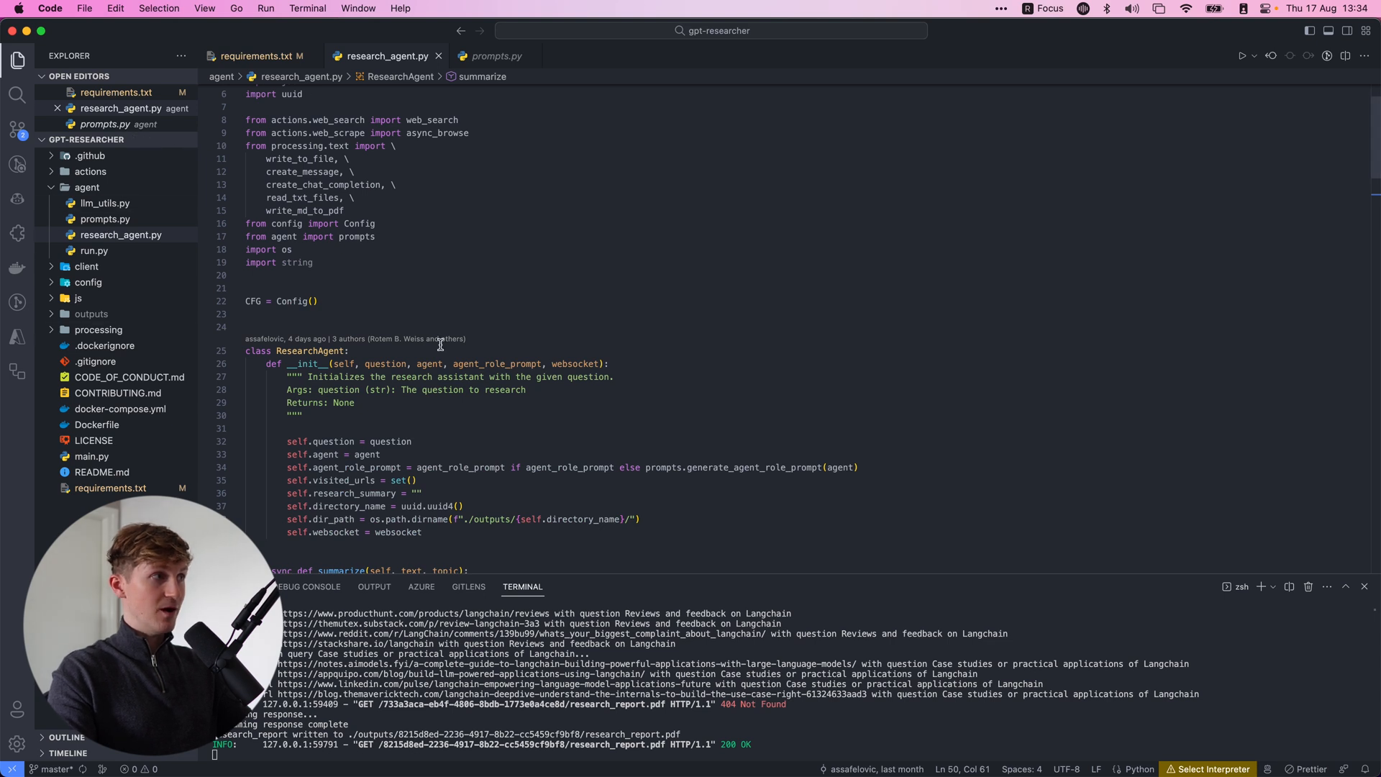
pyautogui.click(496, 55)
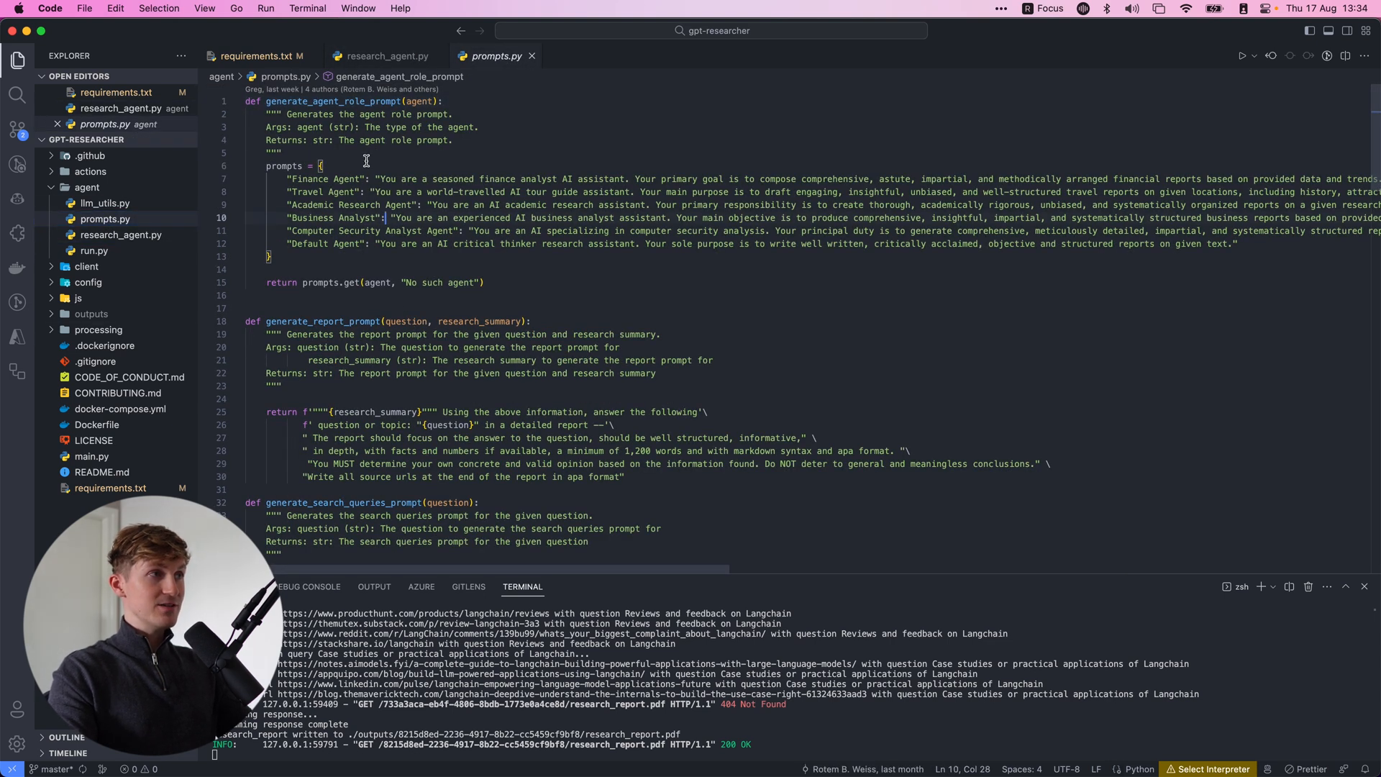
pyautogui.scroll(-3)
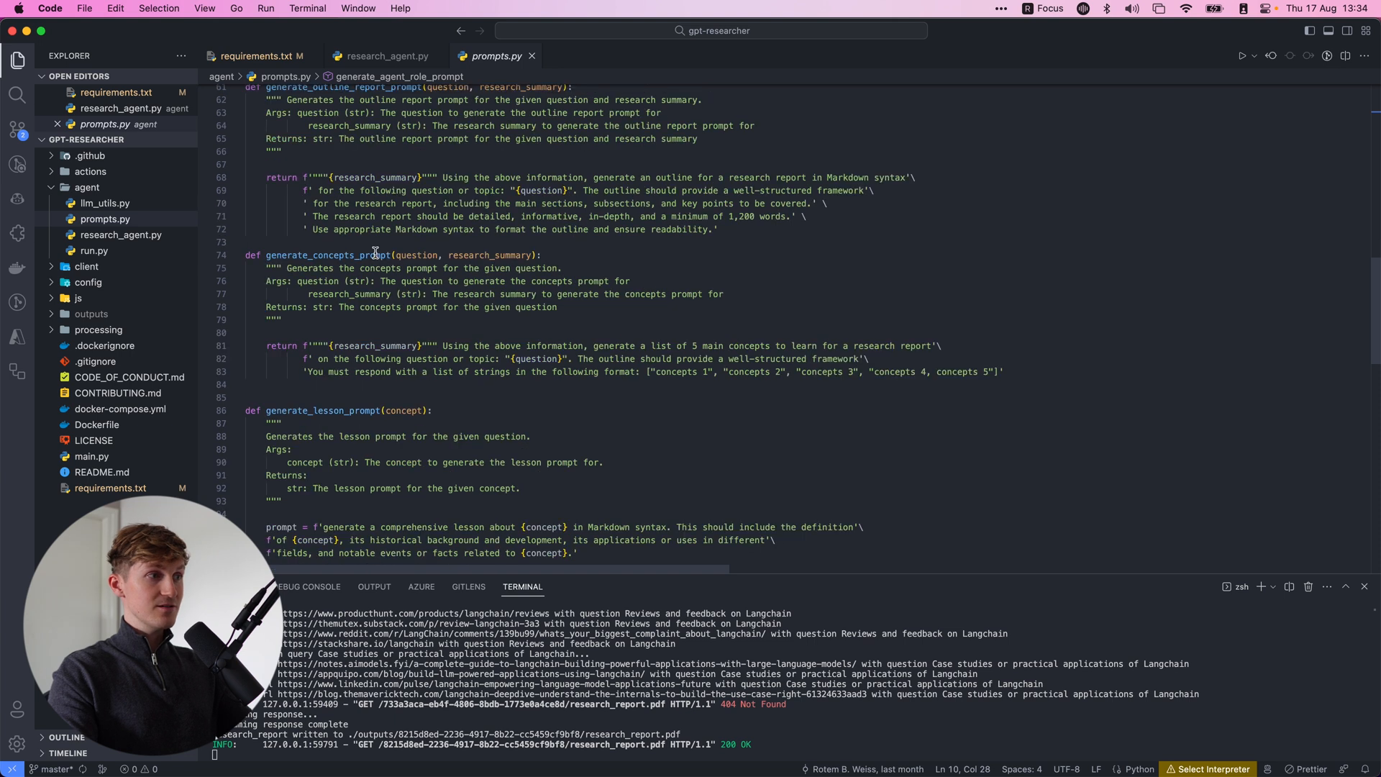
pyautogui.click(382, 55)
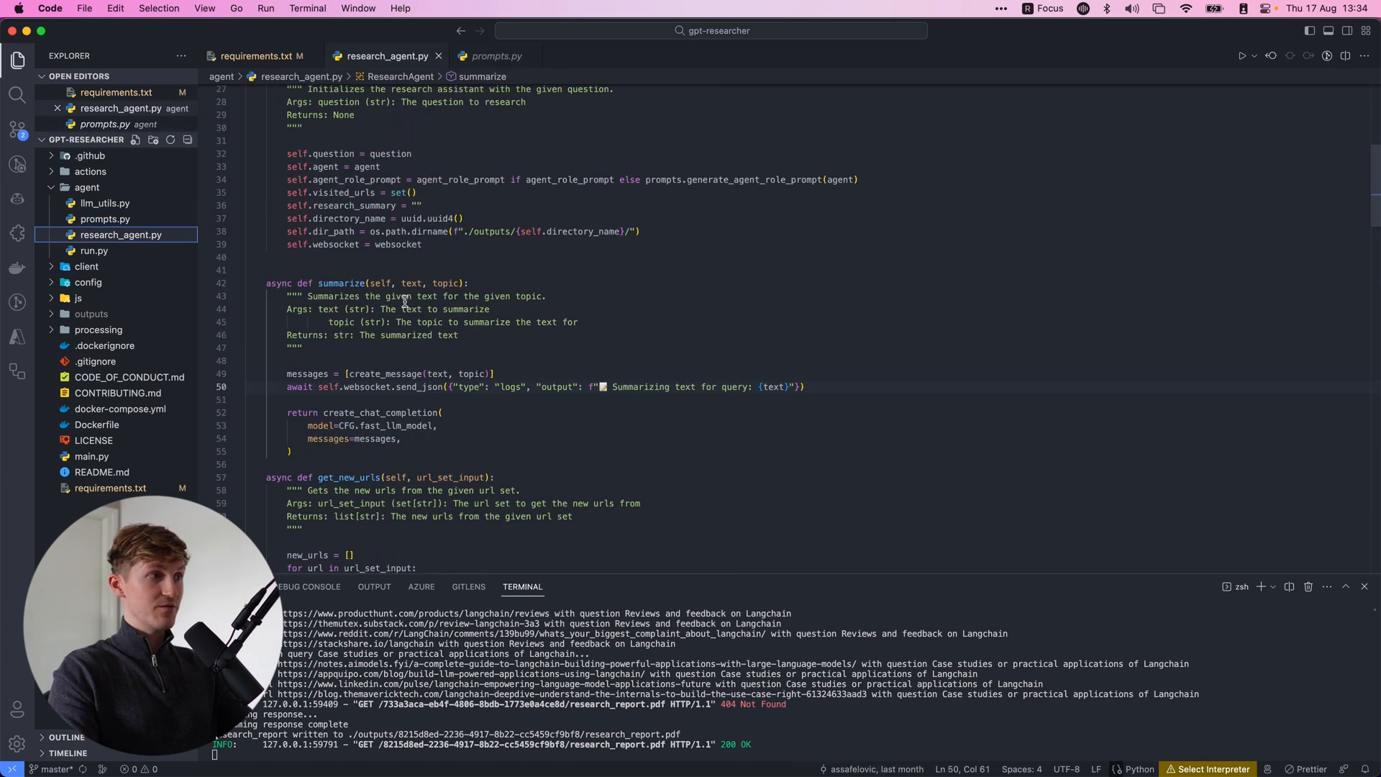
pyautogui.scroll(-3)
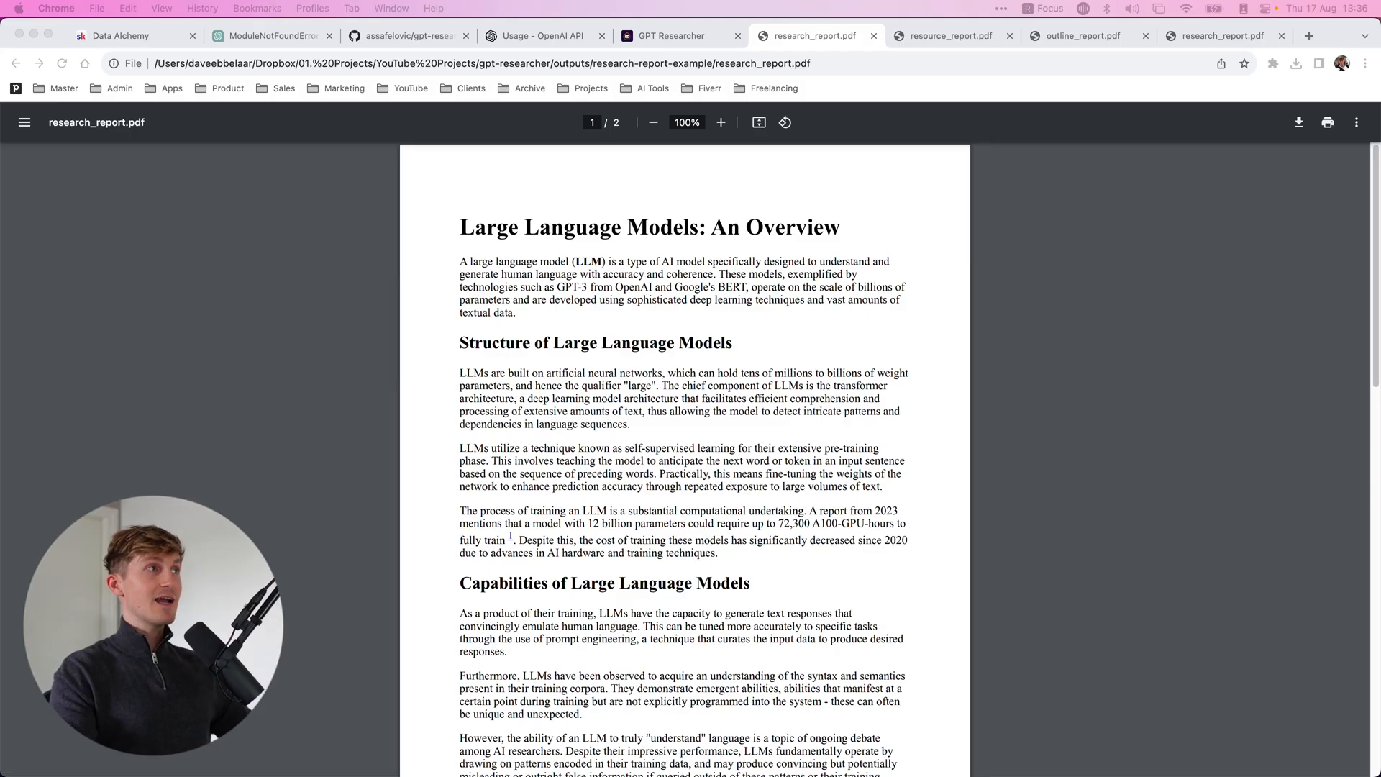
# Step: Go to the Data Alchemy community tab and open its Classroom page
pyautogui.click(123, 36)
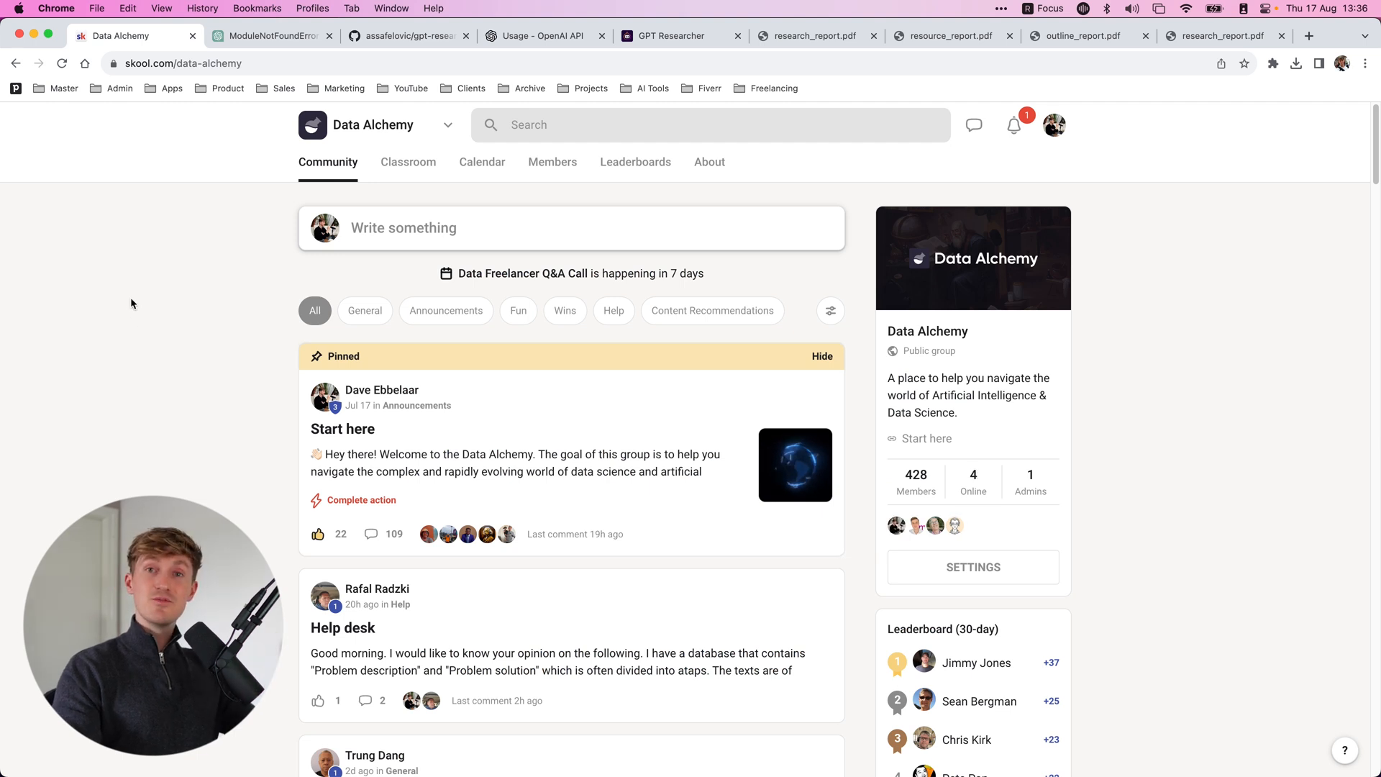
pyautogui.click(407, 162)
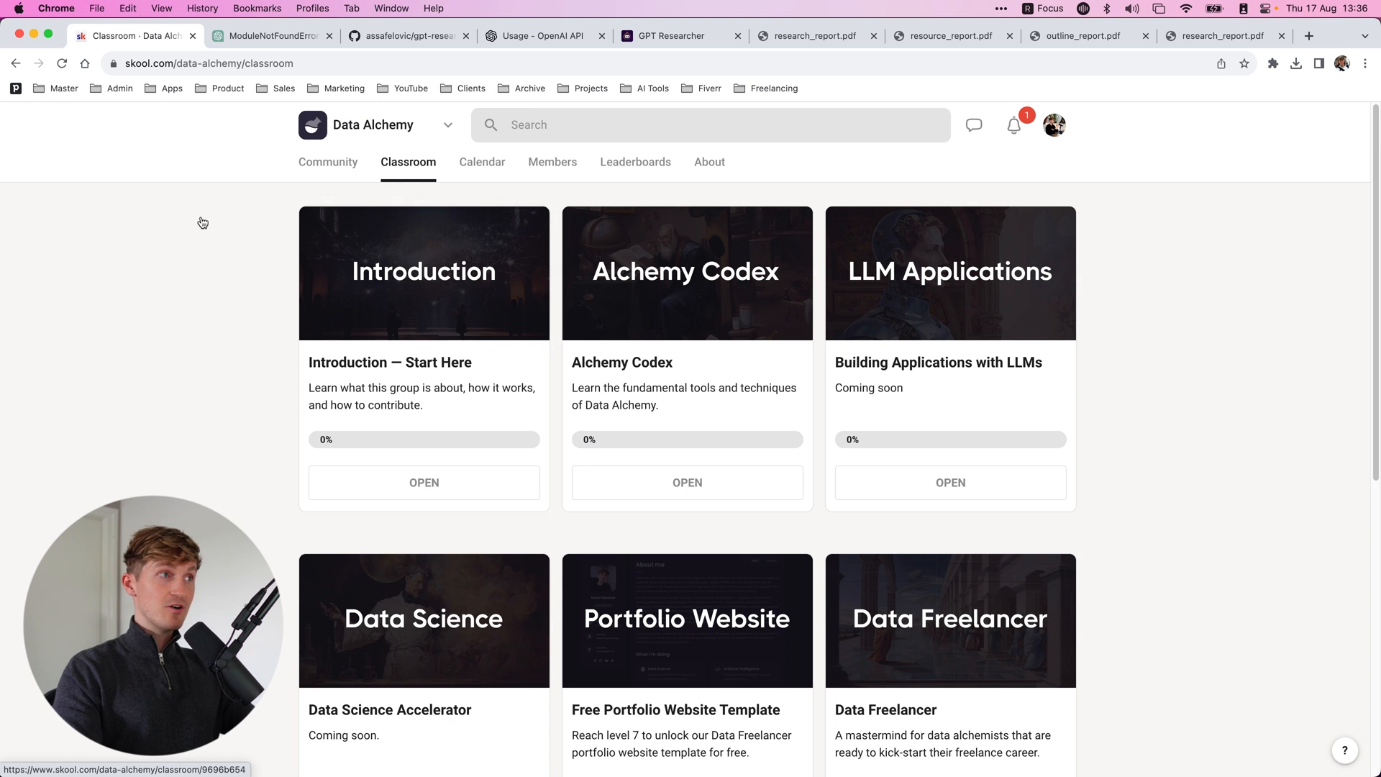
pyautogui.moveTo(220, 246)
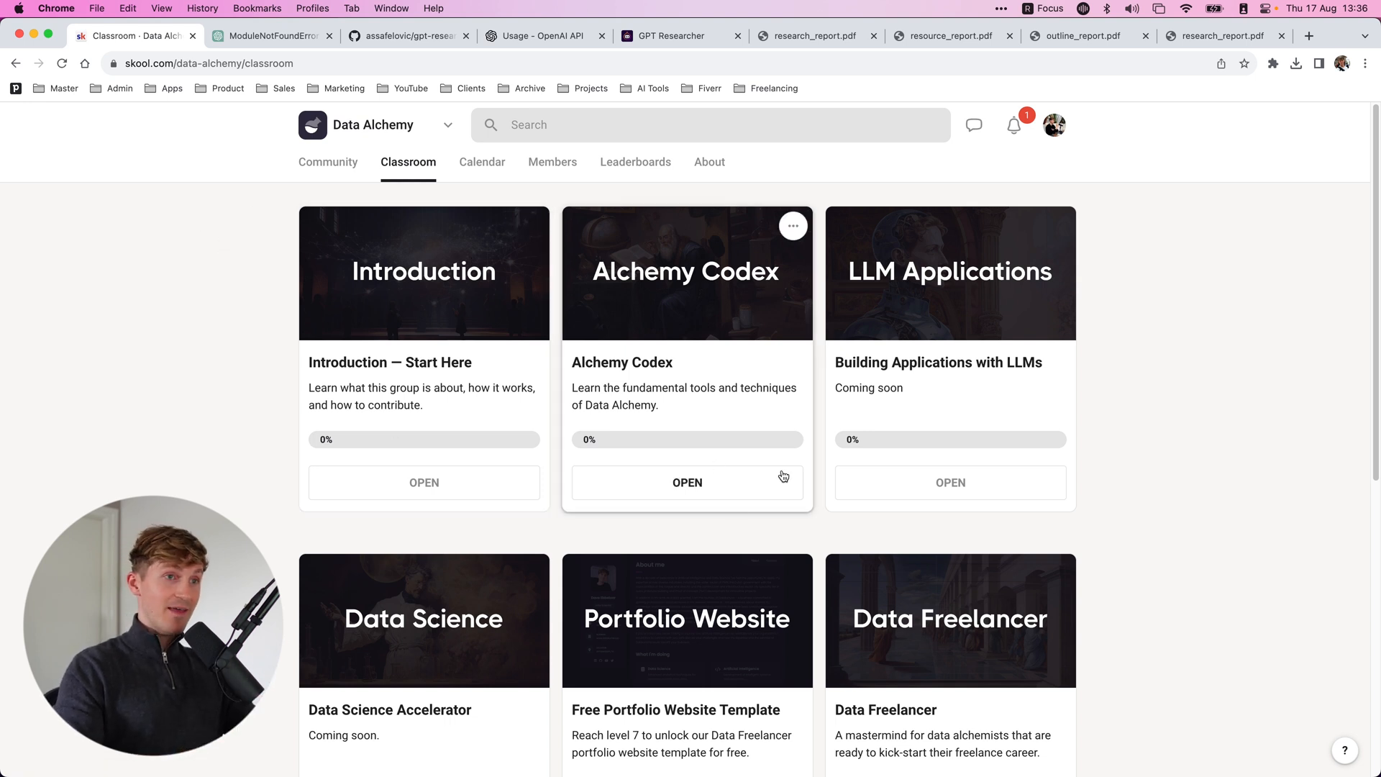
pyautogui.moveTo(894, 310)
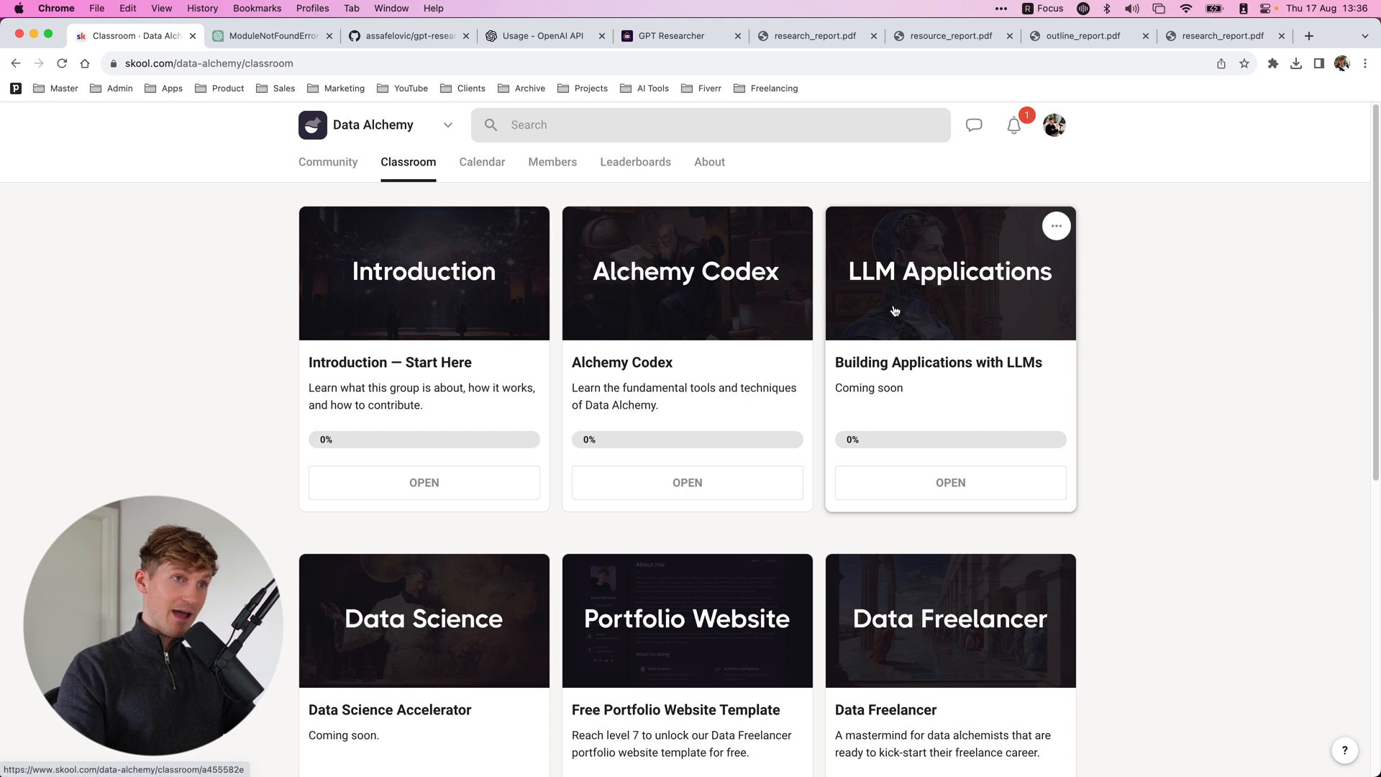
pyautogui.moveTo(938, 311)
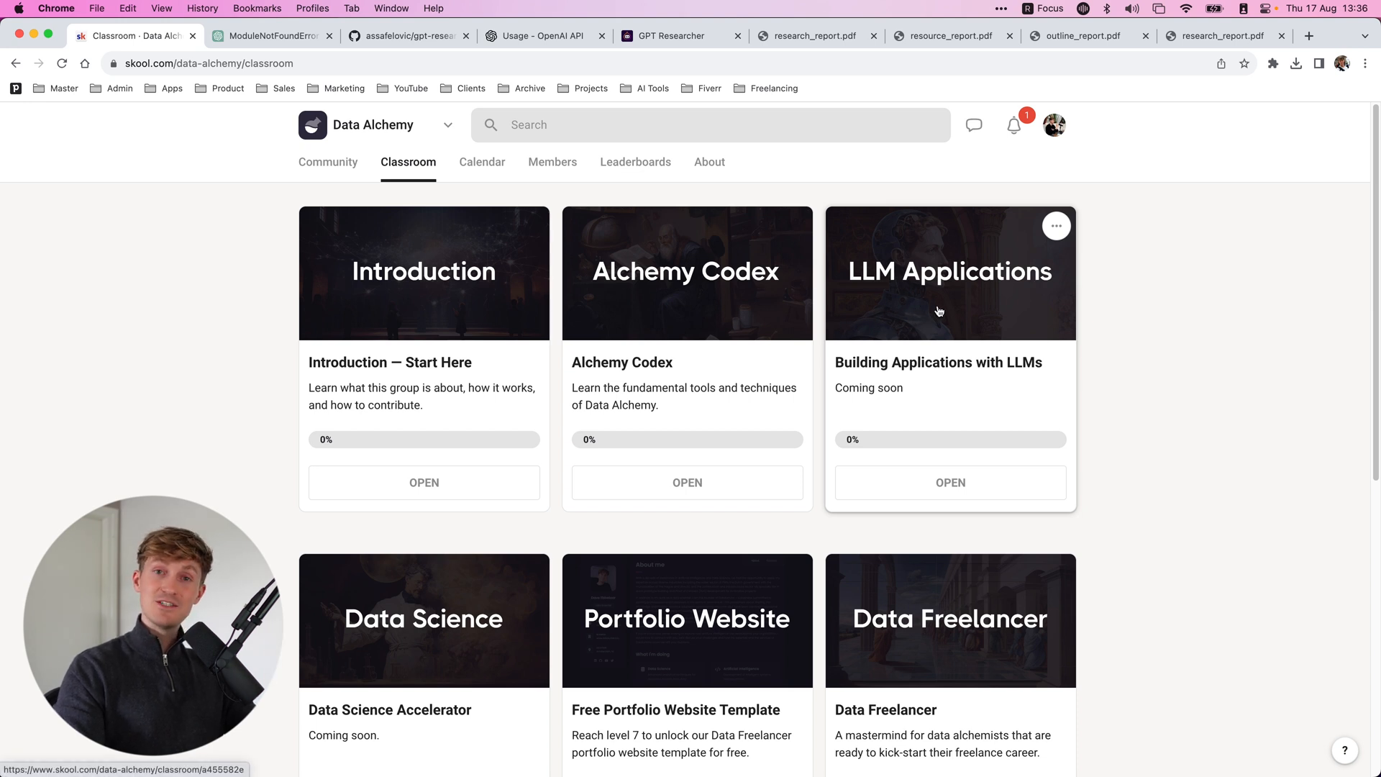